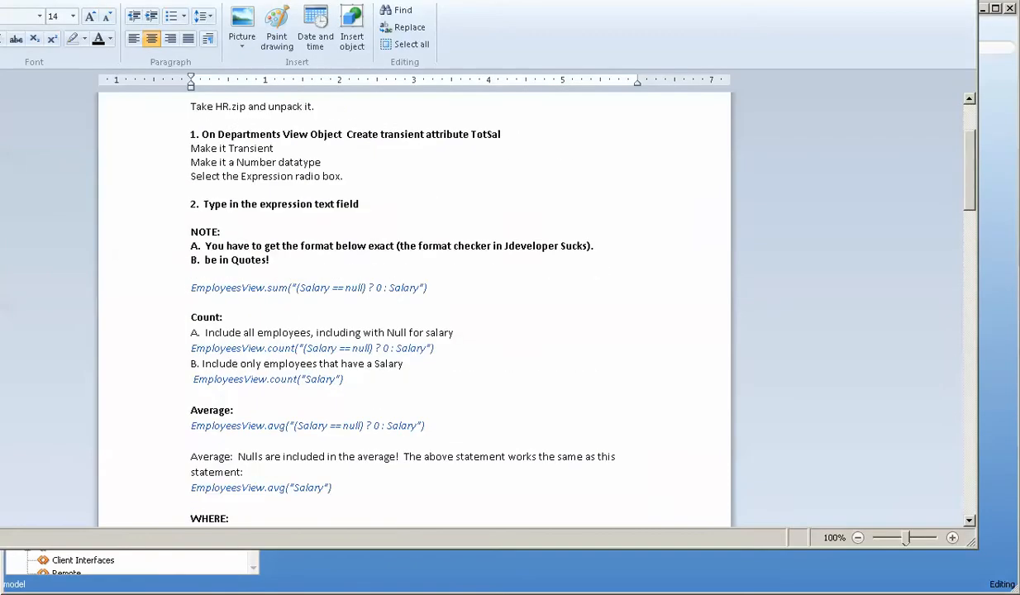
# - Open the DepartmentVO1 instance in the ADF Model Tester to browse its records
pyautogui.scroll(-3)
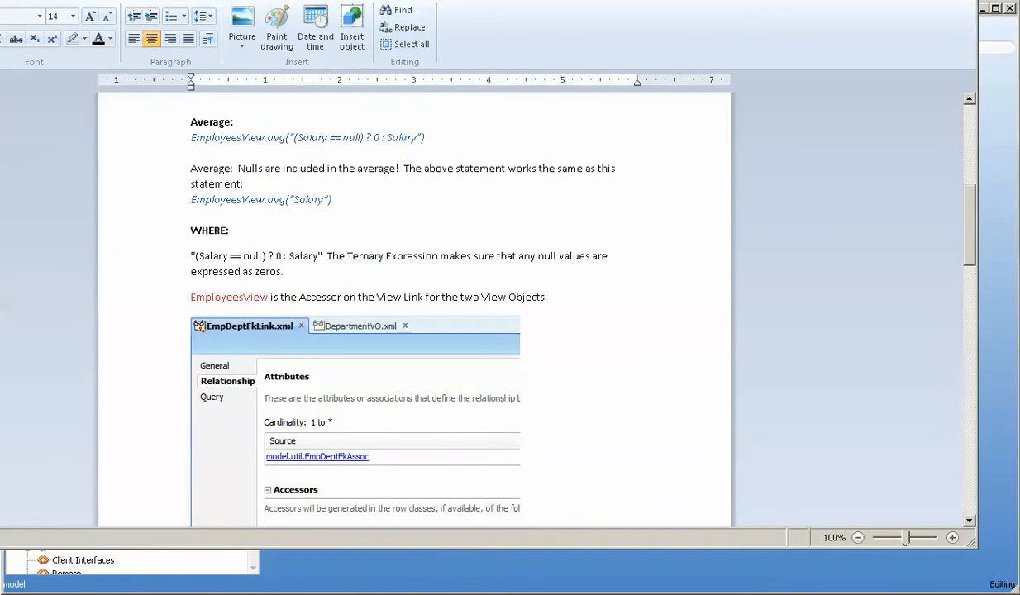
pyautogui.scroll(-3)
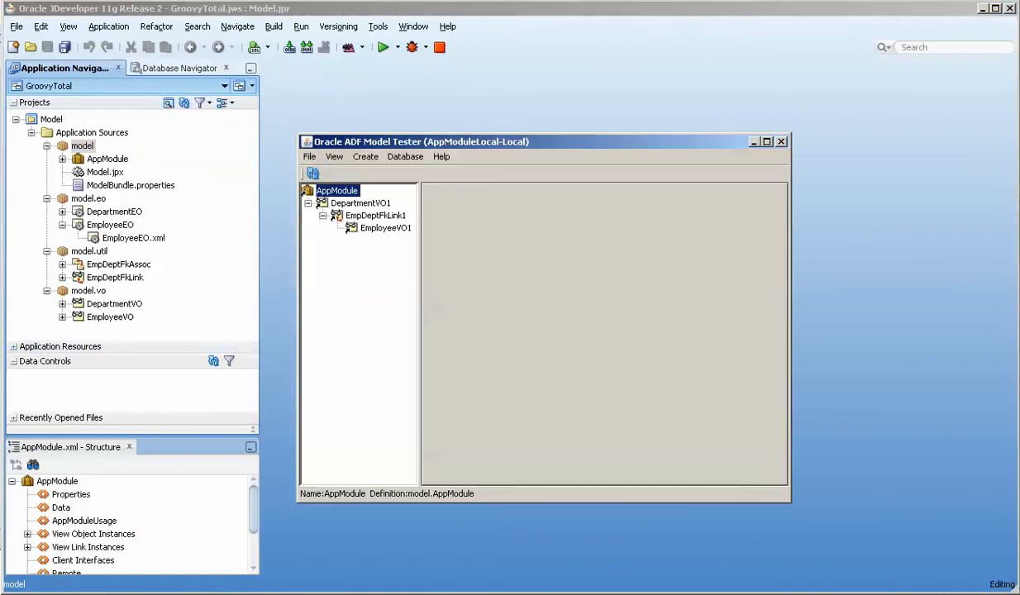
pyautogui.click(359, 203)
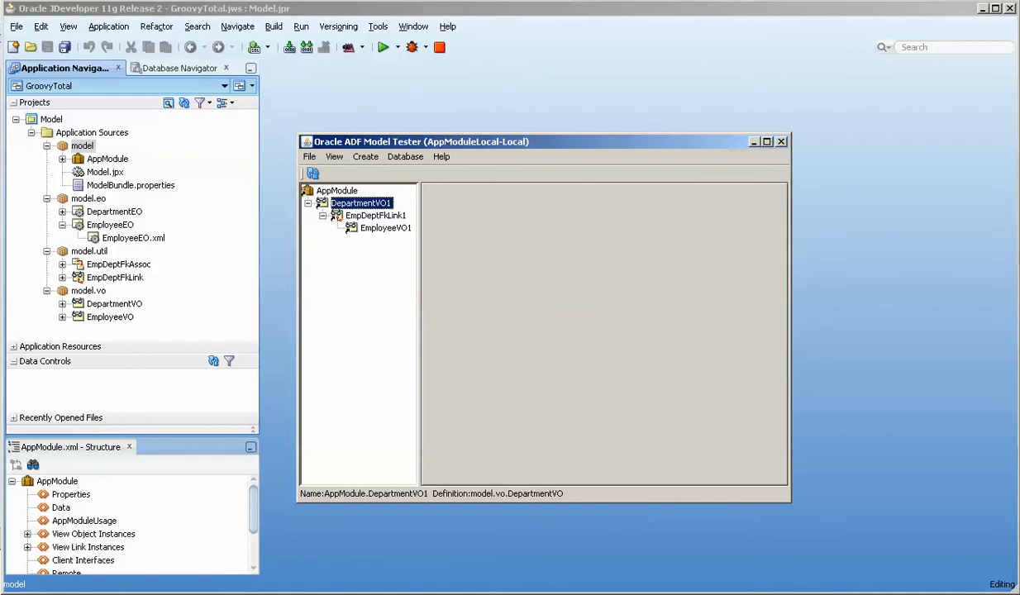
pyautogui.doubleClick(359, 202)
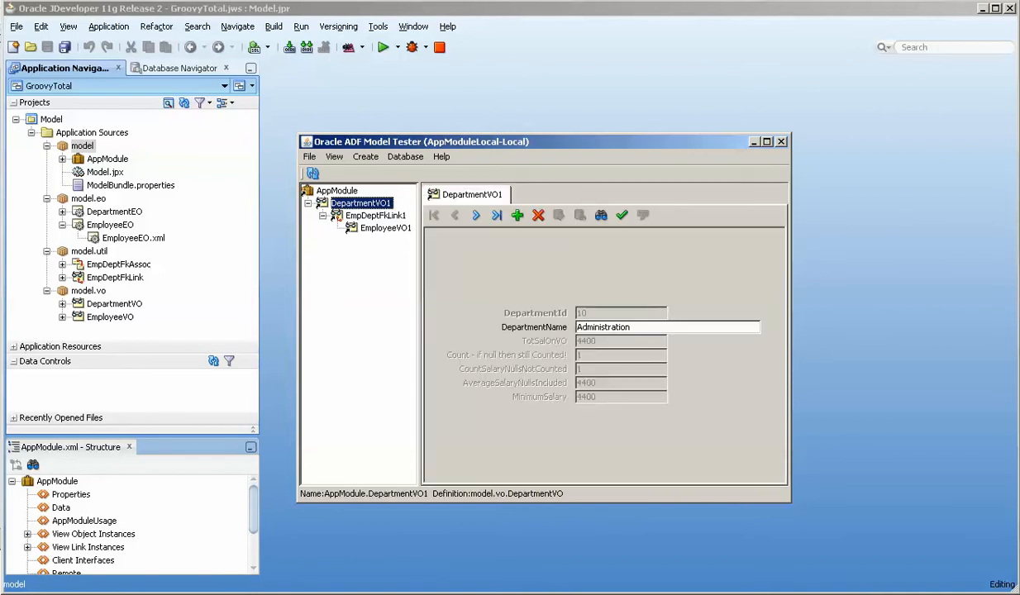
# - Step through the department records to IT and show it with its employees via EmpDeptFkLink1
pyautogui.click(475, 215)
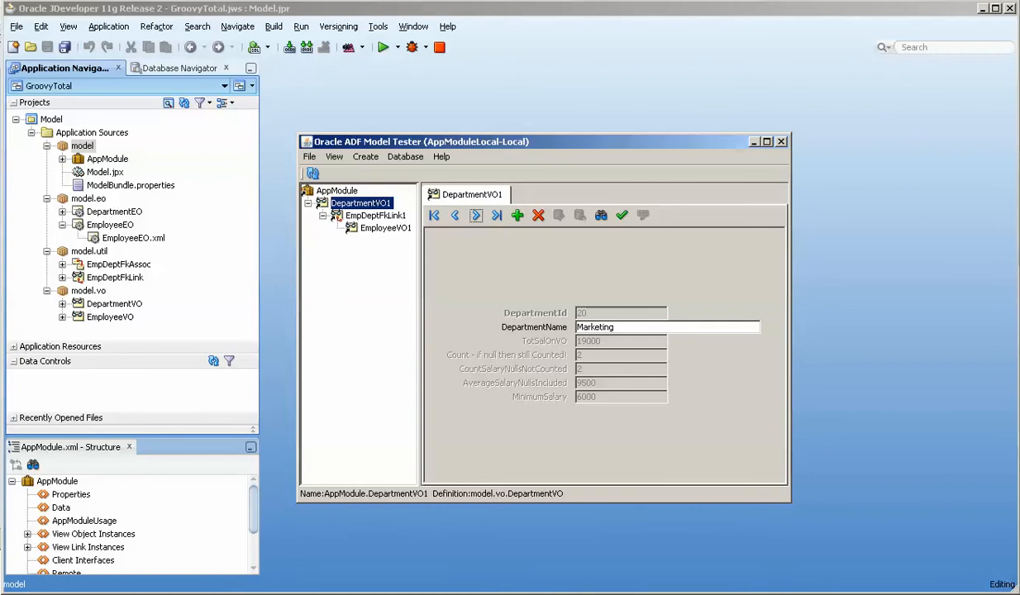
pyautogui.click(476, 215)
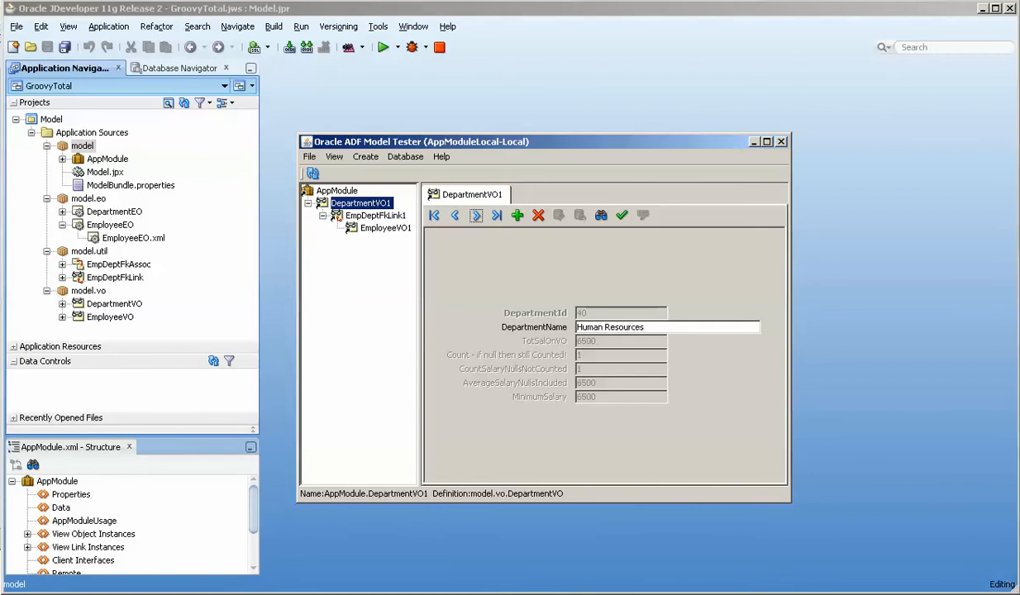
pyautogui.click(475, 215)
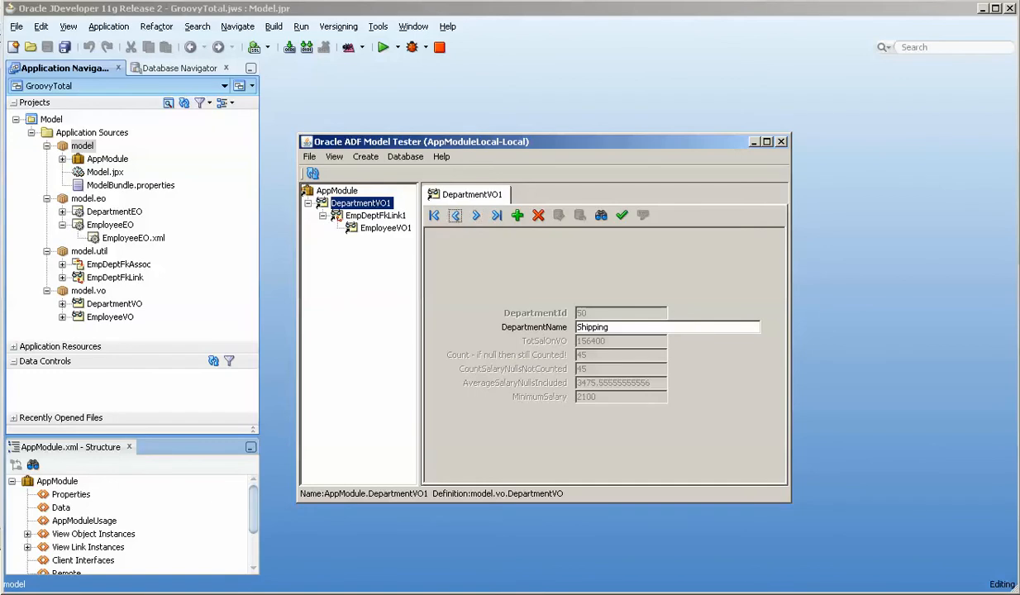
pyautogui.click(454, 215)
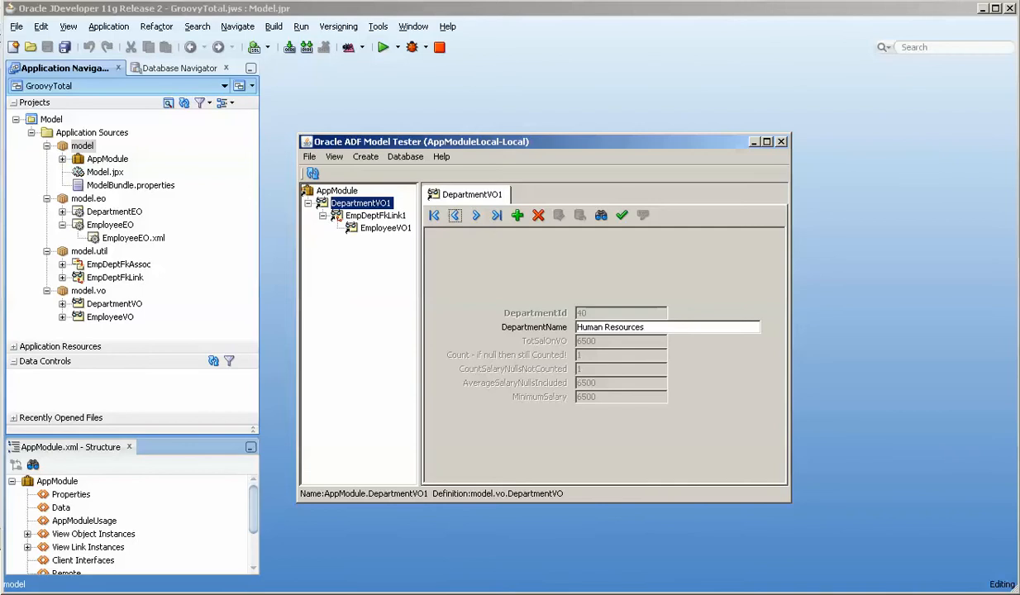
pyautogui.click(476, 215)
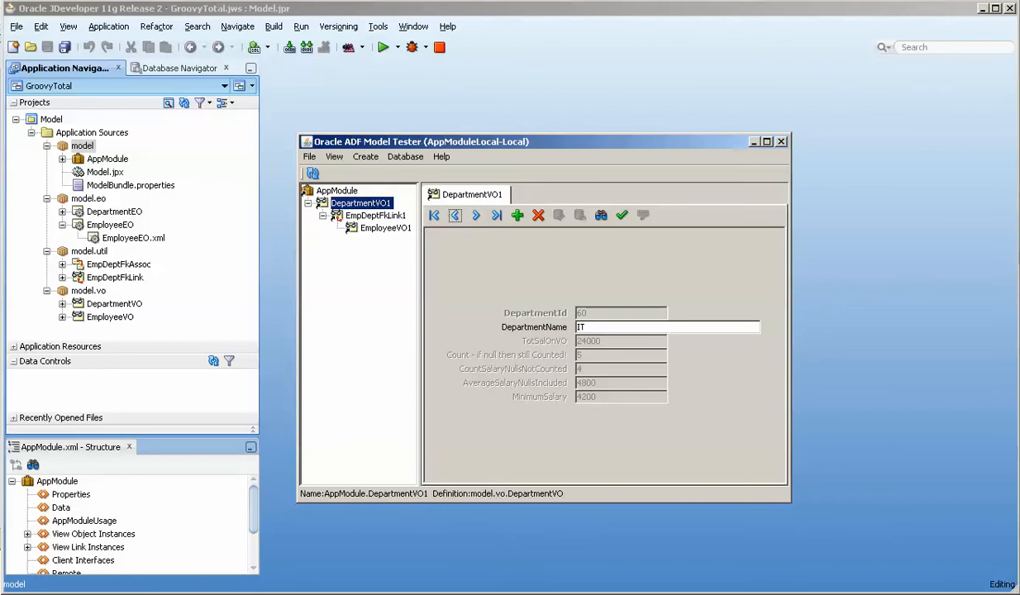
pyautogui.click(376, 215)
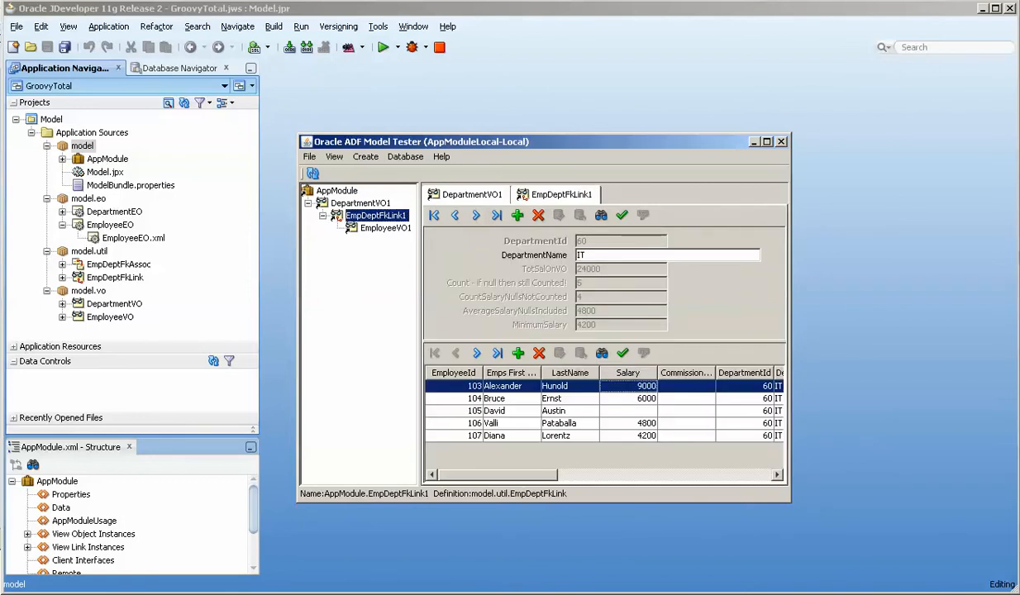
pyautogui.click(512, 411)
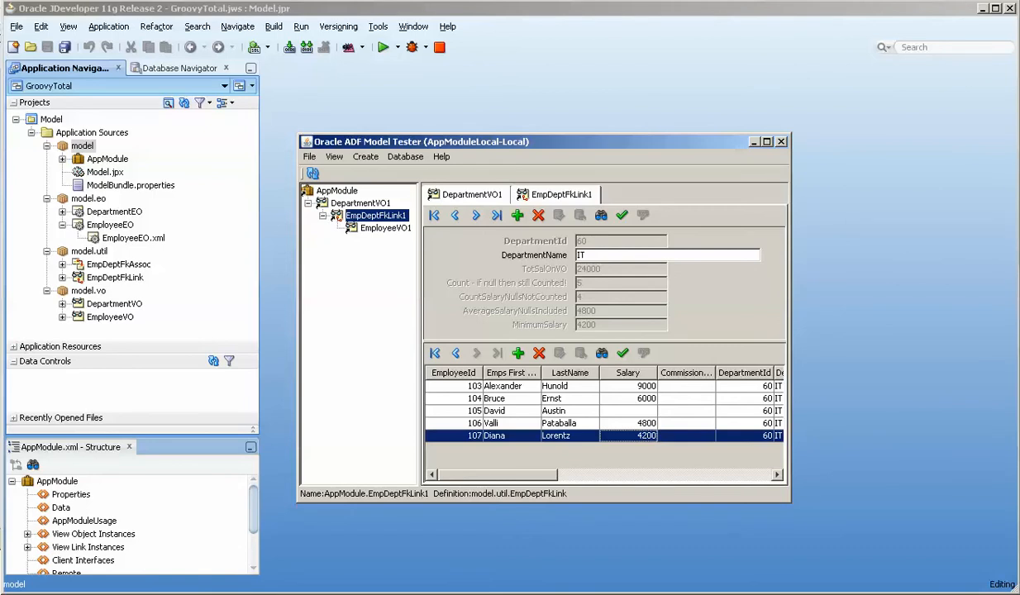
pyautogui.click(385, 228)
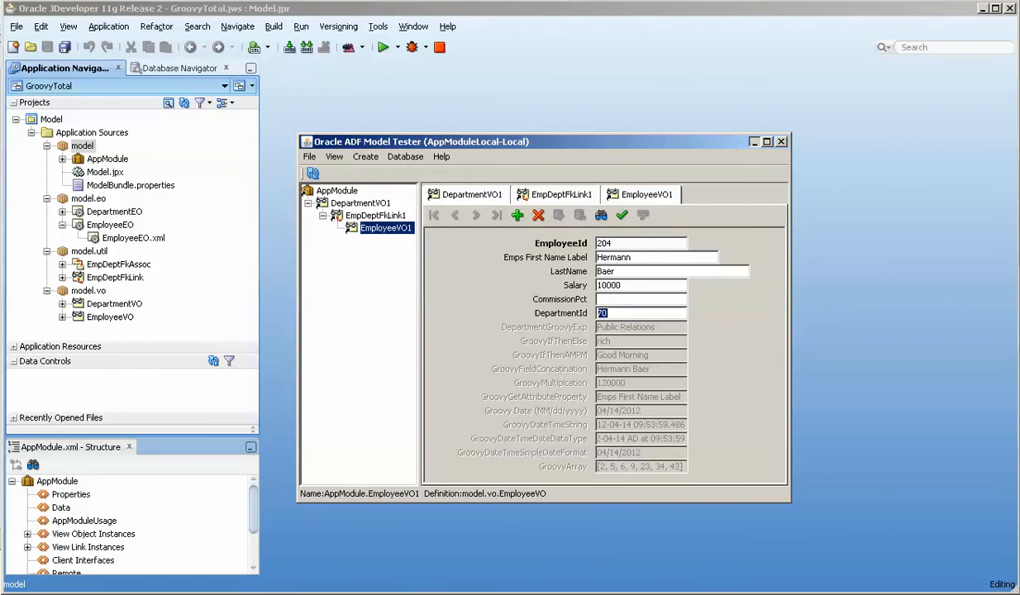
# - Close the ADF Model Tester window
pyautogui.click(780, 142)
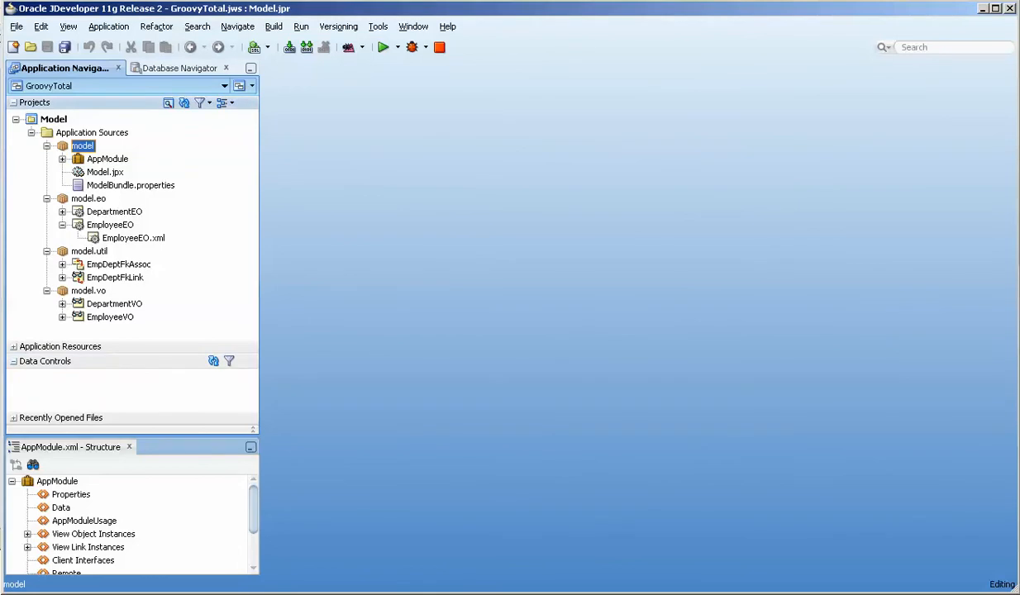
# - Inspect DepartmentVO's TotSalOnVO transient attribute and its sum expression in the Attributes list
pyautogui.doubleClick(114, 303)
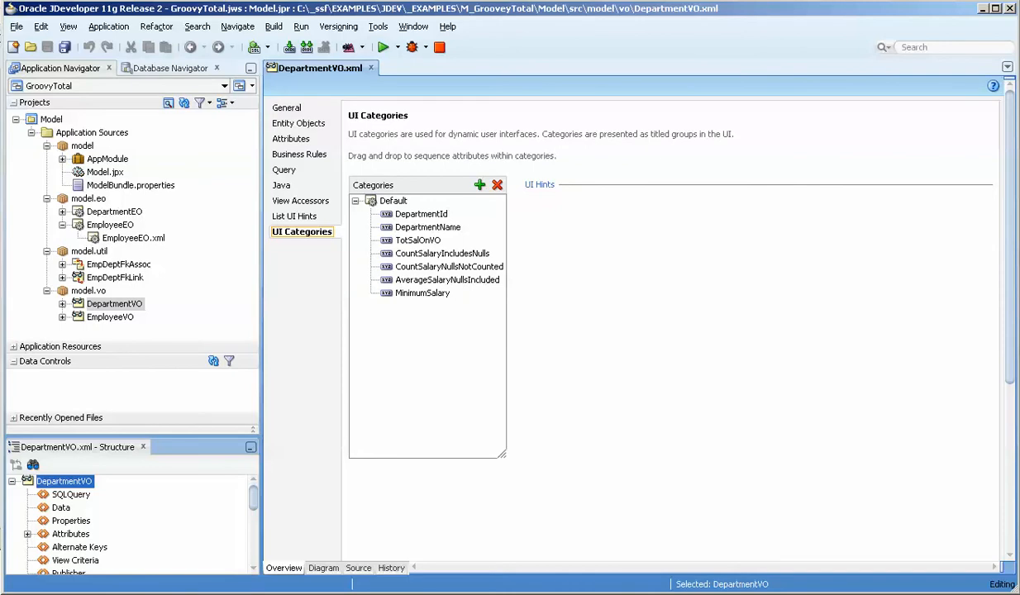
pyautogui.click(291, 138)
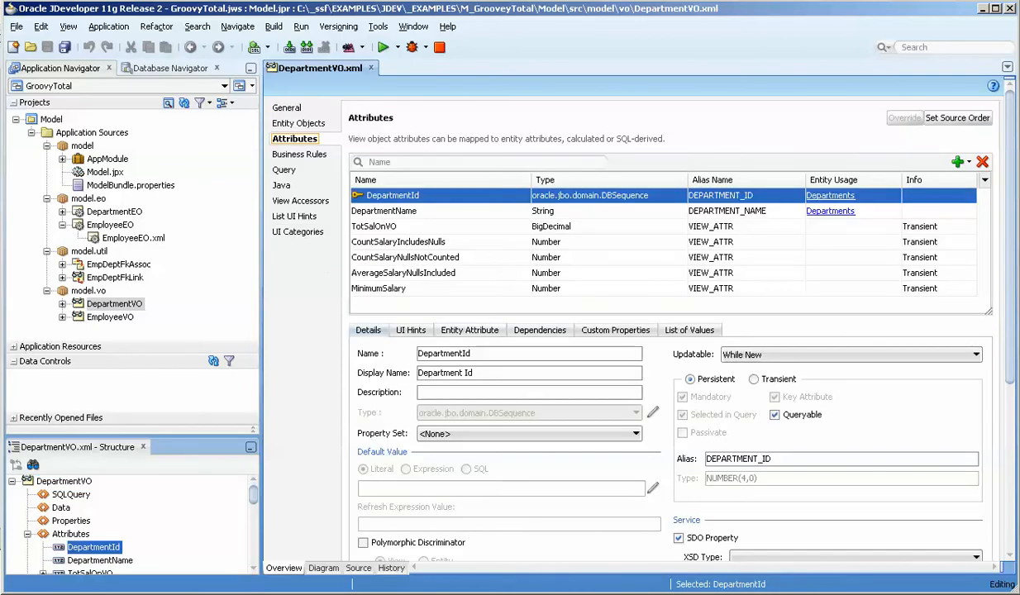
pyautogui.click(373, 226)
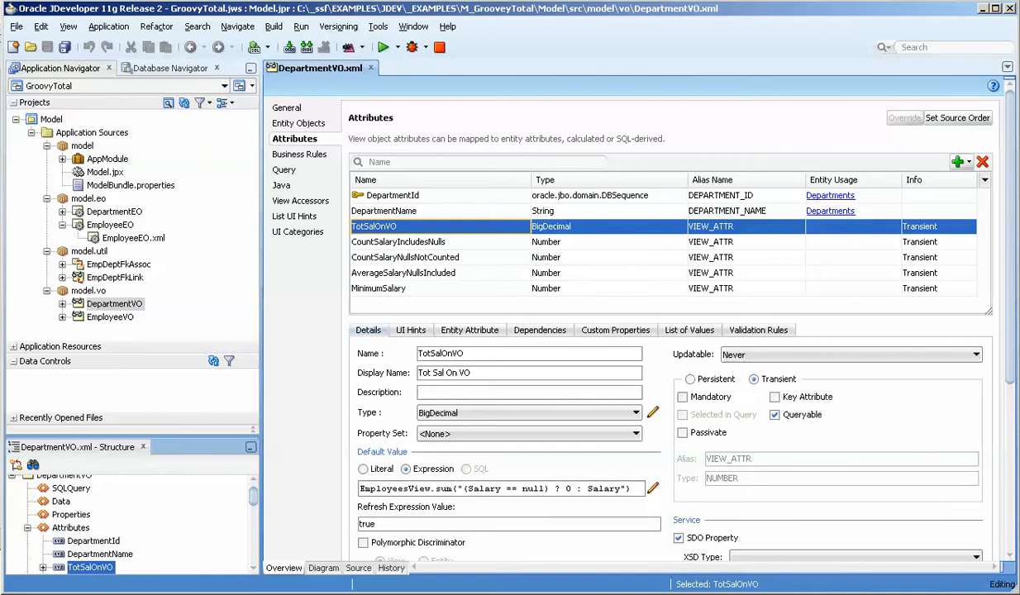
pyautogui.click(958, 161)
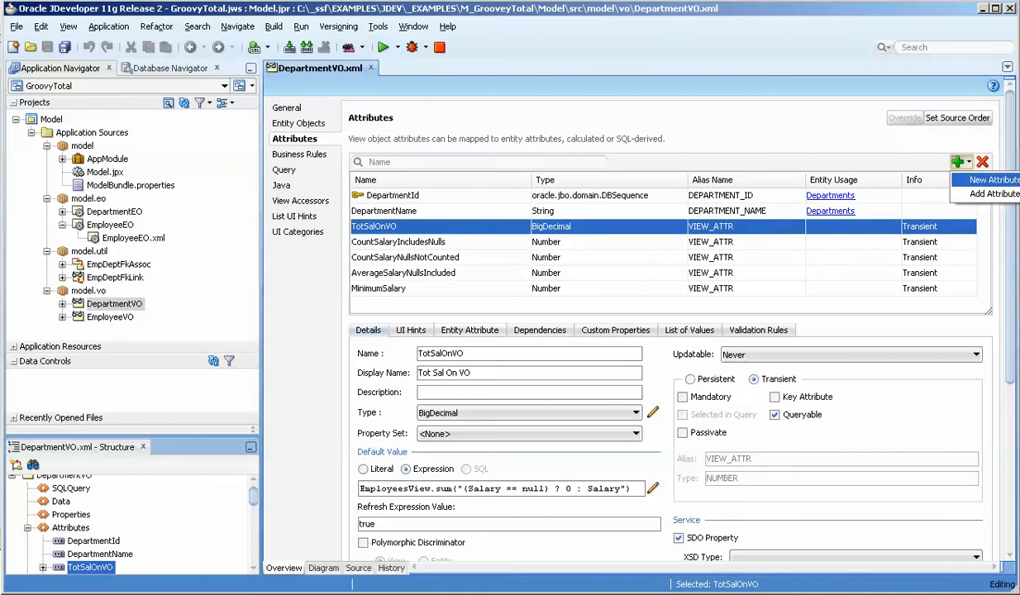
pyautogui.click(989, 179)
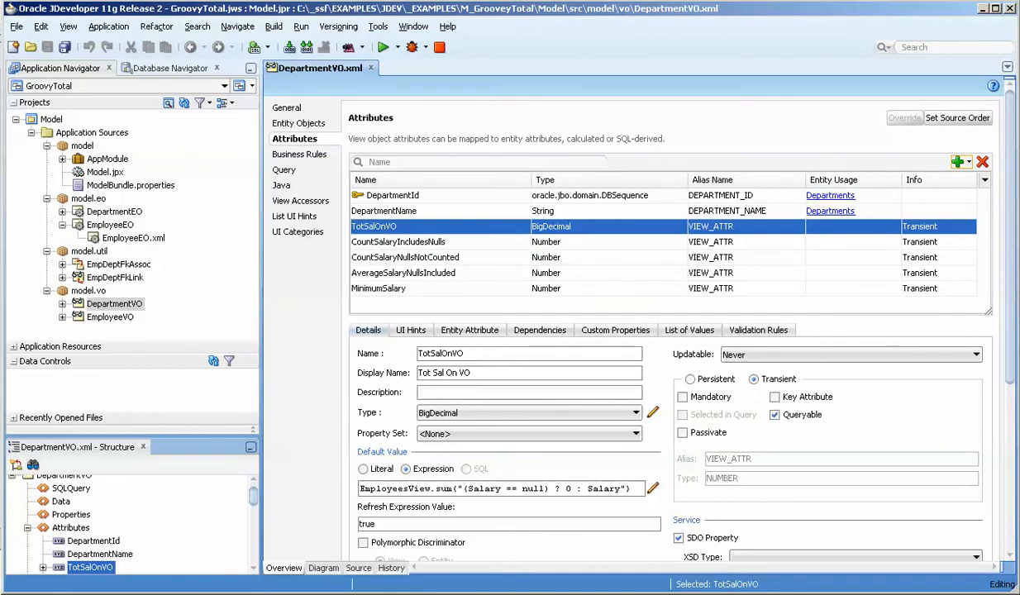
pyautogui.tripleClick(441, 353)
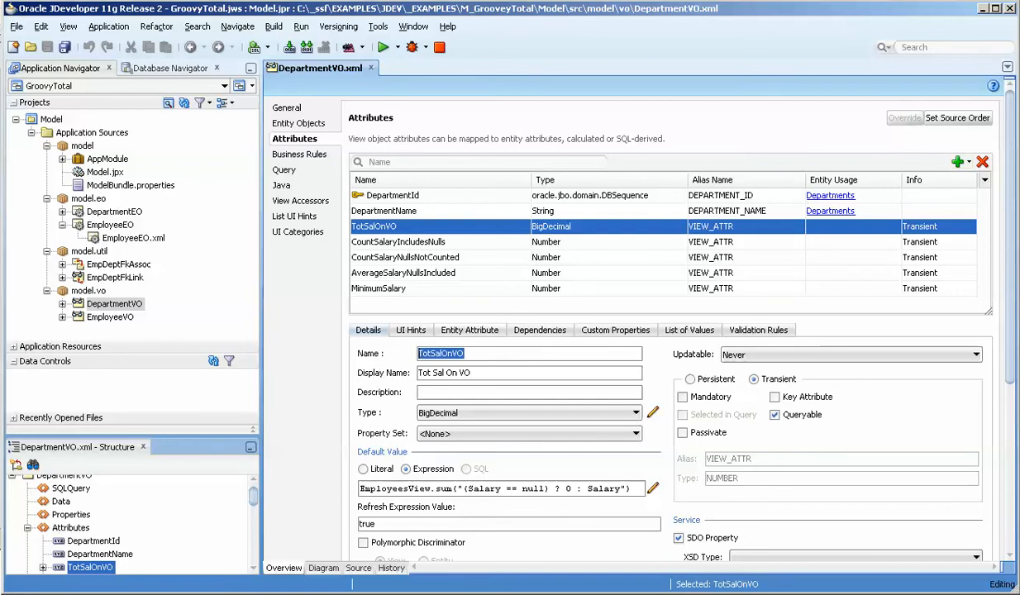
# - Open the EmployeeVO view object definition
pyautogui.click(635, 412)
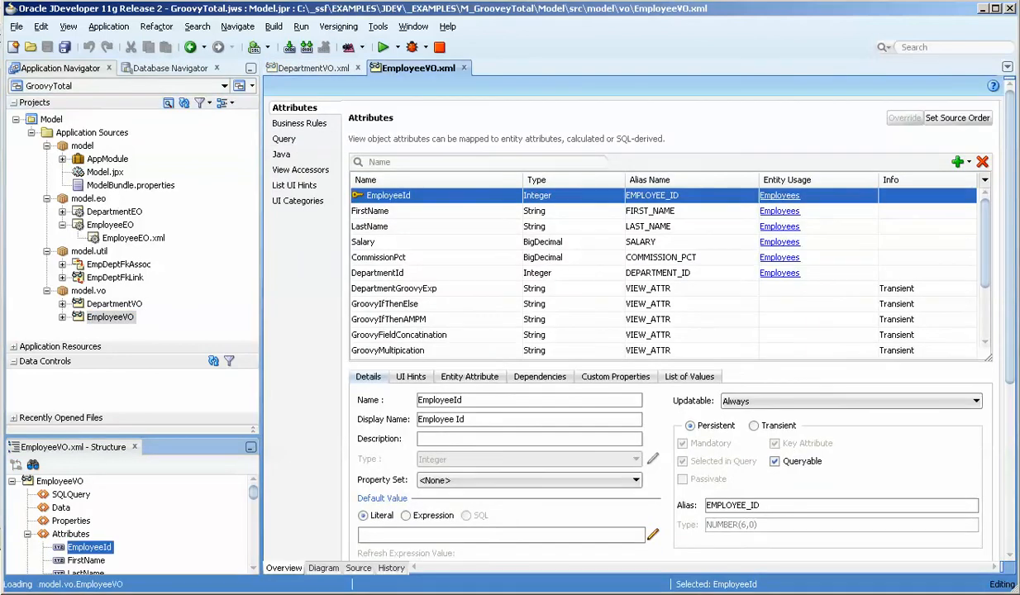
# - Check EmployeeVO's Salary, then review DepartmentVO's CountSalaryIncludesNulls and TotSalOnVO attributes
pyautogui.click(362, 241)
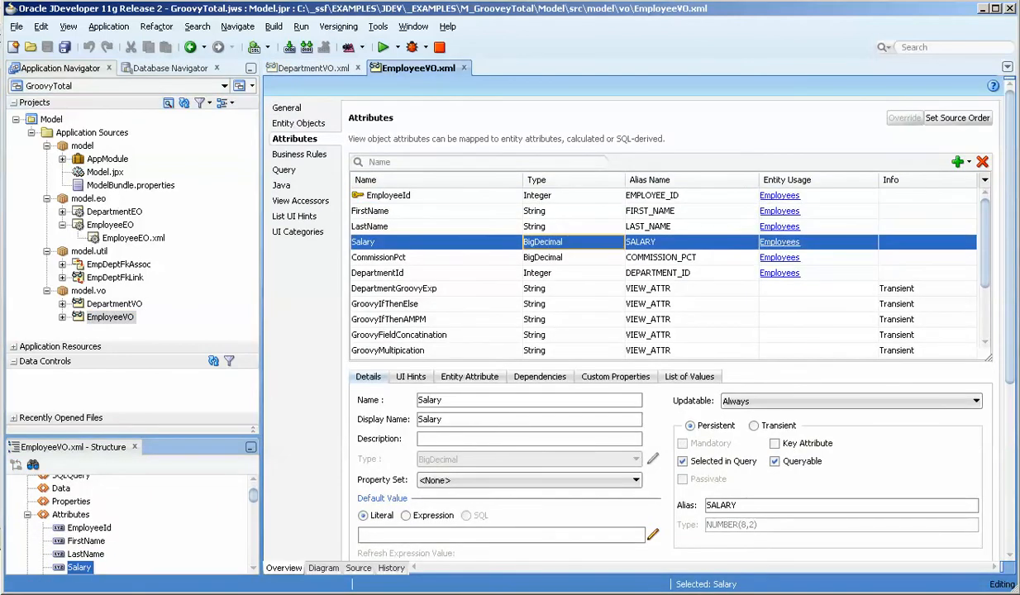
pyautogui.click(317, 68)
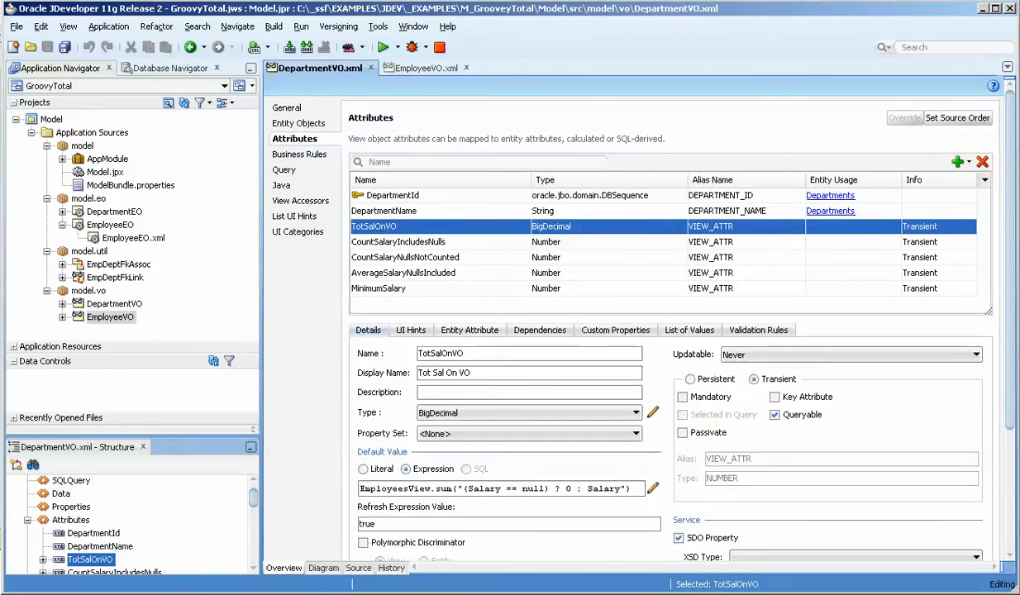
pyautogui.click(398, 241)
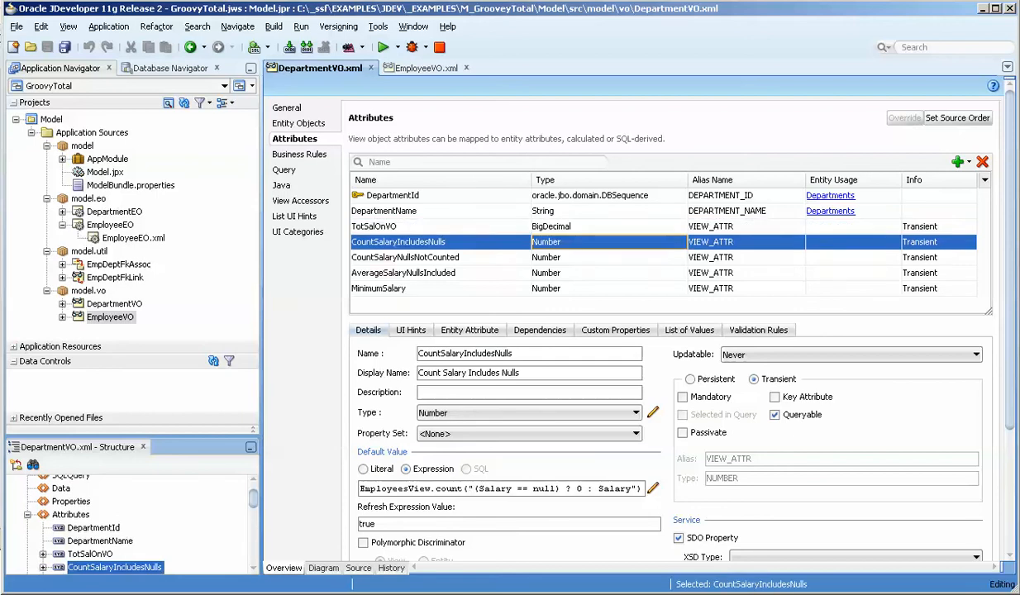
pyautogui.click(374, 226)
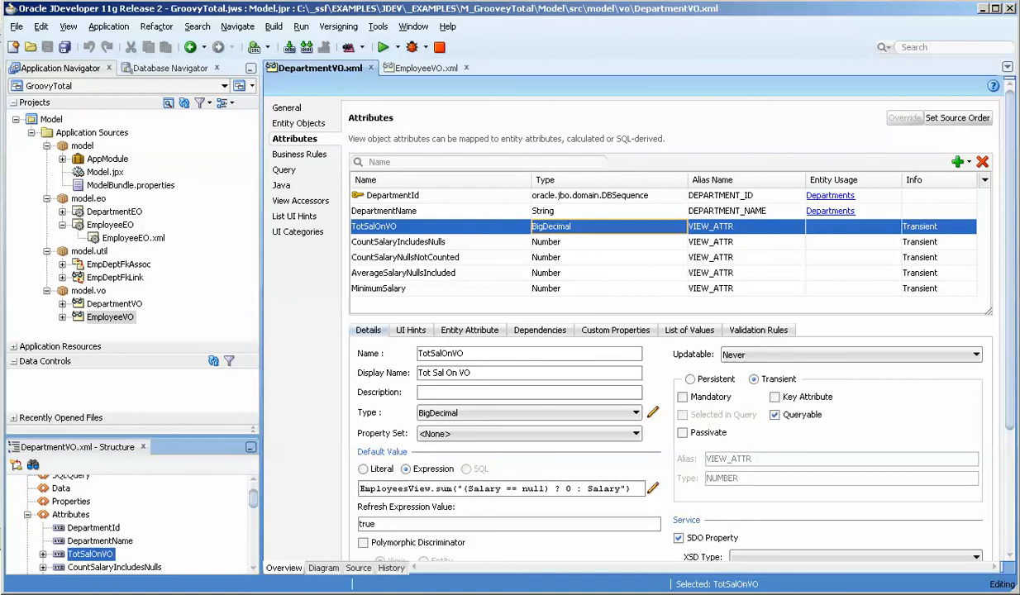
# - Compare CountSalaryIncludesNulls and DepartmentName with TotSalOnVO's sum expression
pyautogui.click(397, 241)
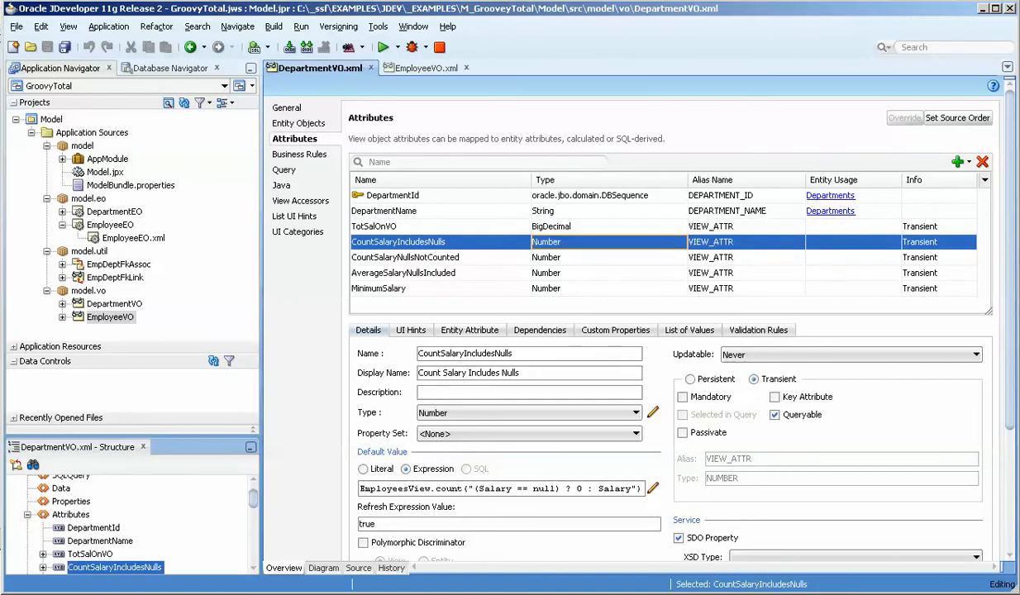
pyautogui.click(382, 211)
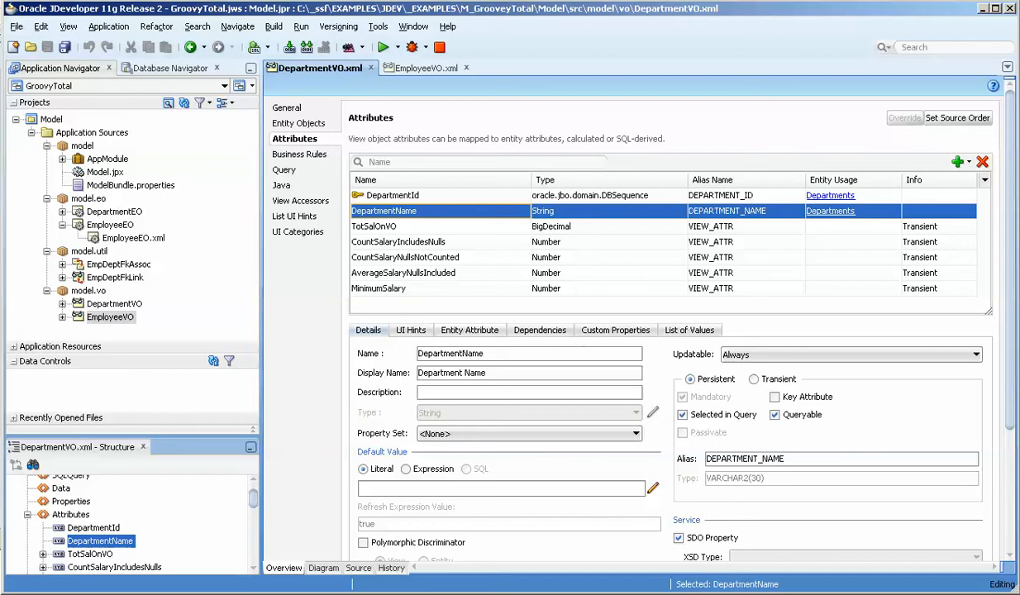
pyautogui.click(374, 225)
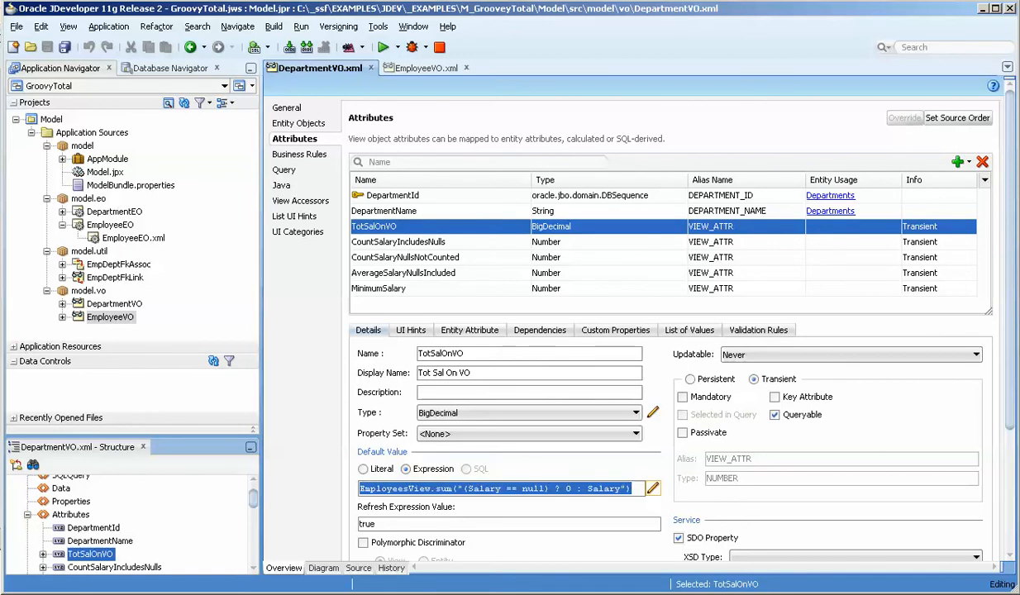
pyautogui.click(652, 487)
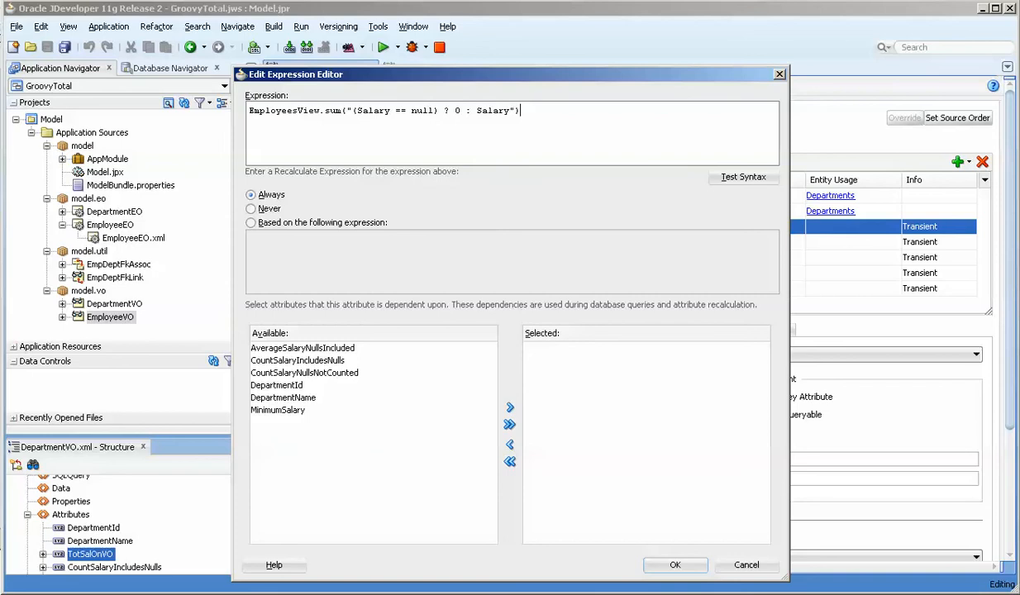
pyautogui.doubleClick(284, 110)
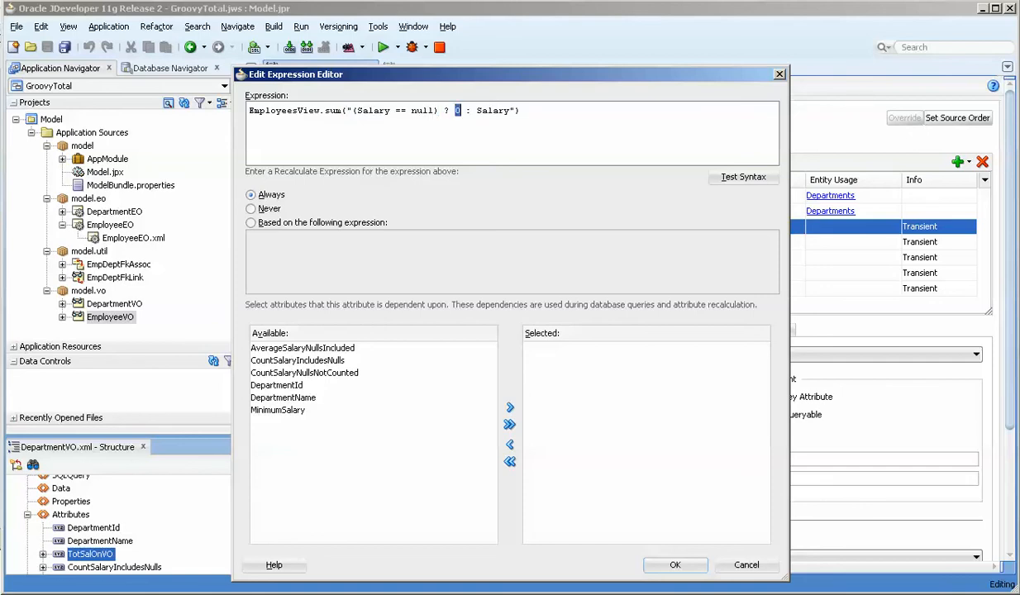
pyautogui.doubleClick(492, 110)
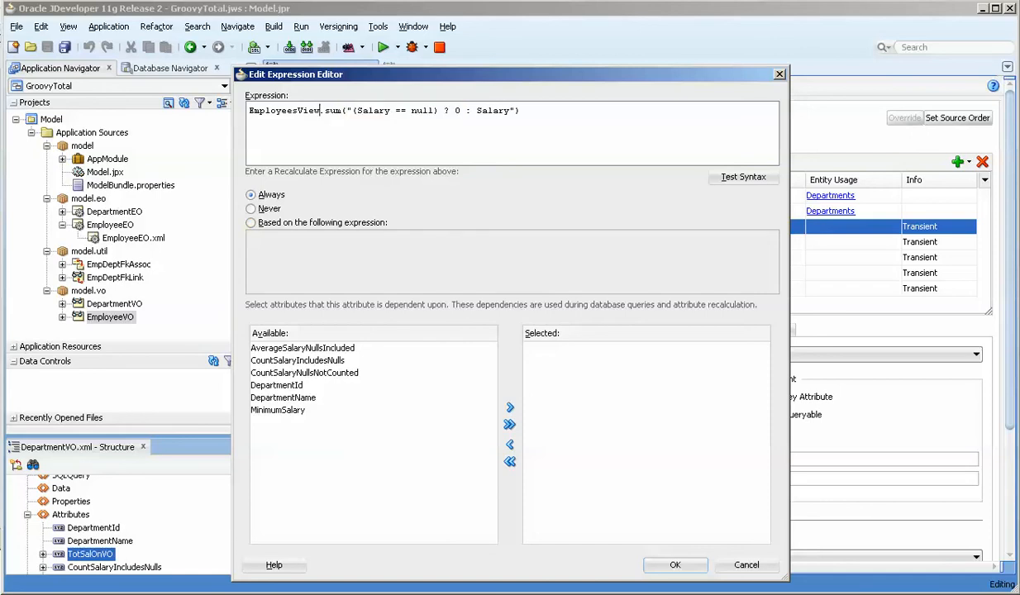
pyautogui.doubleClick(284, 110)
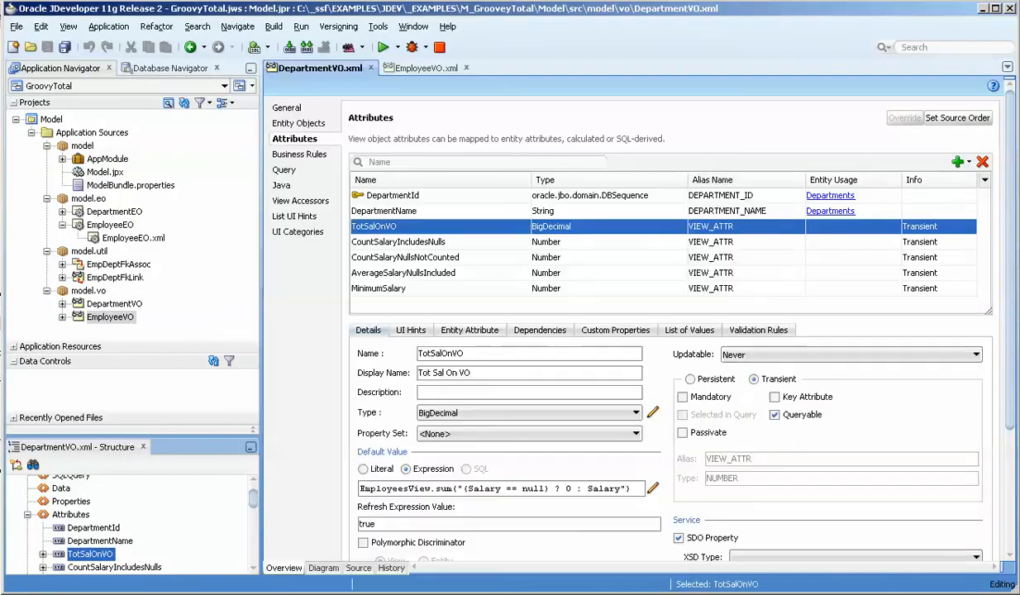
# - Review the EmpDeptFkLink view link's Relationship and General pages, then return to DepartmentVO
pyautogui.click(115, 277)
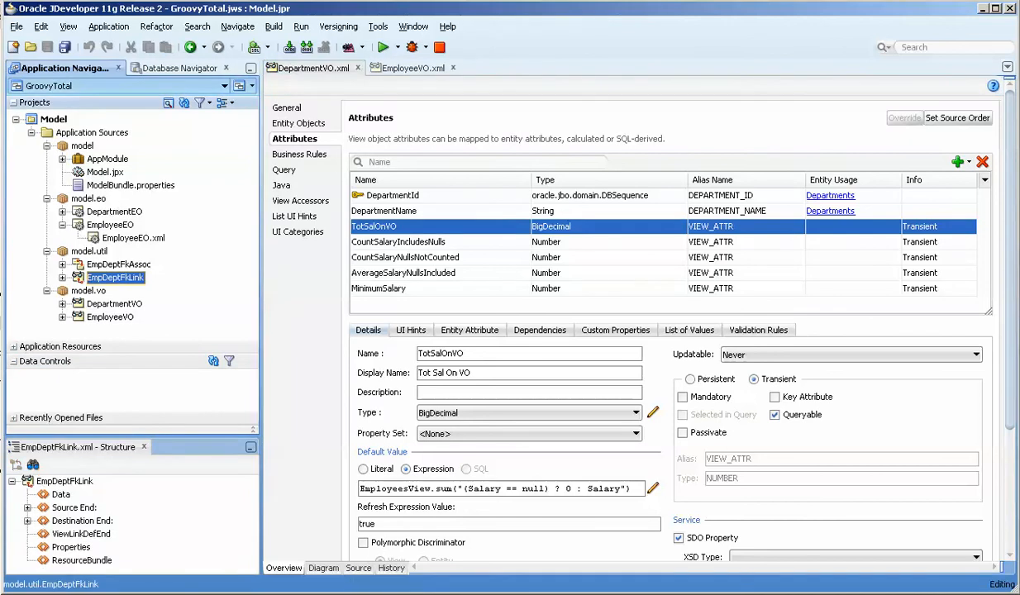
pyautogui.click(118, 264)
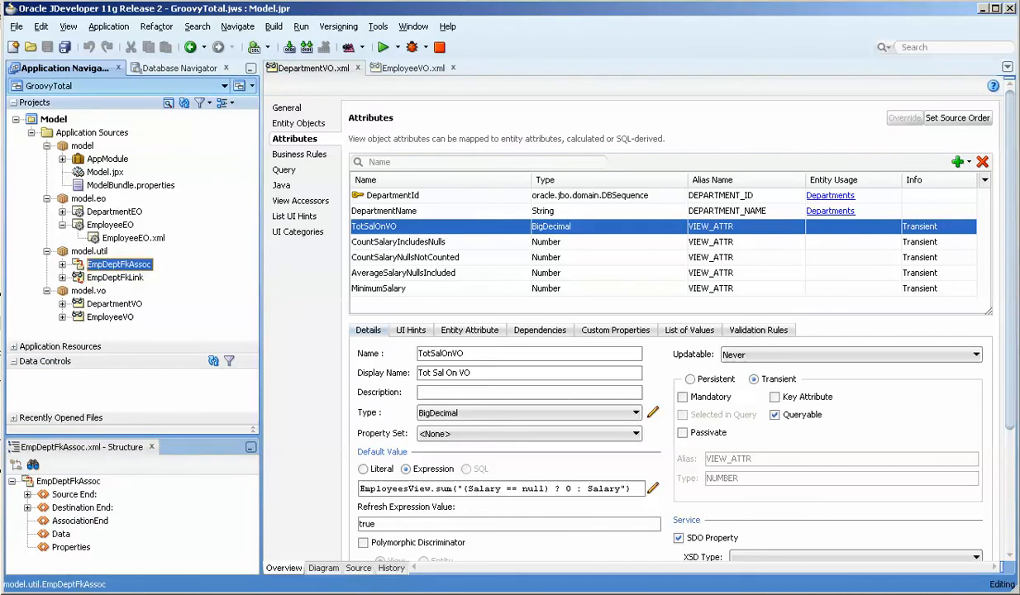
pyautogui.click(90, 251)
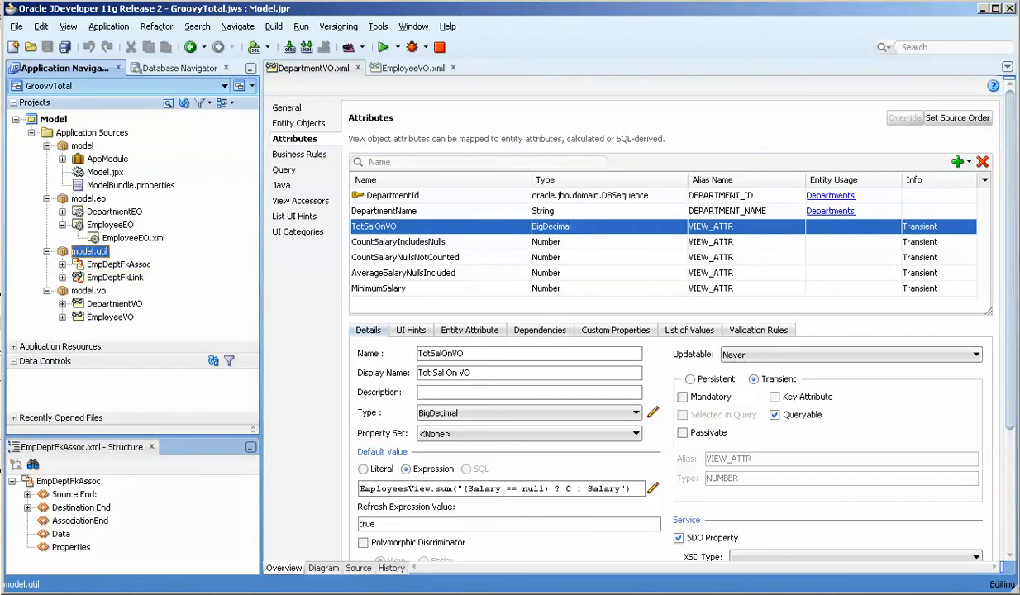
pyautogui.doubleClick(114, 277)
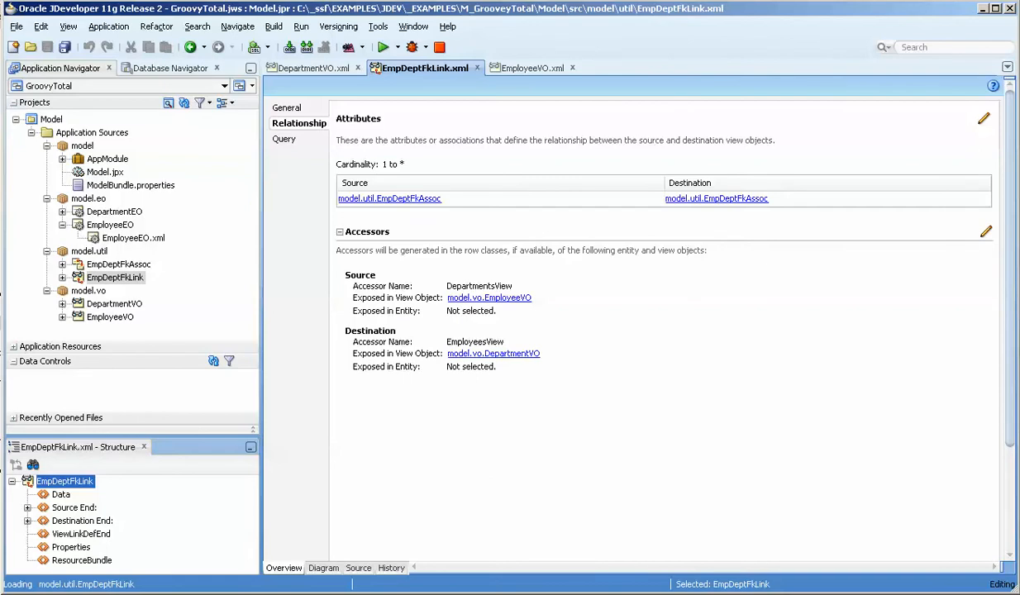
pyautogui.click(286, 108)
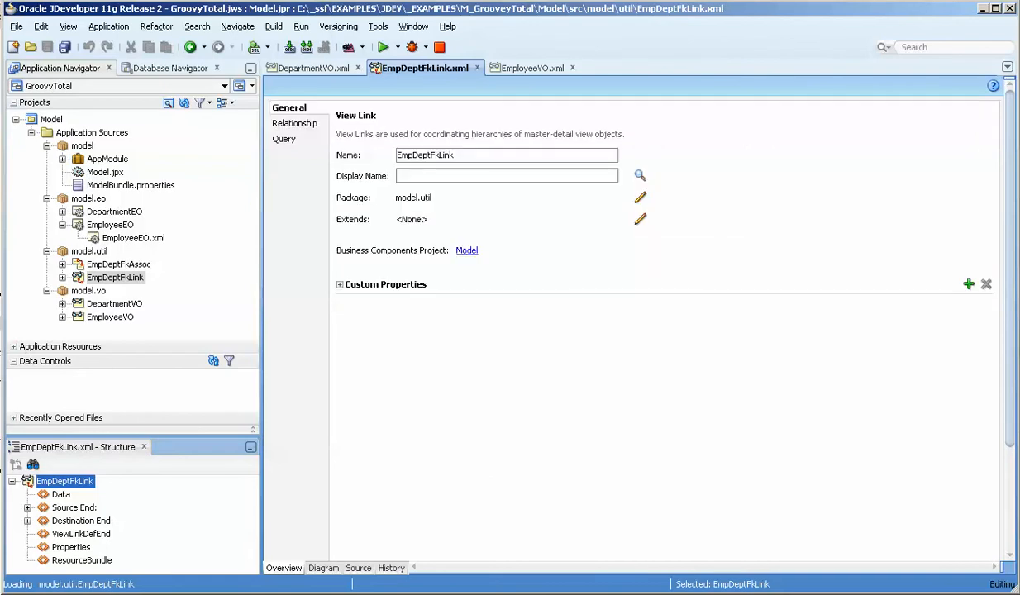
pyautogui.click(299, 123)
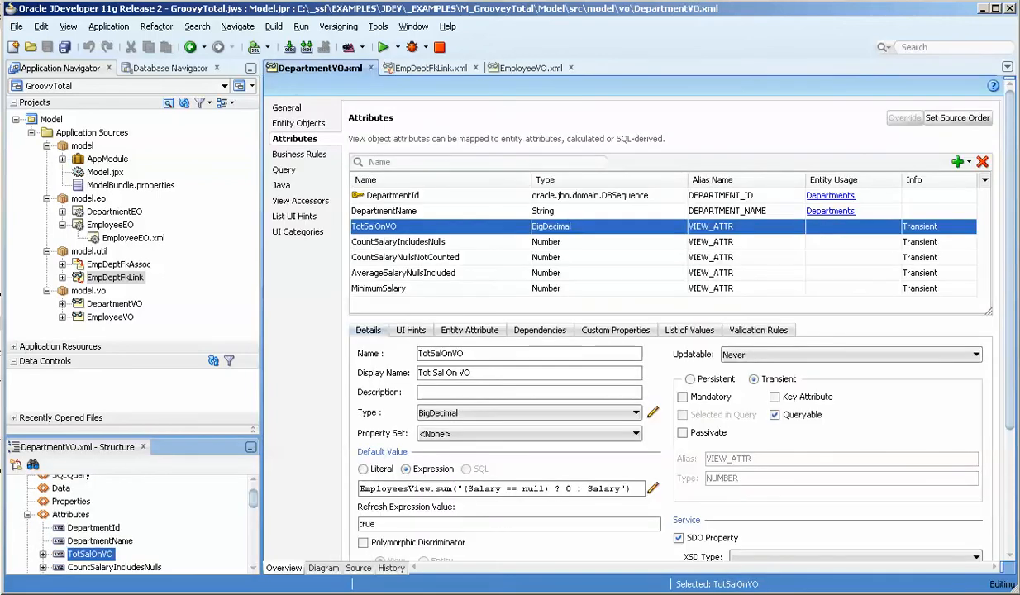
pyautogui.doubleClick(394, 489)
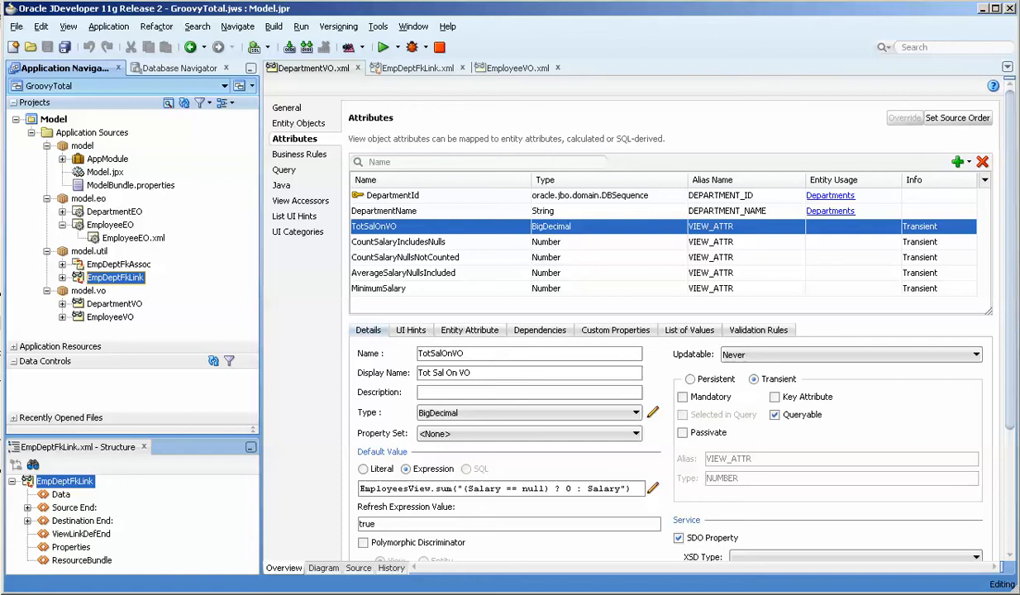
pyautogui.click(397, 241)
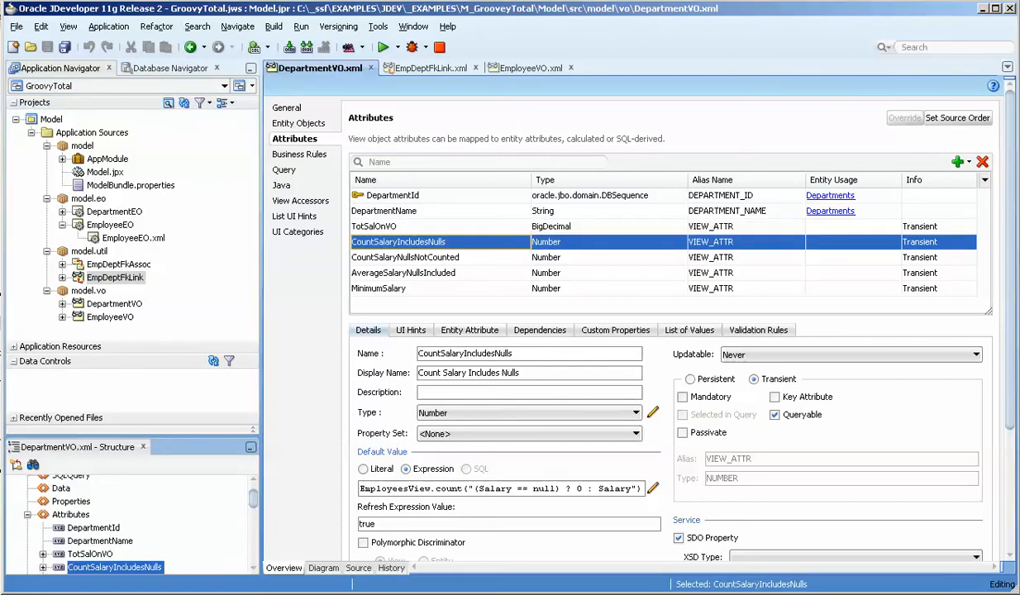
pyautogui.doubleClick(395, 487)
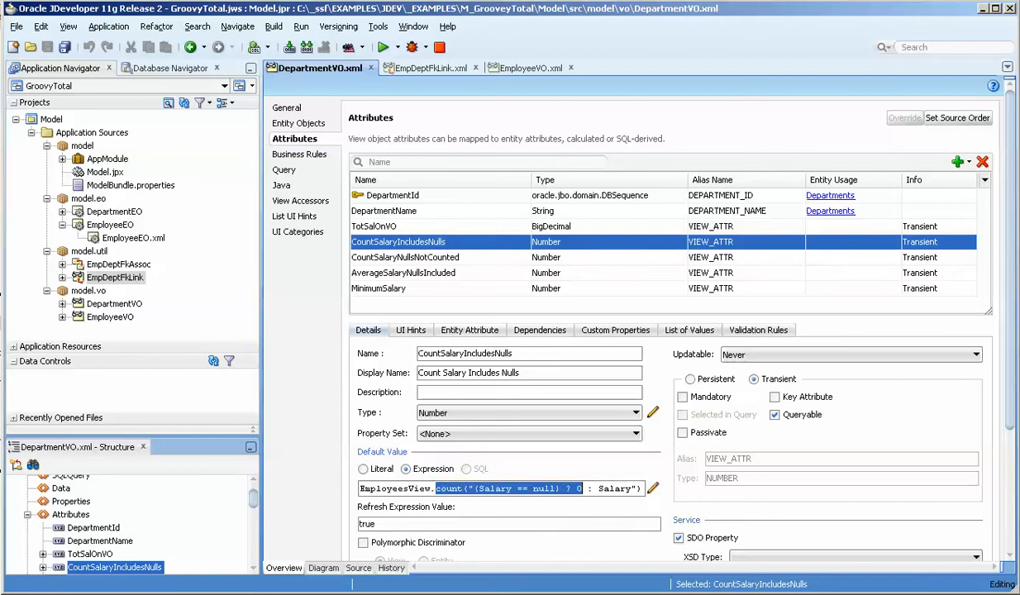
pyautogui.click(405, 257)
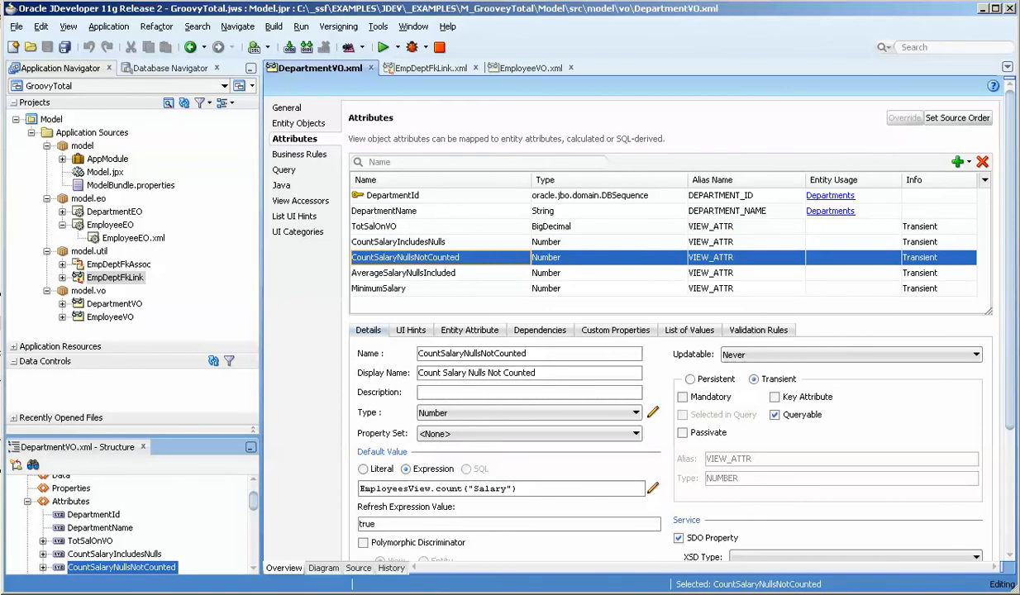
pyautogui.tripleClick(438, 488)
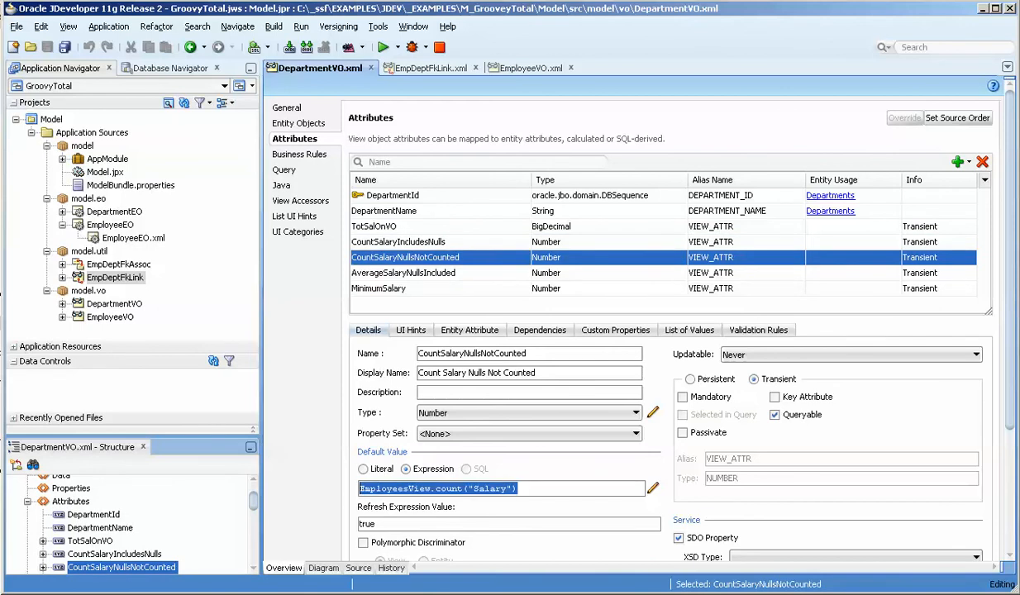
pyautogui.click(399, 242)
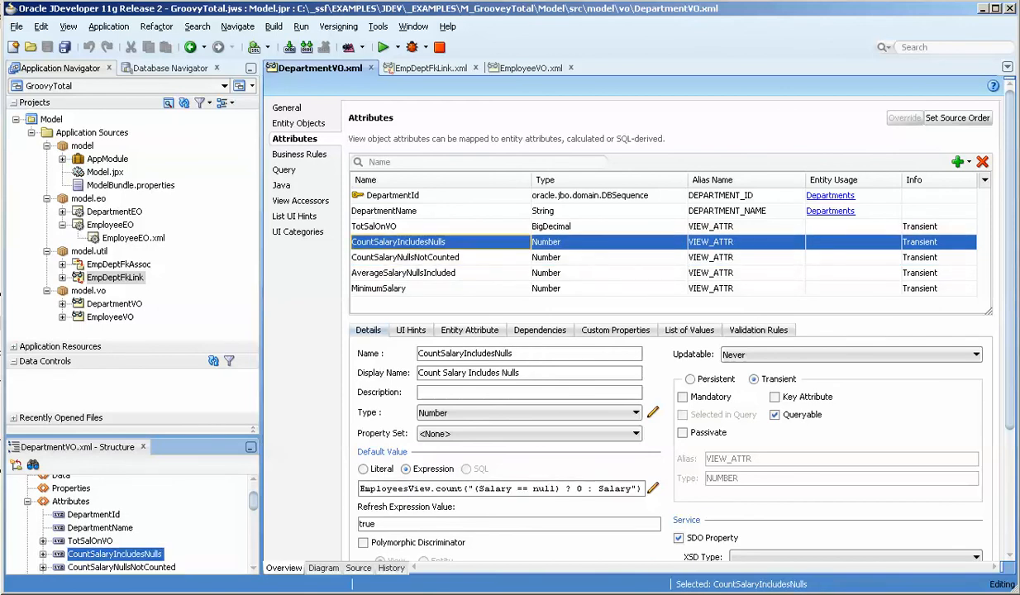
pyautogui.moveTo(483, 489); pyautogui.dragTo(558, 488)
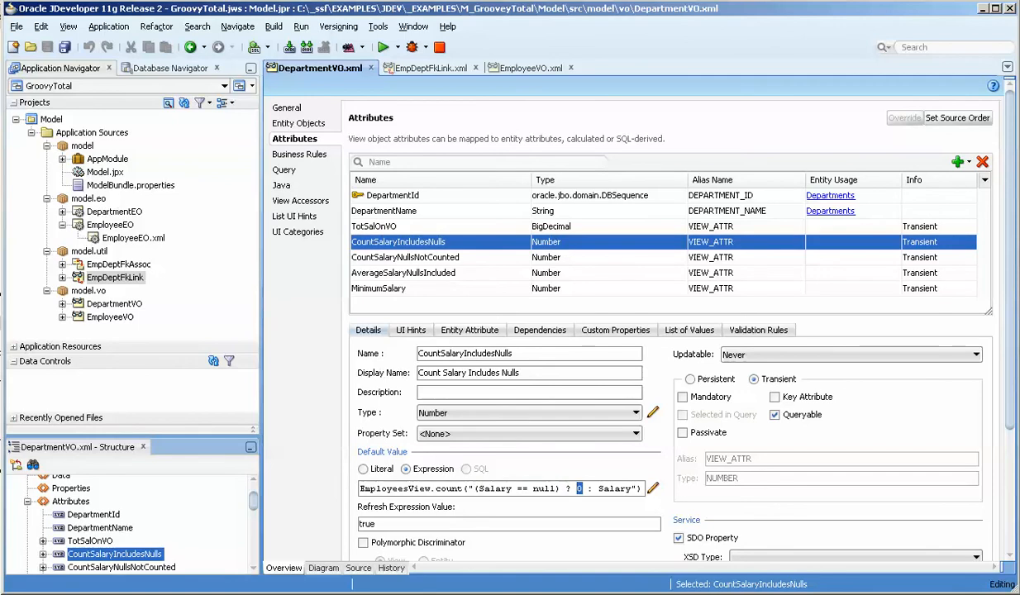
pyautogui.click(405, 257)
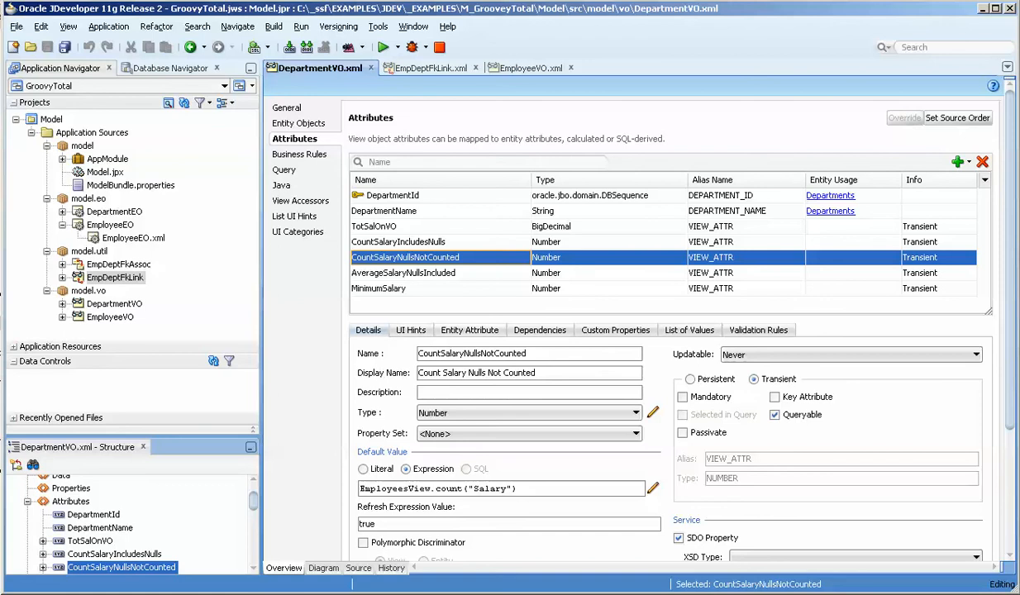
pyautogui.click(404, 273)
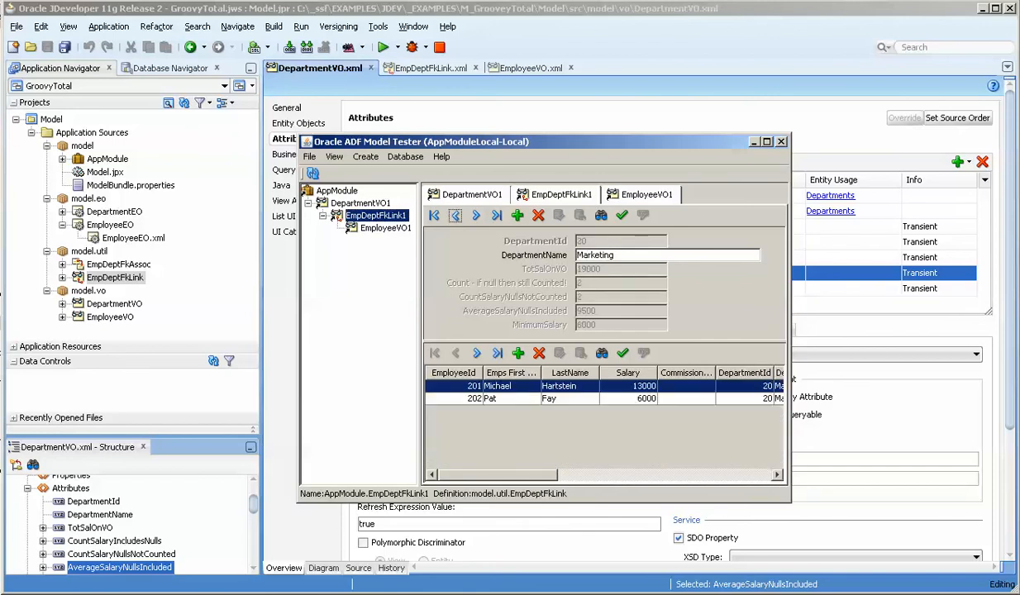
# - Step forward through the department records and close the model tester
pyautogui.click(455, 215)
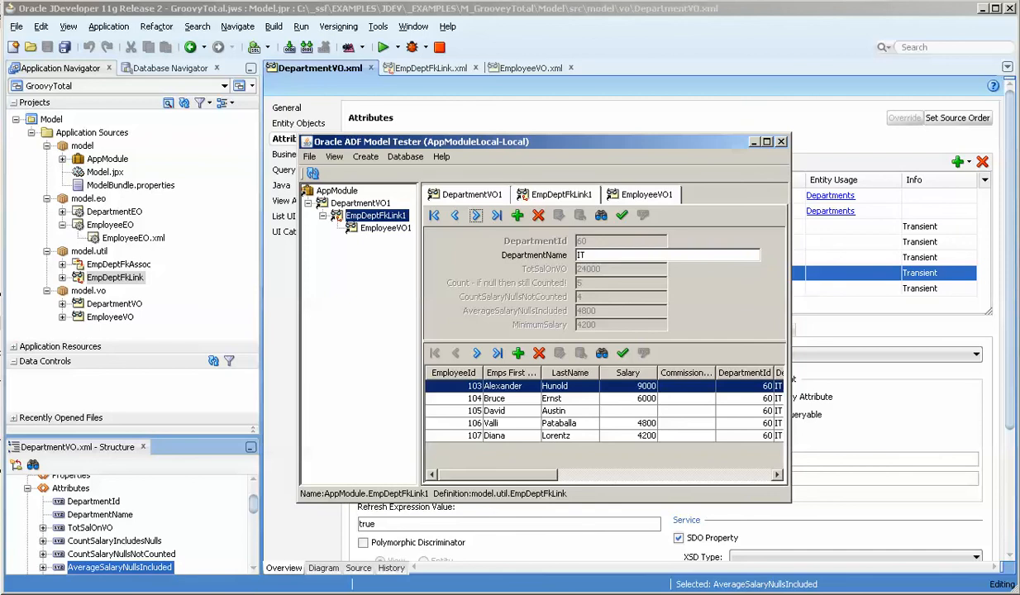
pyautogui.click(513, 410)
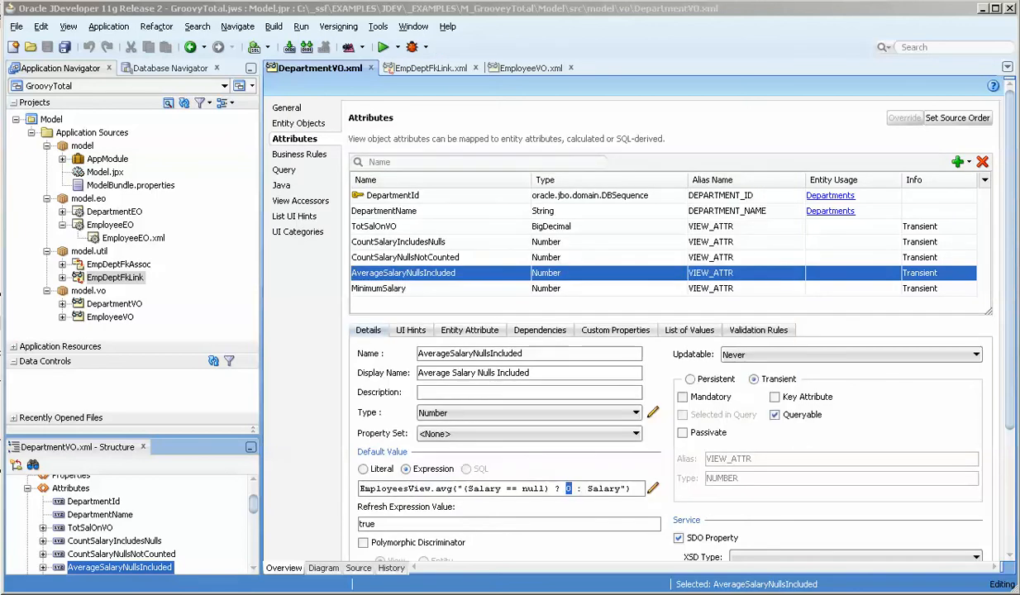
# - Inspect MinimumSalary's min expression and AverageSalaryNullsIncluded's null-to-0 average, then show EmployeeVO
pyautogui.click(378, 287)
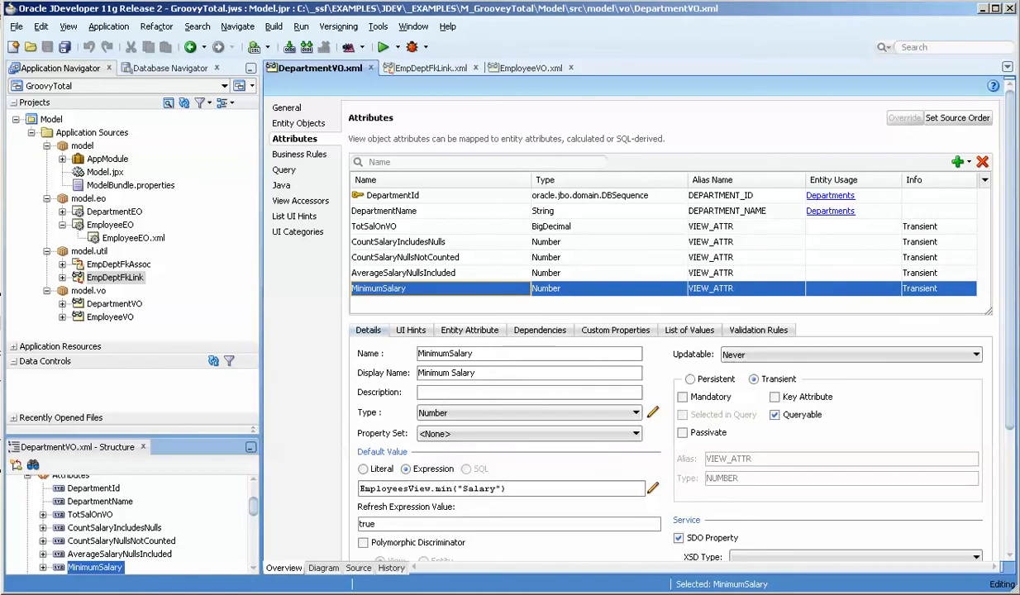
pyautogui.tripleClick(429, 488)
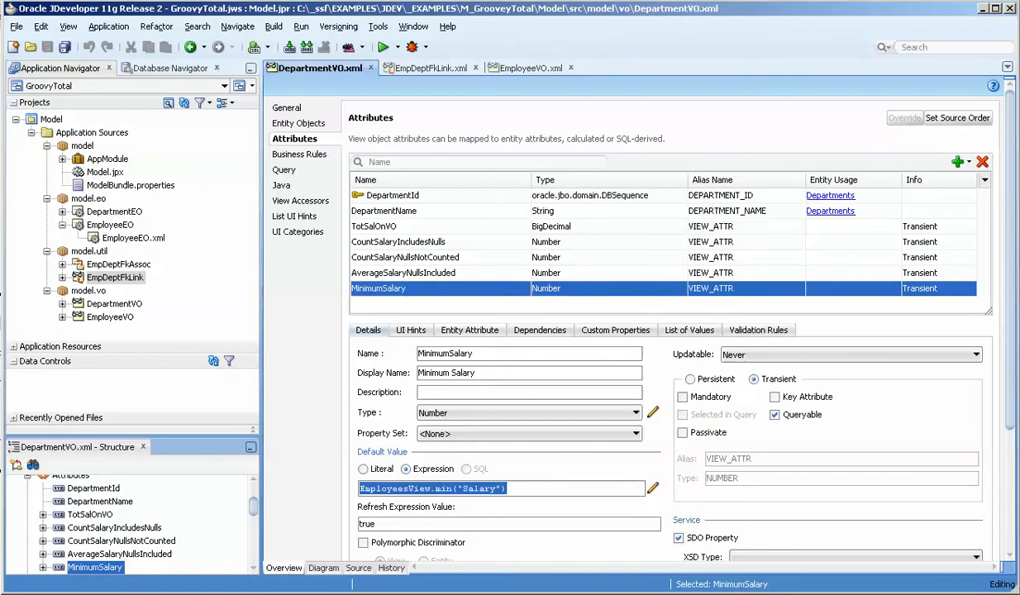
pyautogui.click(403, 273)
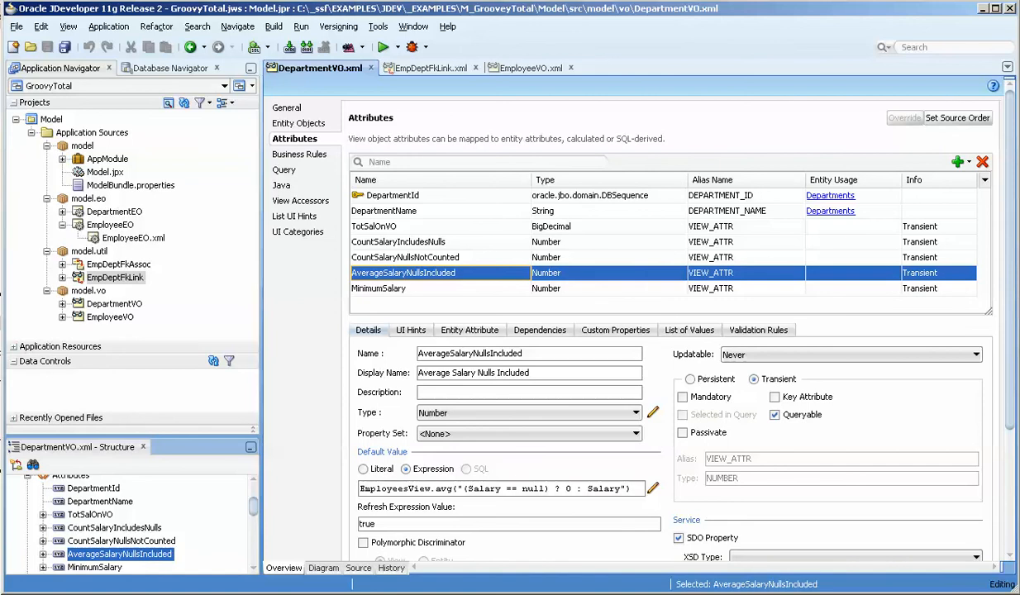
pyautogui.doubleClick(533, 488)
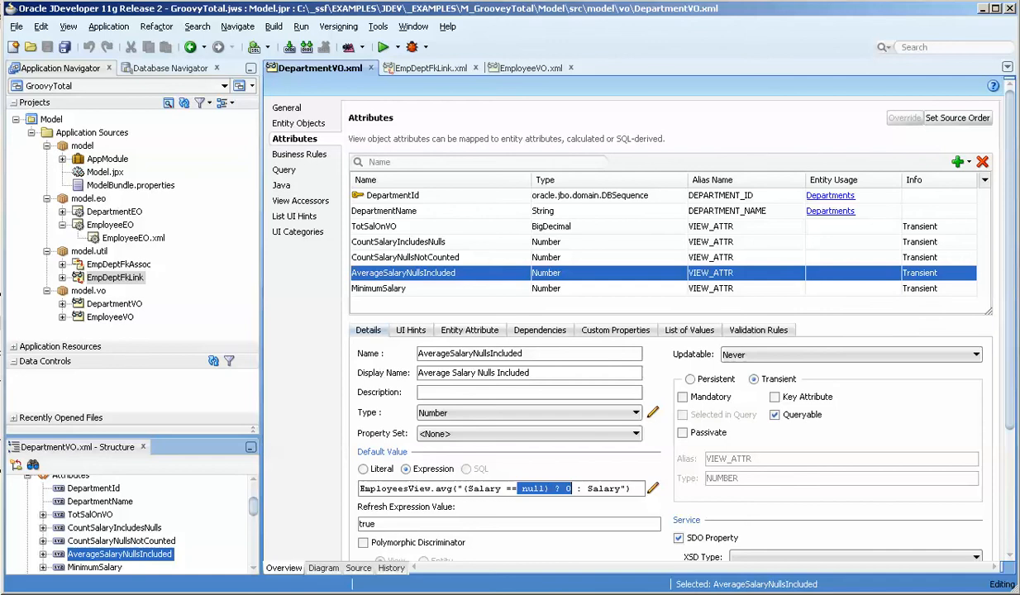
pyautogui.click(522, 68)
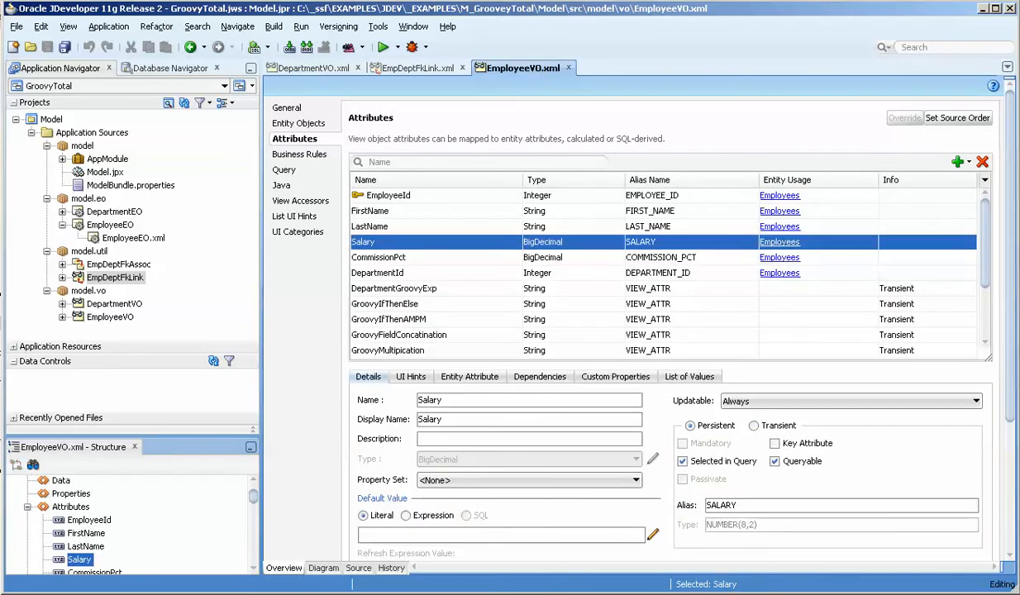
pyautogui.click(379, 257)
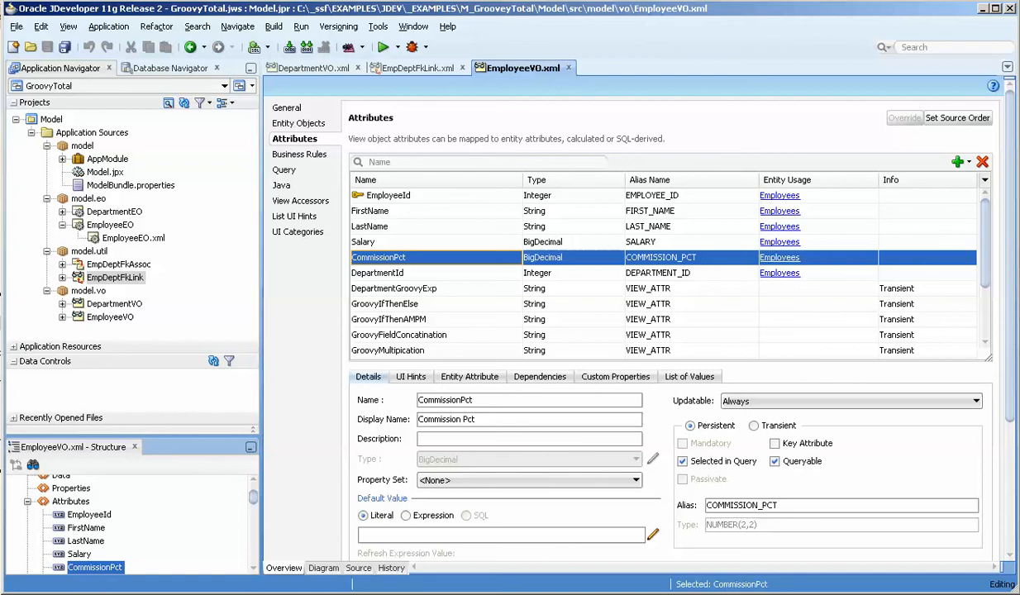
pyautogui.click(393, 288)
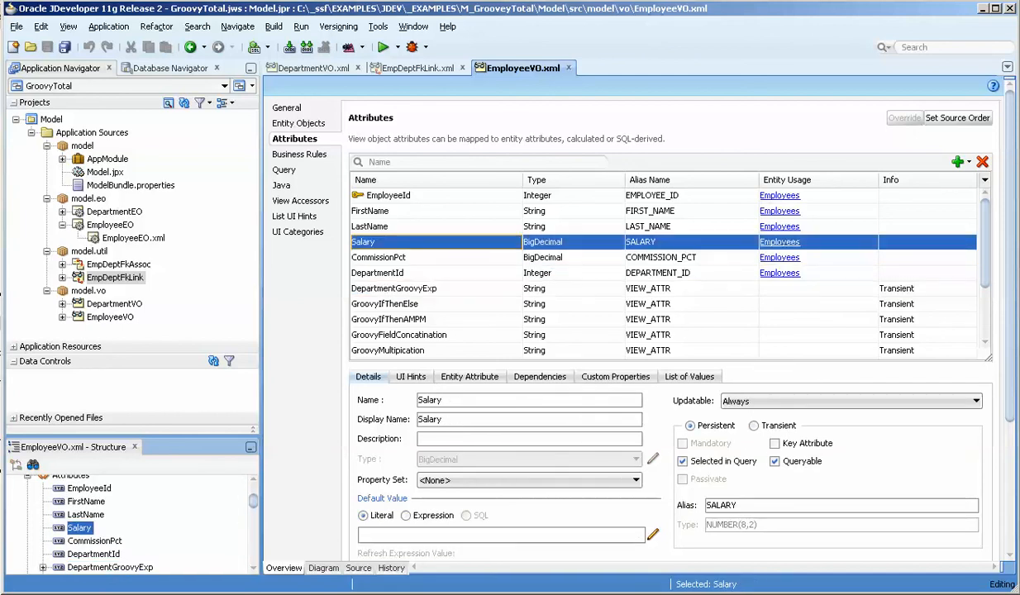
pyautogui.click(379, 257)
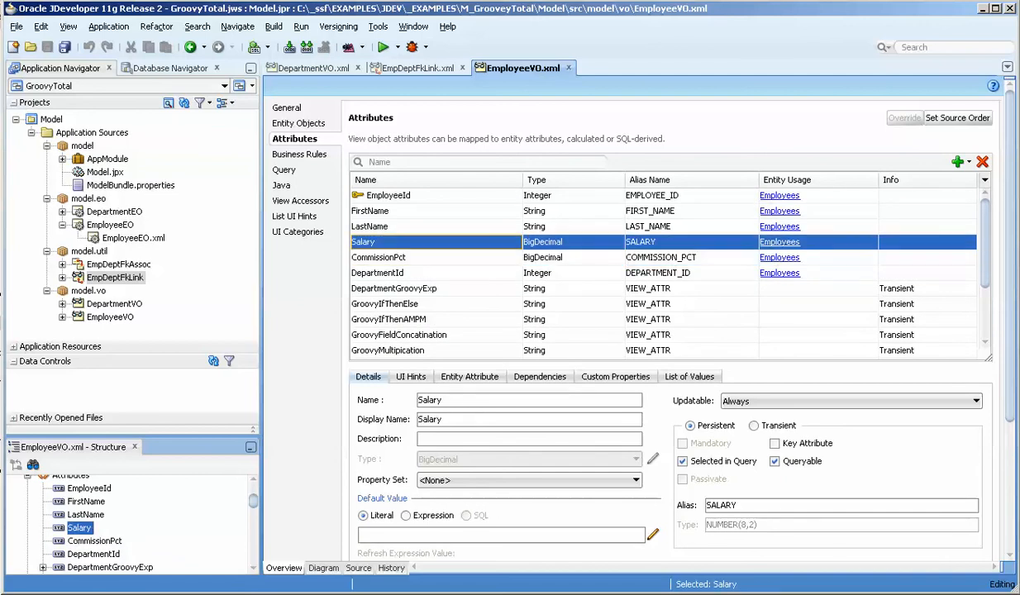
pyautogui.click(378, 257)
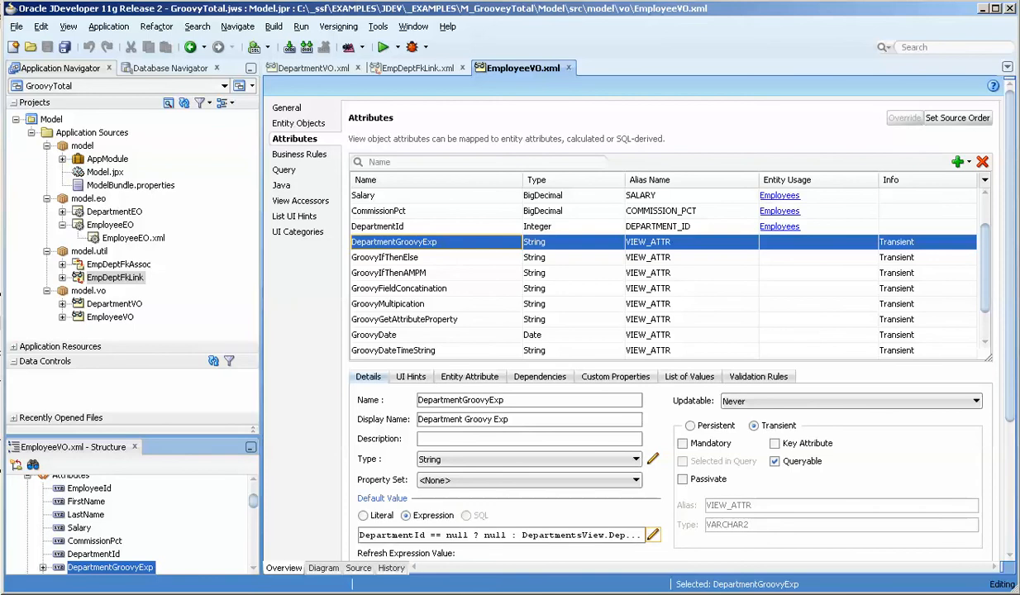
# - Examine DepartmentGroovyExp's DepartmentsView lookup in the expression editor, close it and select GroovyIfThenElse
pyautogui.click(652, 535)
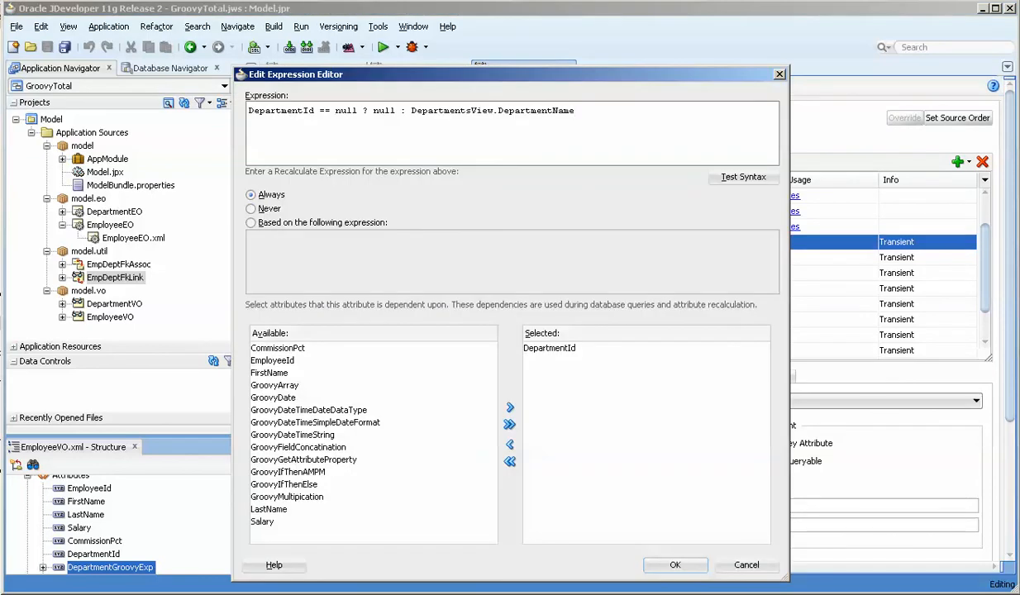
pyautogui.doubleClick(280, 109)
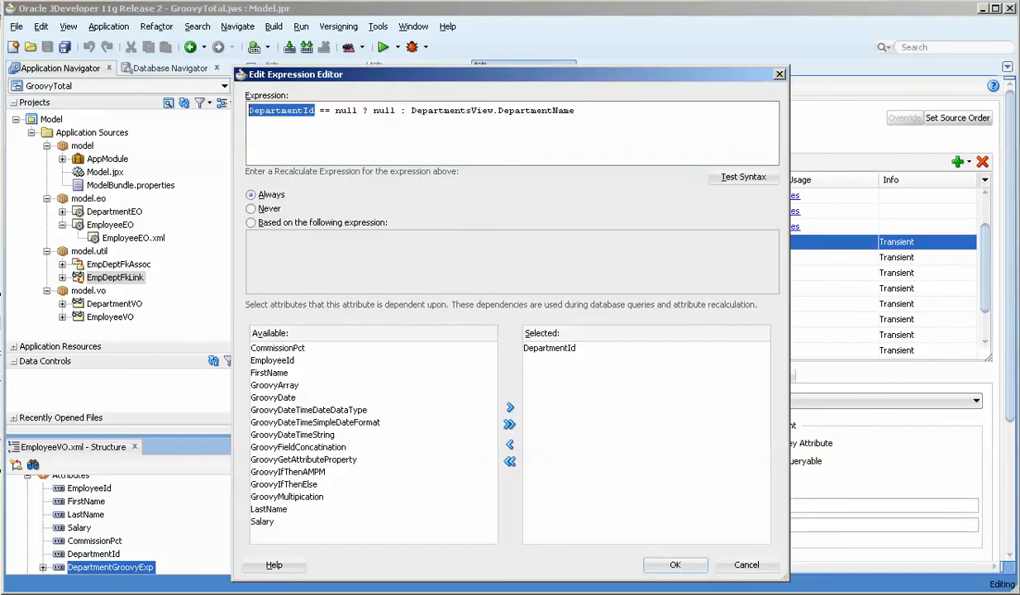
pyautogui.doubleClick(383, 110)
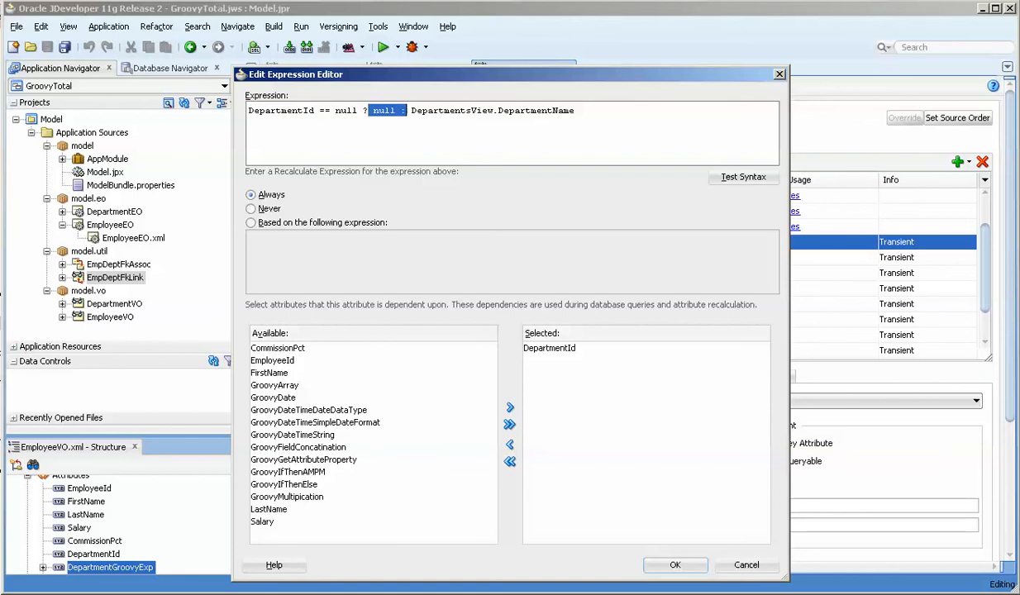
pyautogui.click(674, 565)
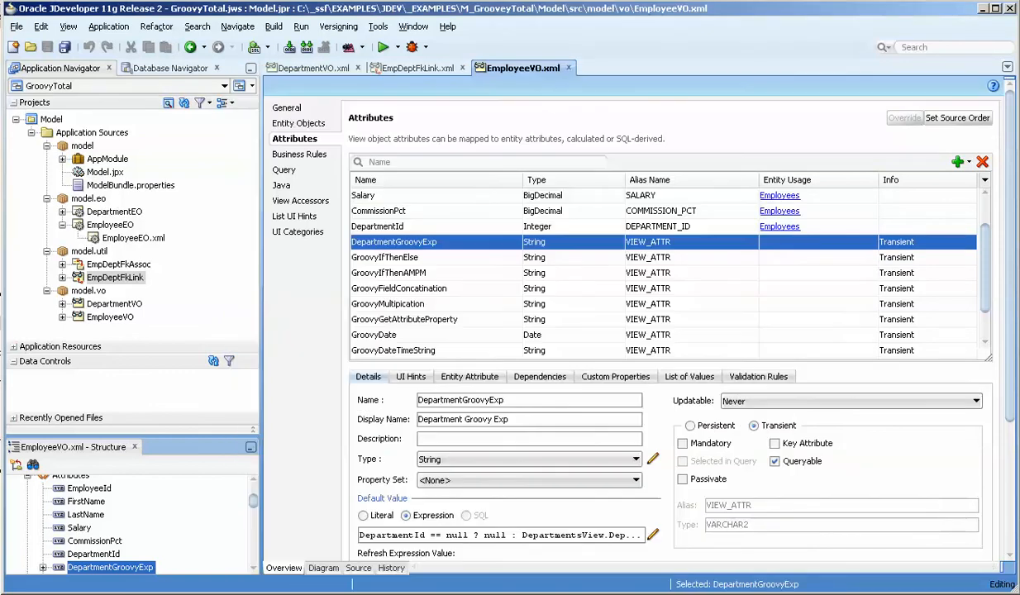
pyautogui.click(384, 257)
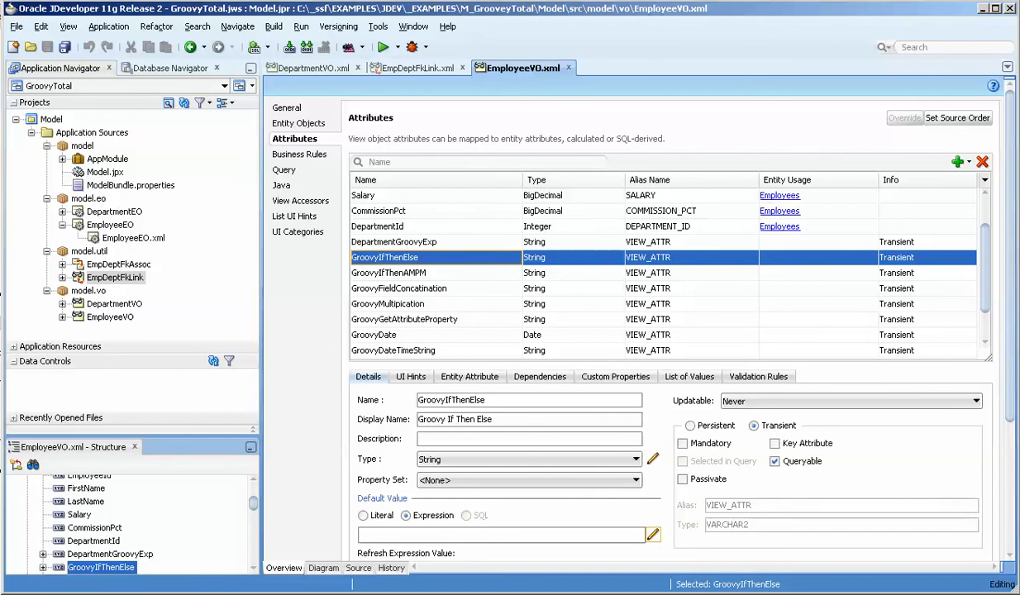
# - Review GroovyIfThenElse's nested salary check returning destitute, poor or rich in the expression editor
pyautogui.click(652, 535)
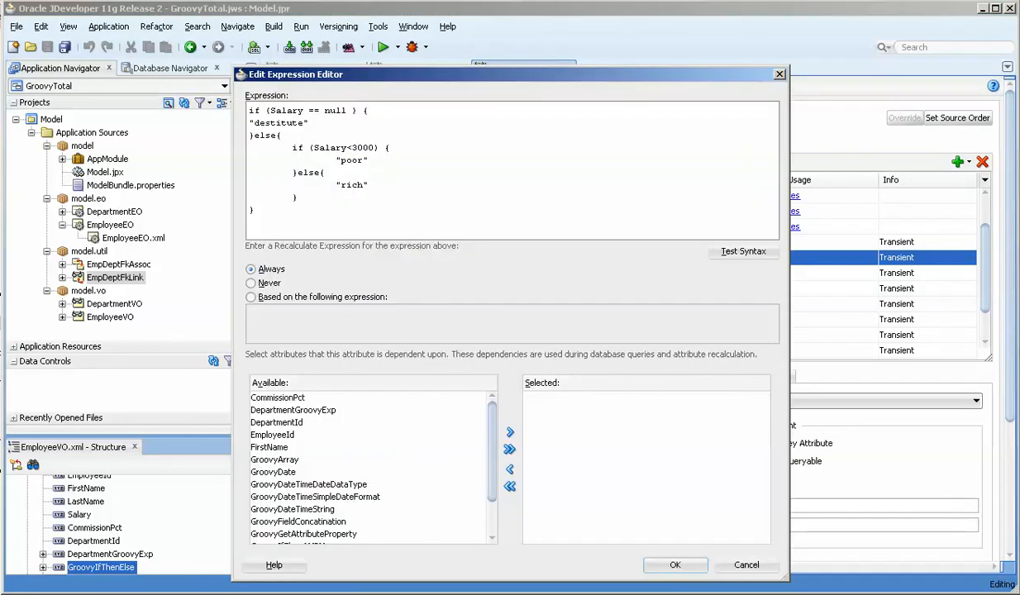
pyautogui.press('ctrl+a')
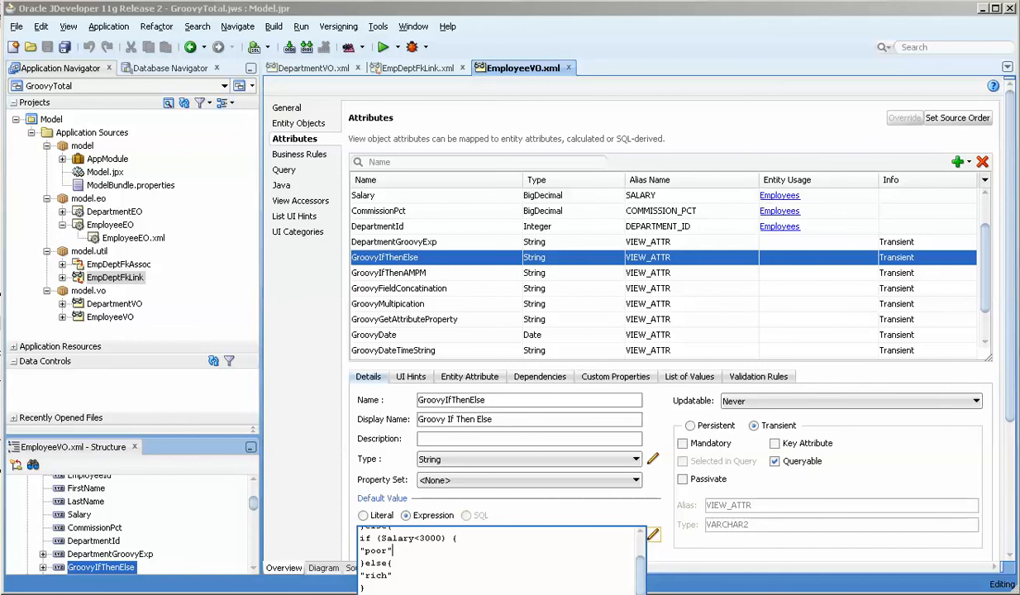
pyautogui.click(653, 535)
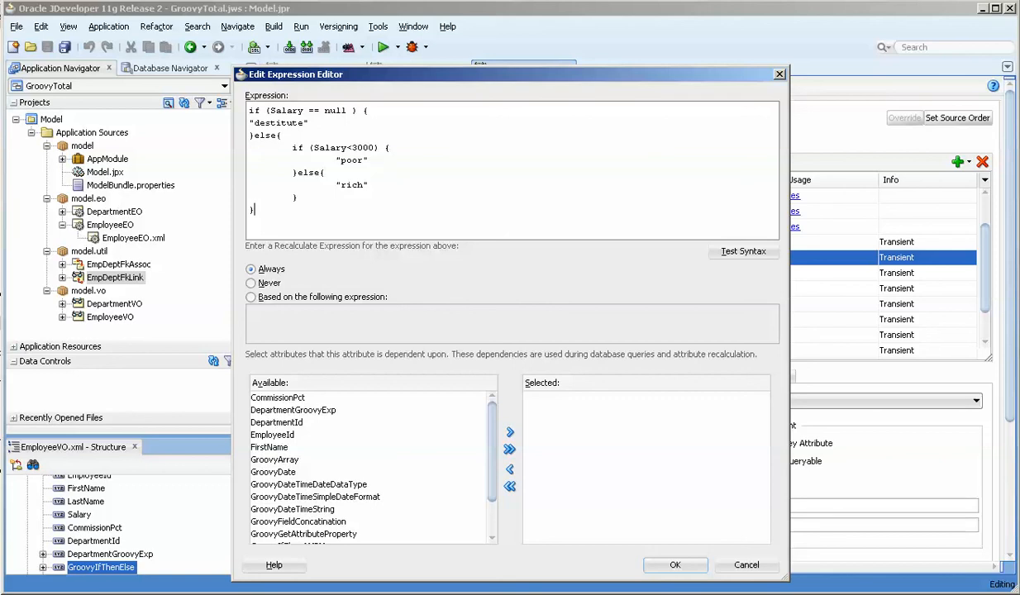
pyautogui.doubleClick(279, 122)
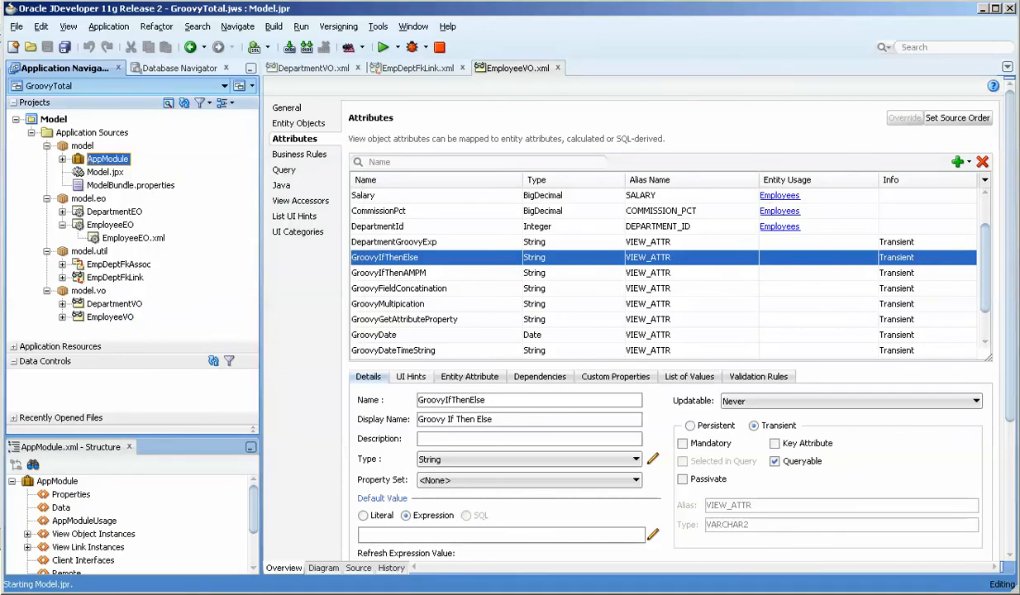
# - Examine GroovyIfThenAMPM's calendar-based AM/PM expression in the expression editor
pyautogui.click(389, 272)
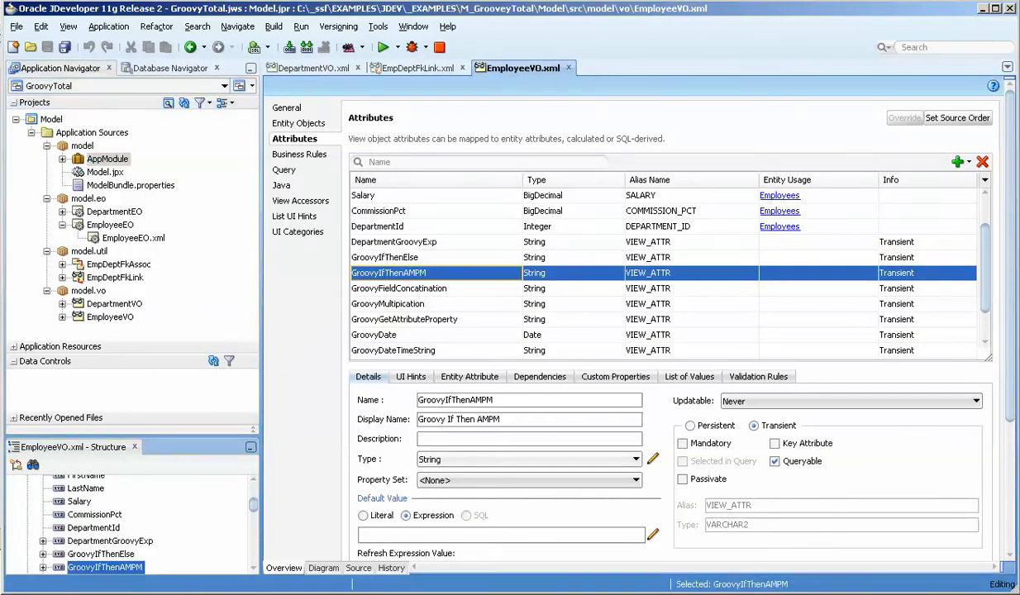
pyautogui.click(652, 533)
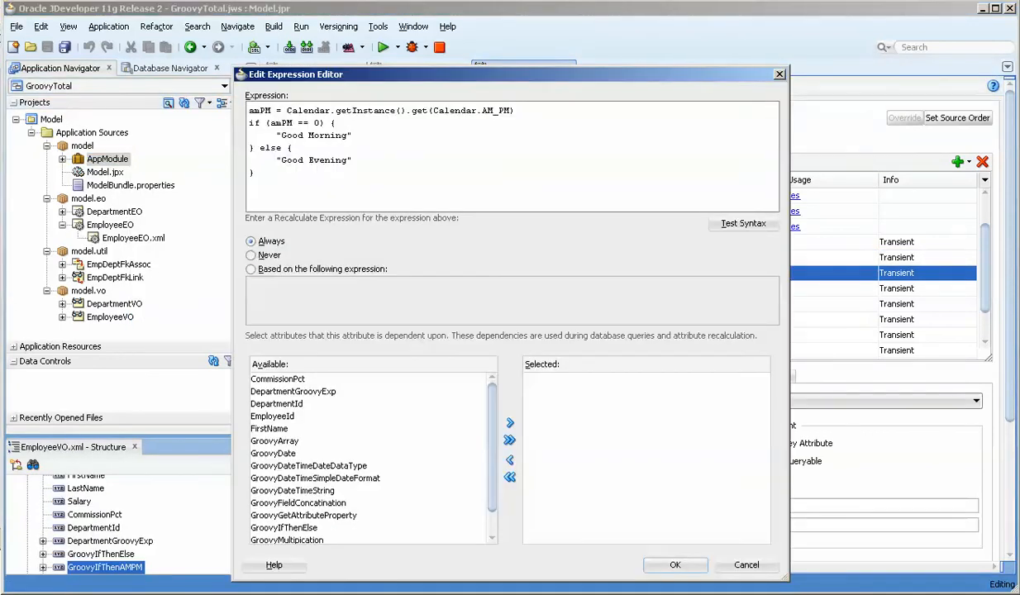
pyautogui.doubleClick(260, 110)
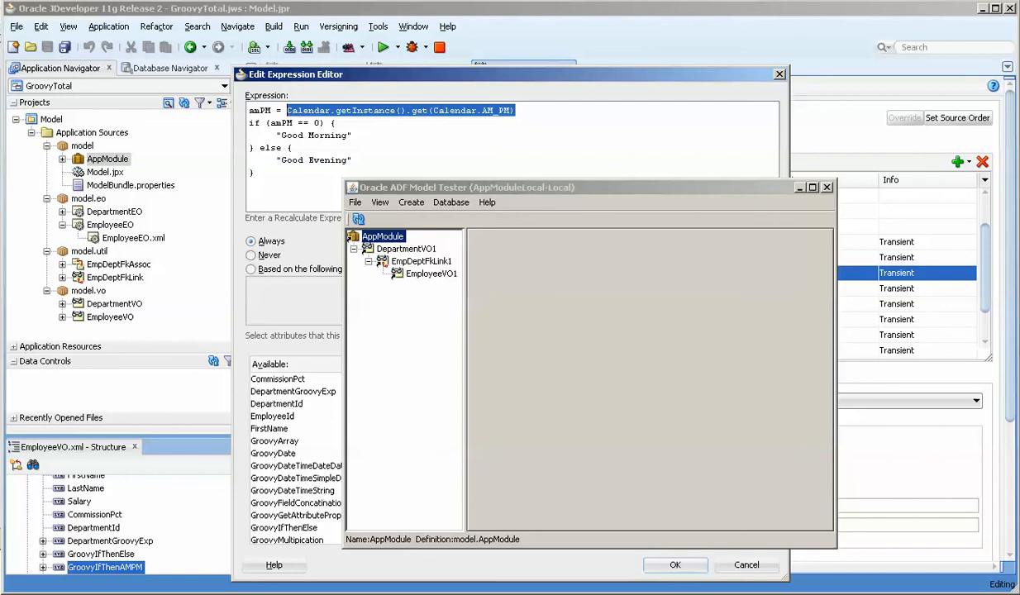
# - Check EmployeeVO1 rows in the model tester and close it
pyautogui.click(431, 273)
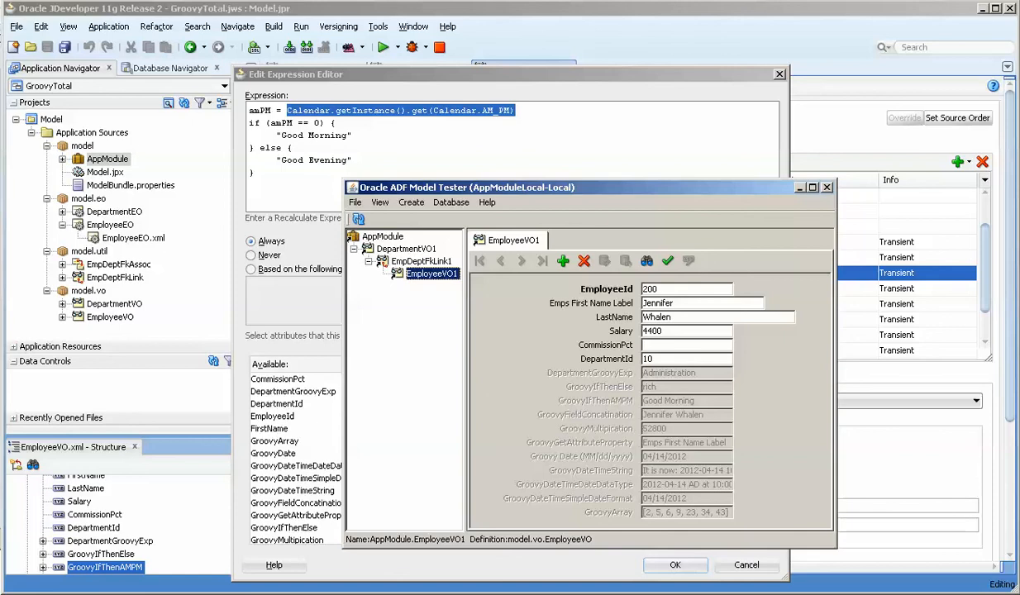
pyautogui.click(423, 262)
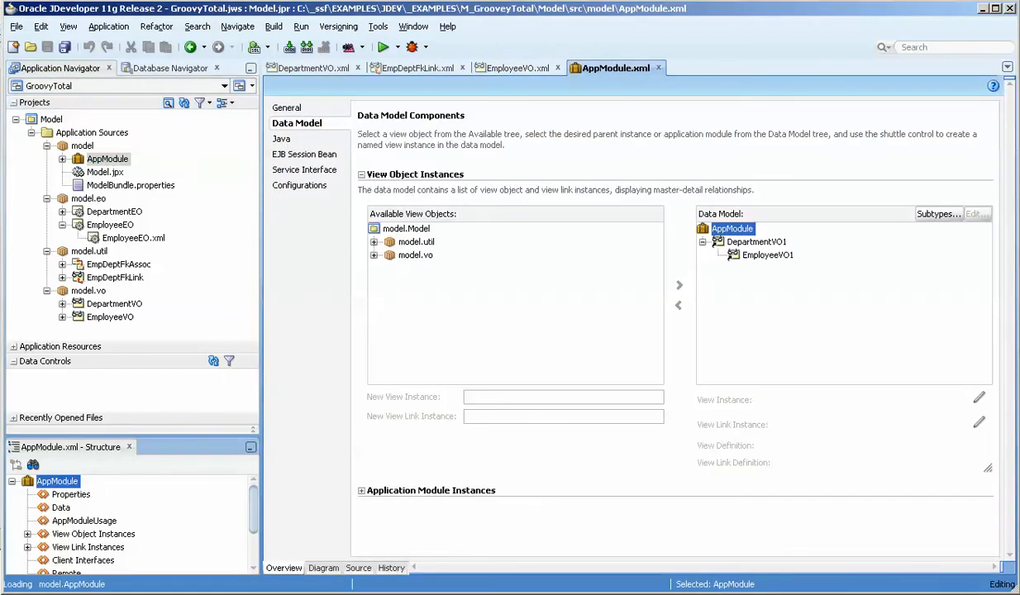
# - Add EmployeeVO as standalone instance EmployeeVO2 to AppModule's data model and run the tester
pyautogui.click(437, 281)
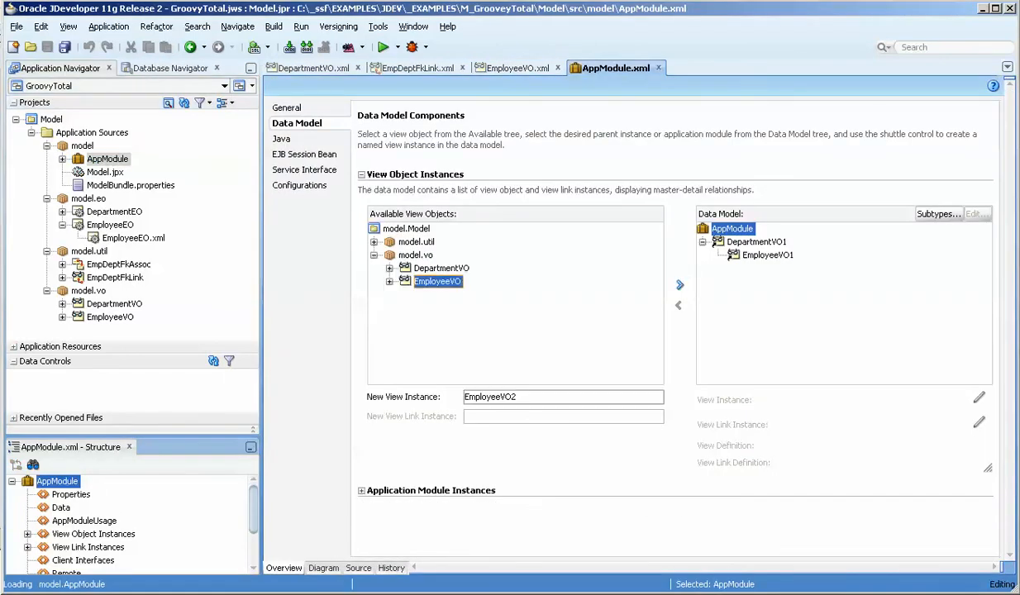
pyautogui.click(678, 284)
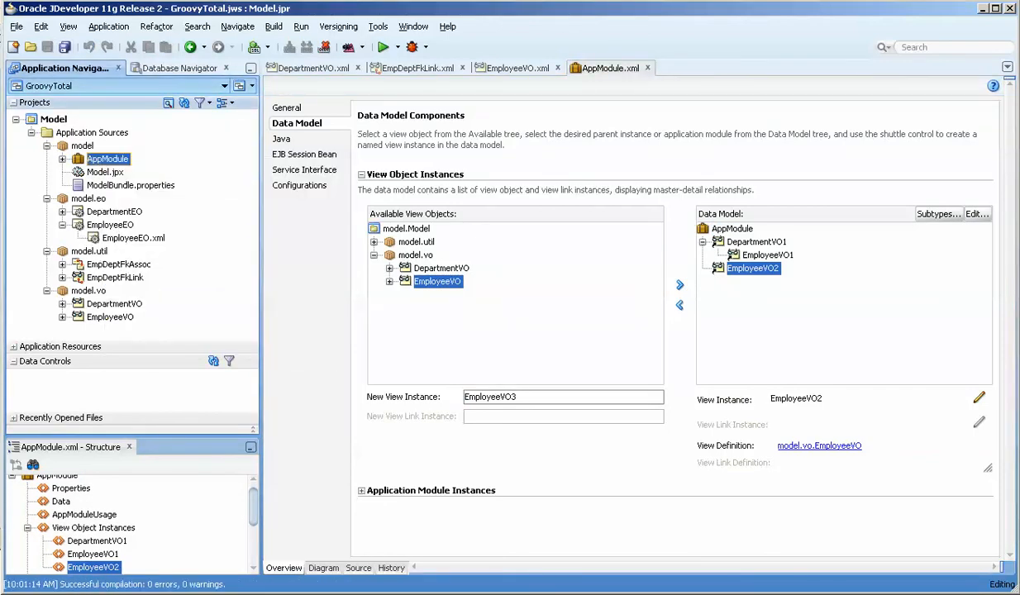
pyautogui.click(385, 46)
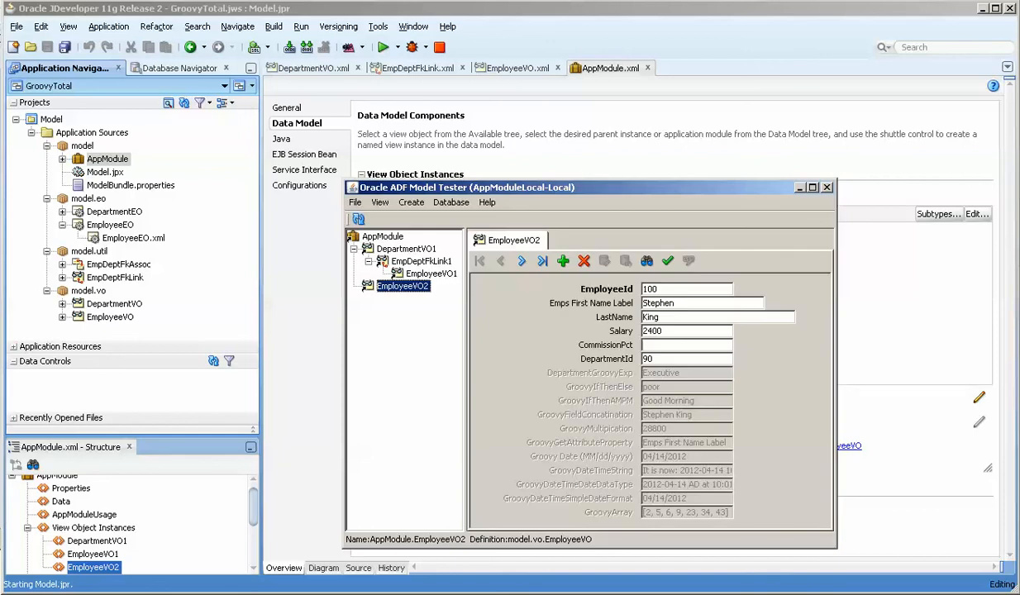
# - Step to the next employee record (Neena Kochhar) and close the model tester
pyautogui.click(521, 260)
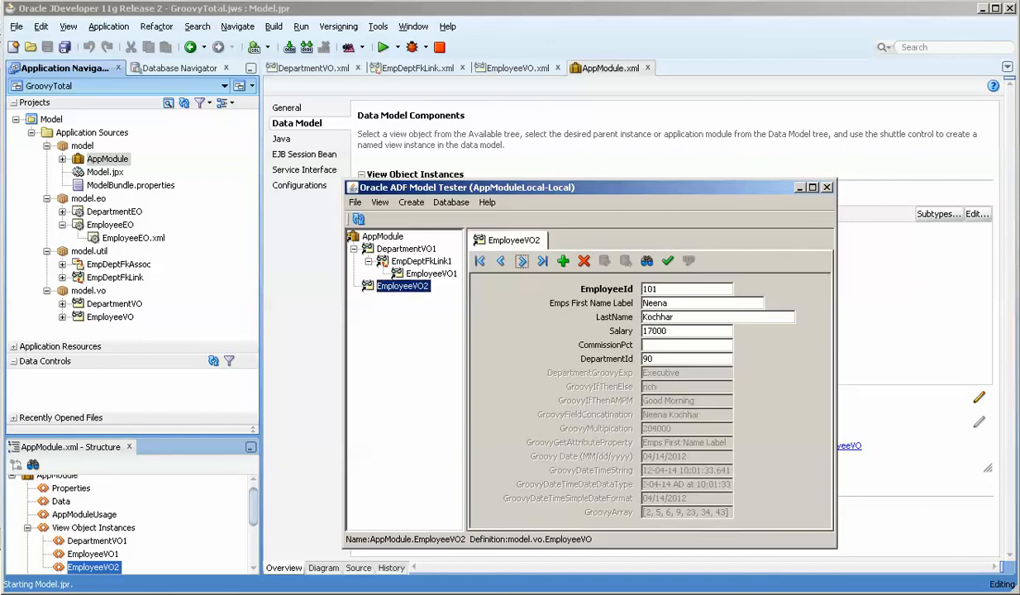
pyautogui.click(522, 262)
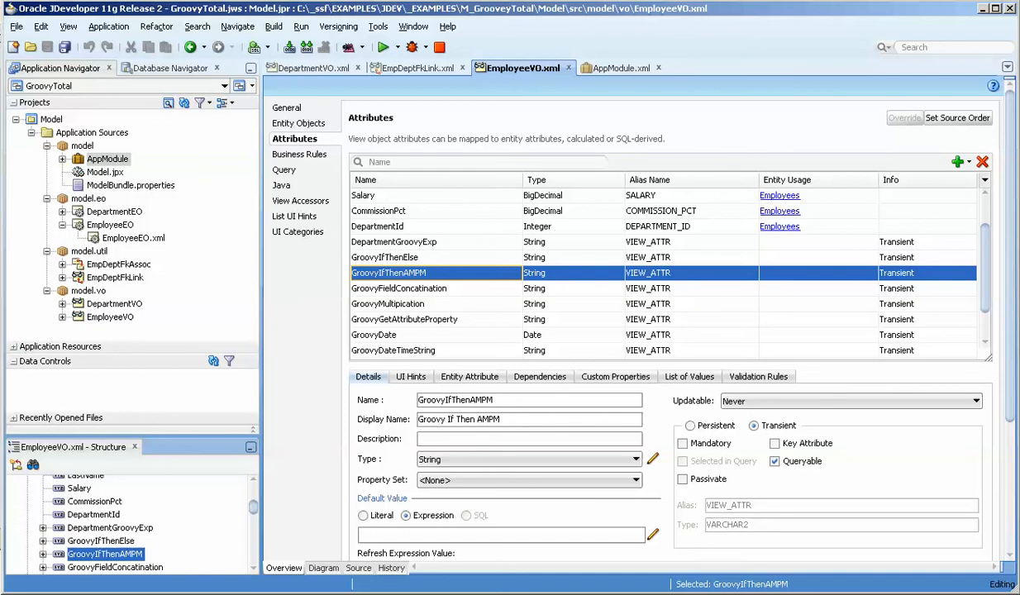
# - Review GroovyFieldConcatination, GroovyMultipication and GroovyGetAttributeProperty, then check FirstName's Emps First Name Label hint
pyautogui.click(399, 287)
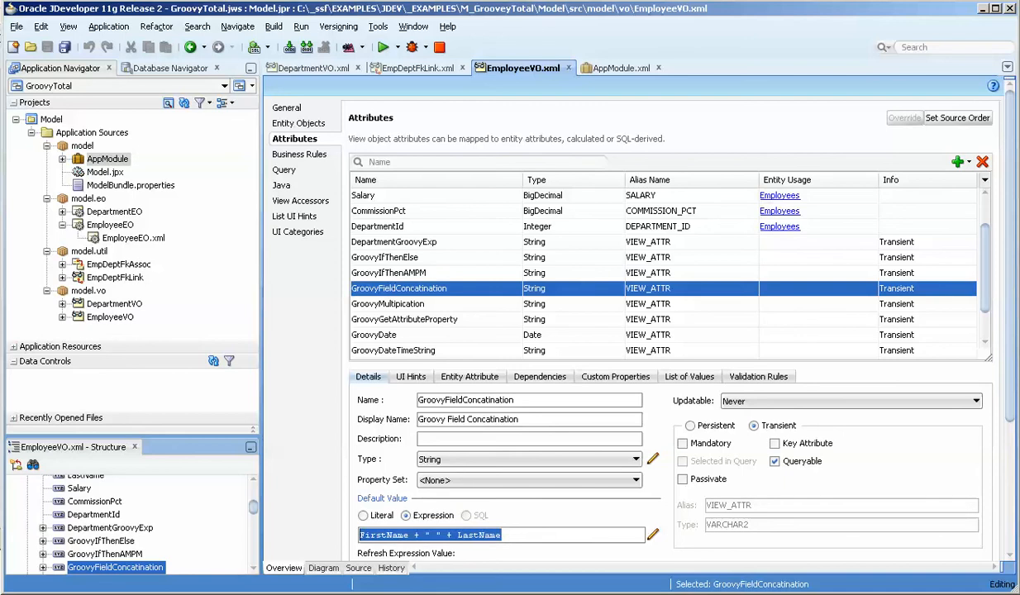
pyautogui.click(388, 303)
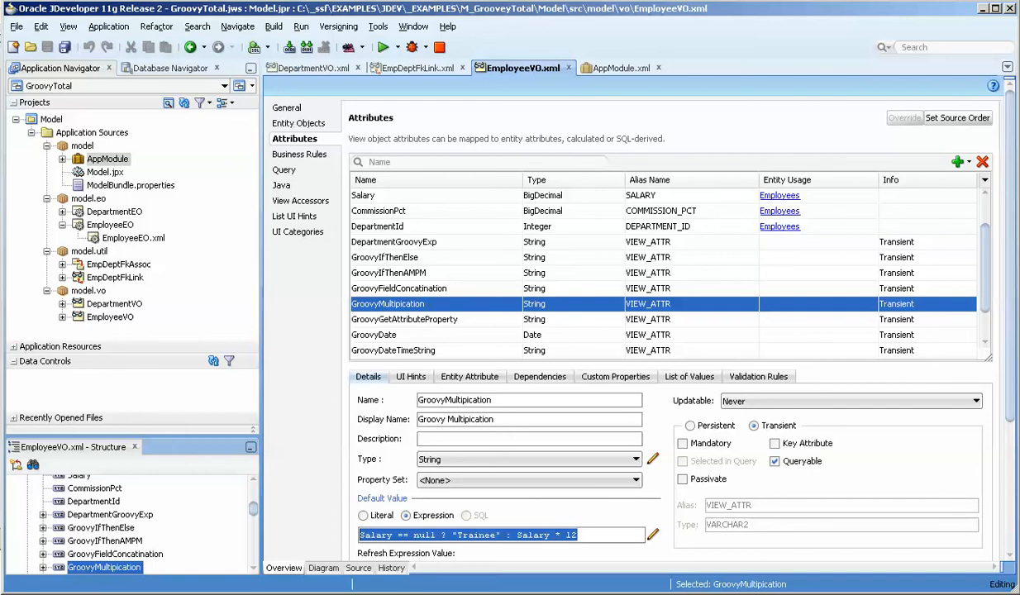
pyautogui.click(404, 319)
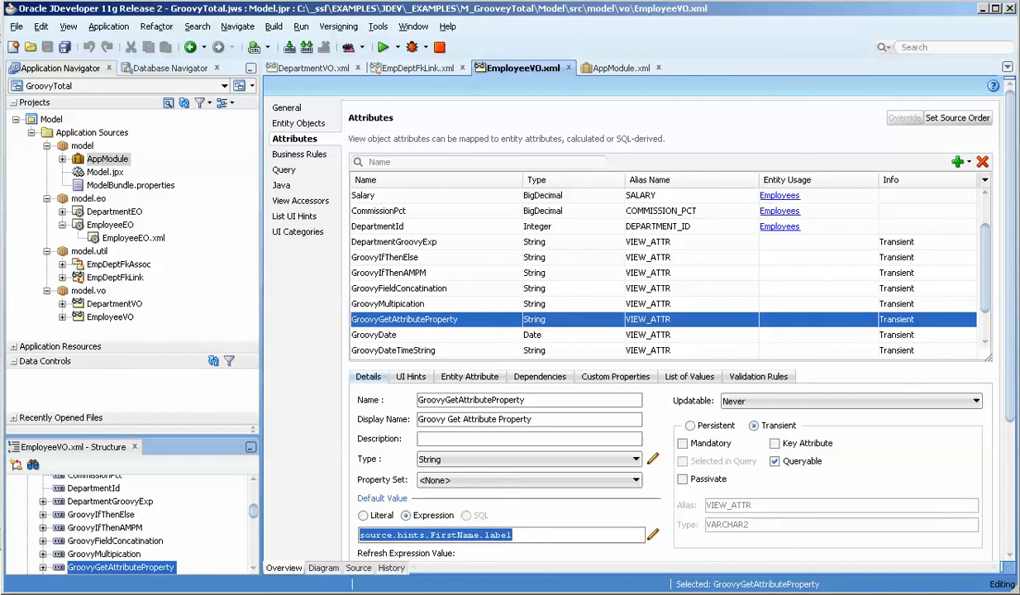
pyautogui.scroll(3)
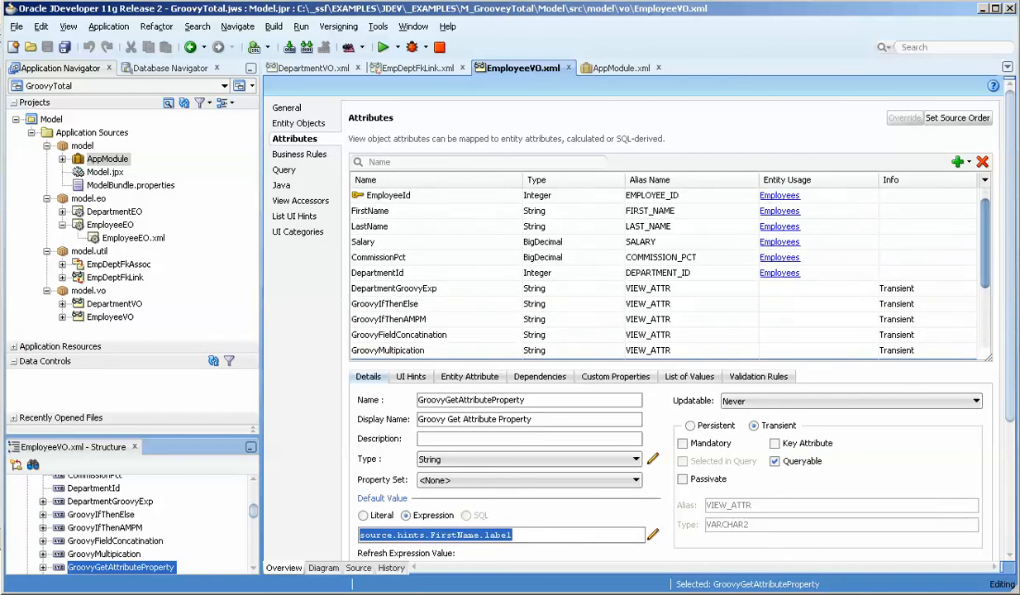
pyautogui.click(370, 211)
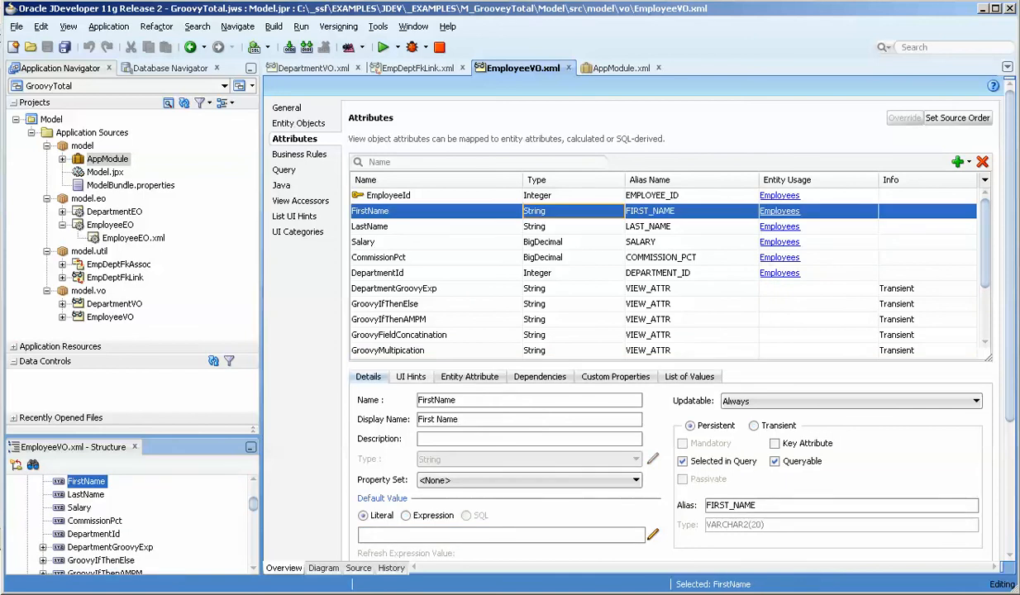
pyautogui.click(410, 376)
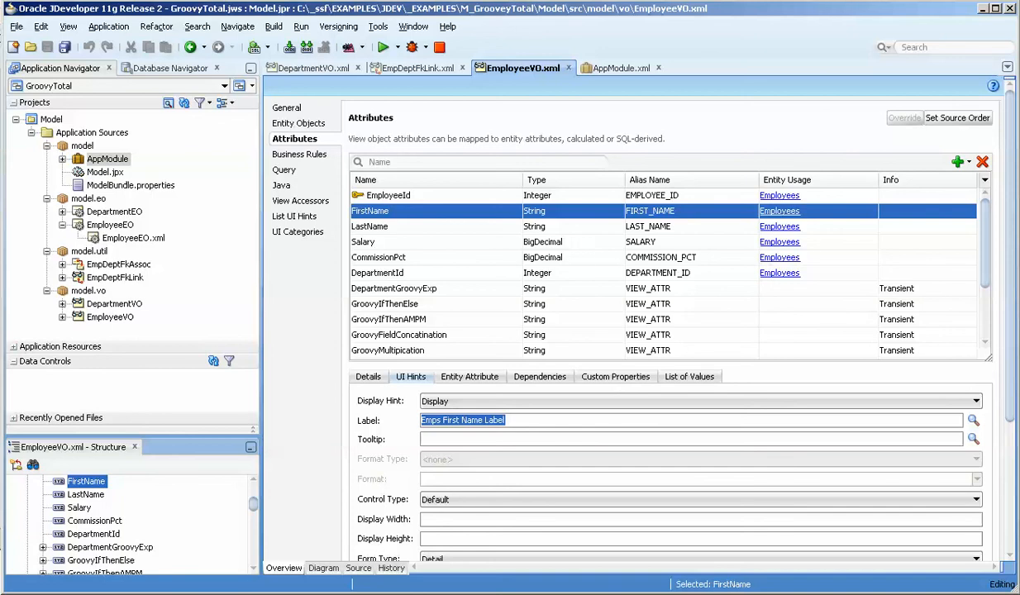
# - Check the Groovy attributes' label hints and return to GroovyGetAttributeProperty's source.hints.FirstName.label expression
pyautogui.scroll(-3)
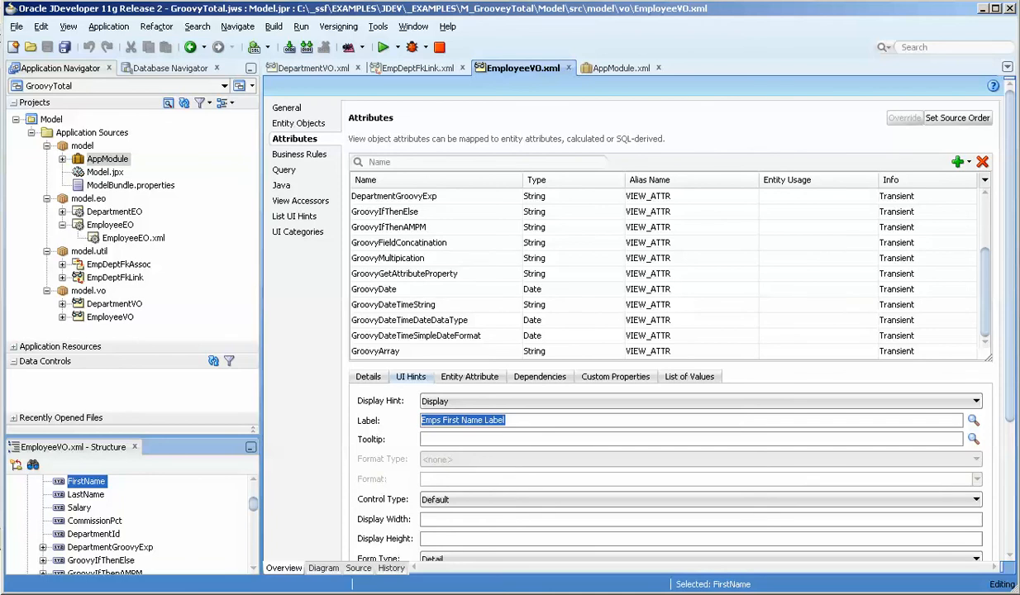
pyautogui.click(399, 242)
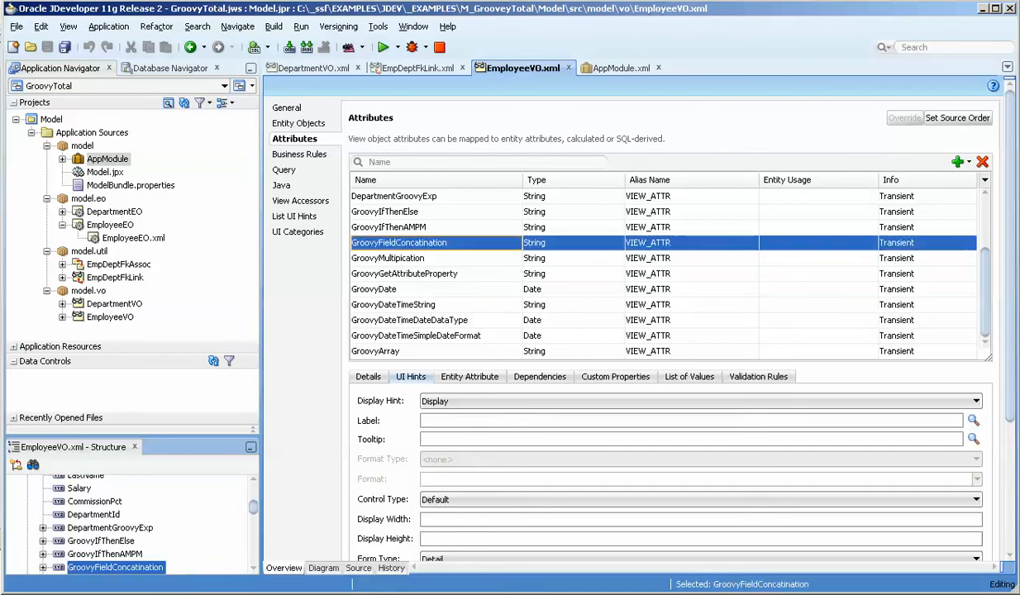
pyautogui.click(404, 274)
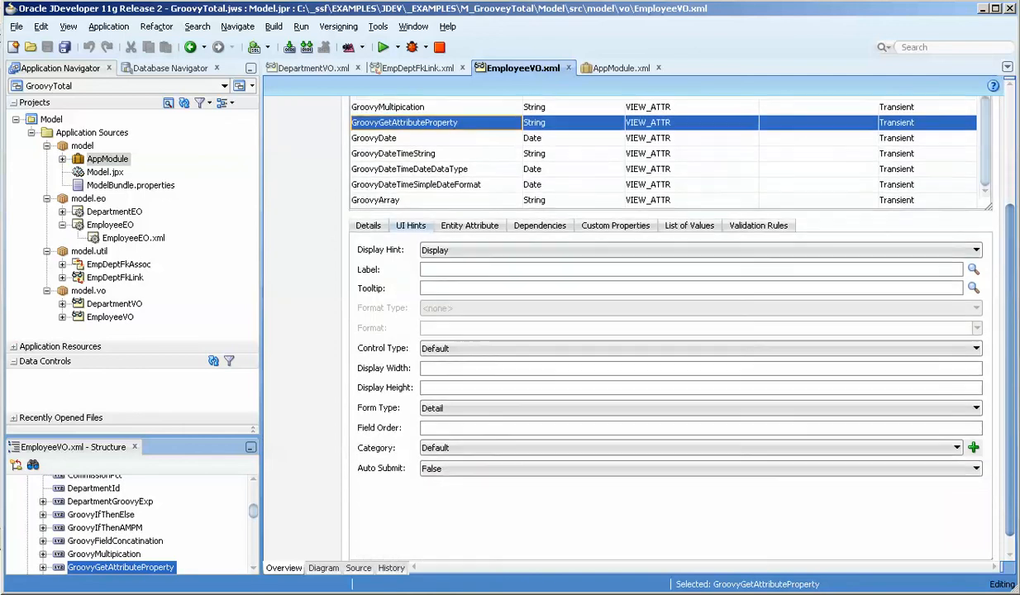
pyautogui.click(368, 268)
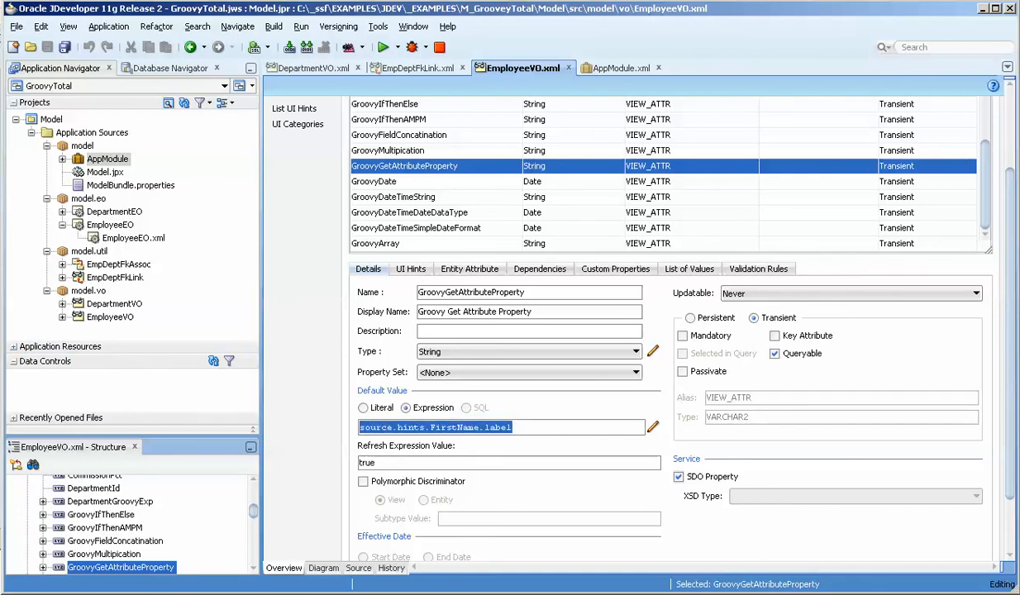
# - Review GroovyDate and the GroovyDateTime attributes' expressions built on adf.currentDateTime
pyautogui.click(374, 181)
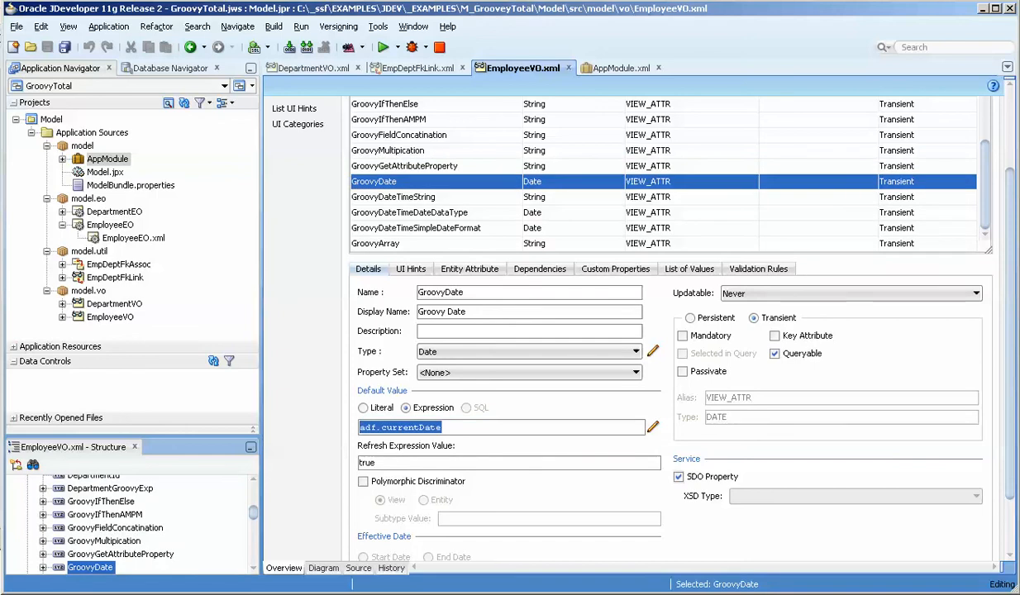
pyautogui.click(393, 197)
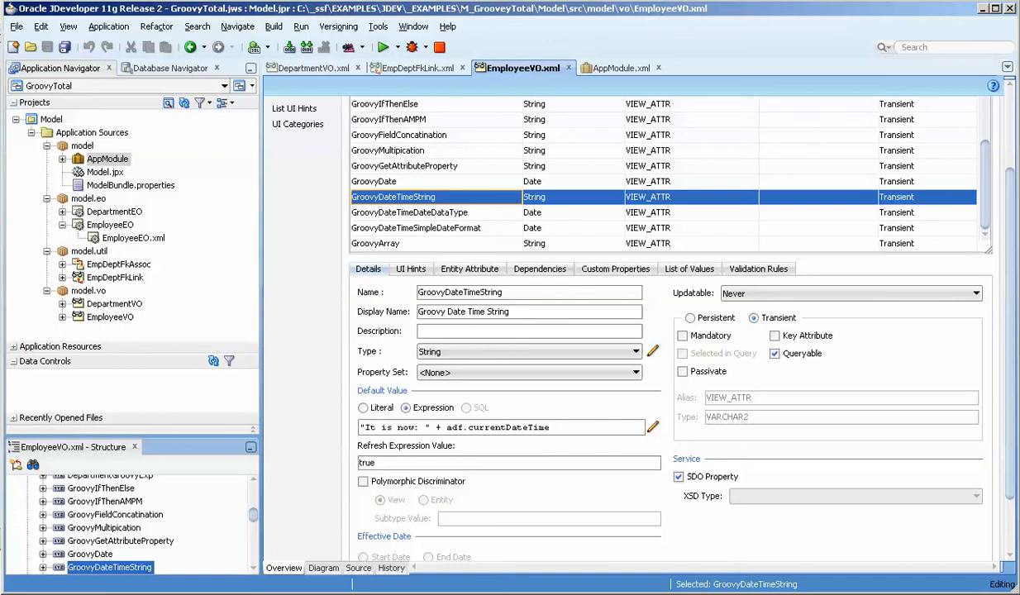
pyautogui.doubleClick(497, 428)
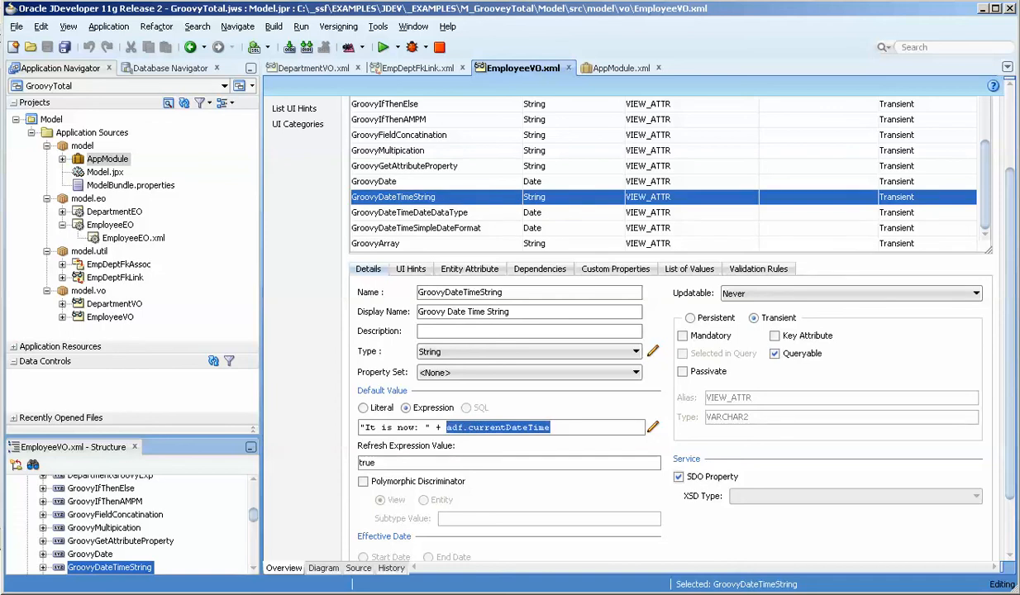
pyautogui.click(410, 212)
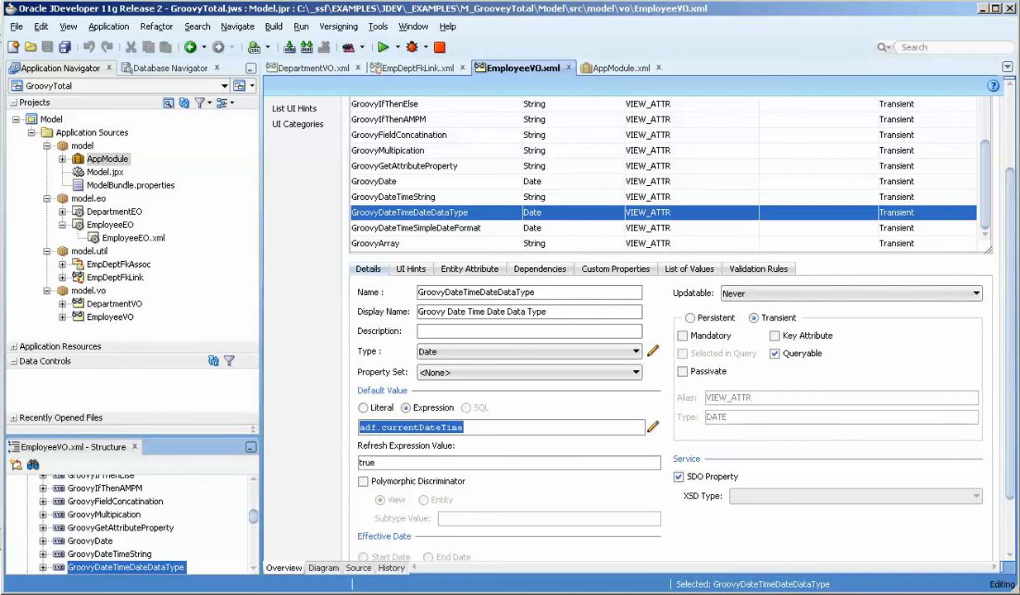
pyautogui.click(416, 227)
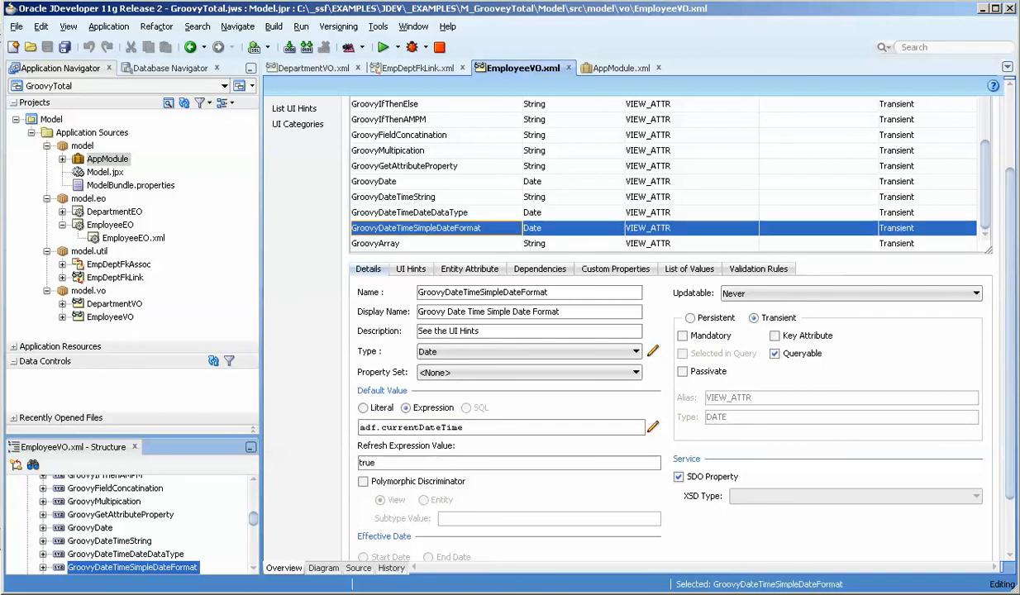
# - Compare GroovyDateTimeString, SimpleDateFormat and DateDataType again, ending on the Date-typed GroovyDateTimeDateDataType
pyautogui.click(409, 213)
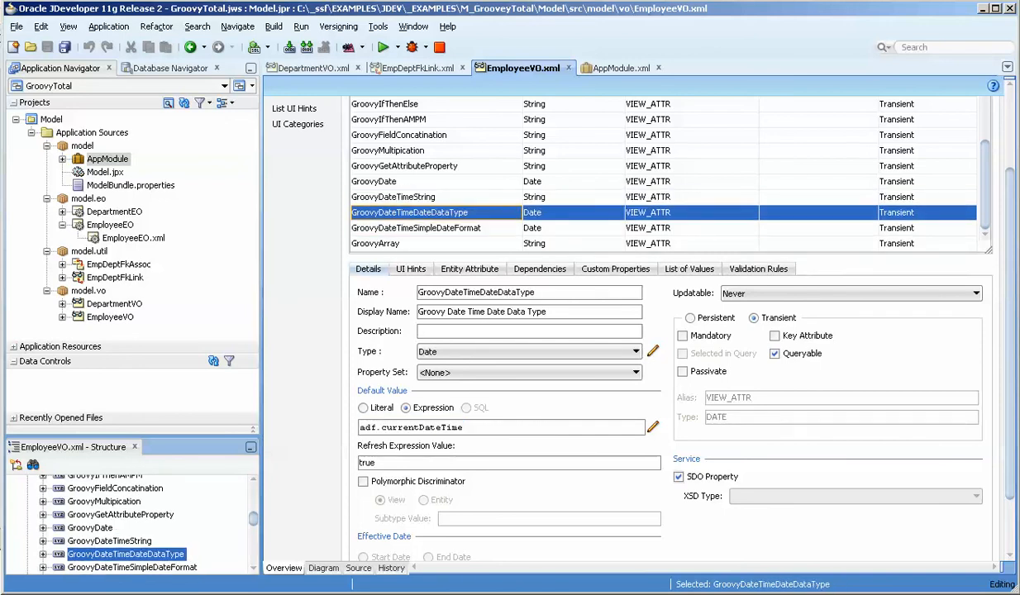
pyautogui.click(392, 197)
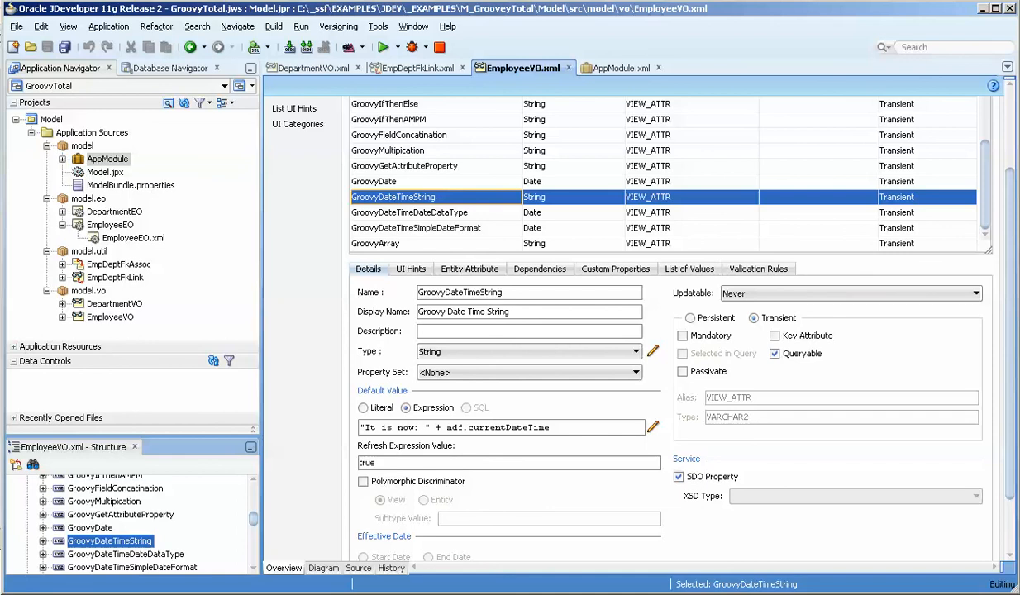
pyautogui.click(416, 227)
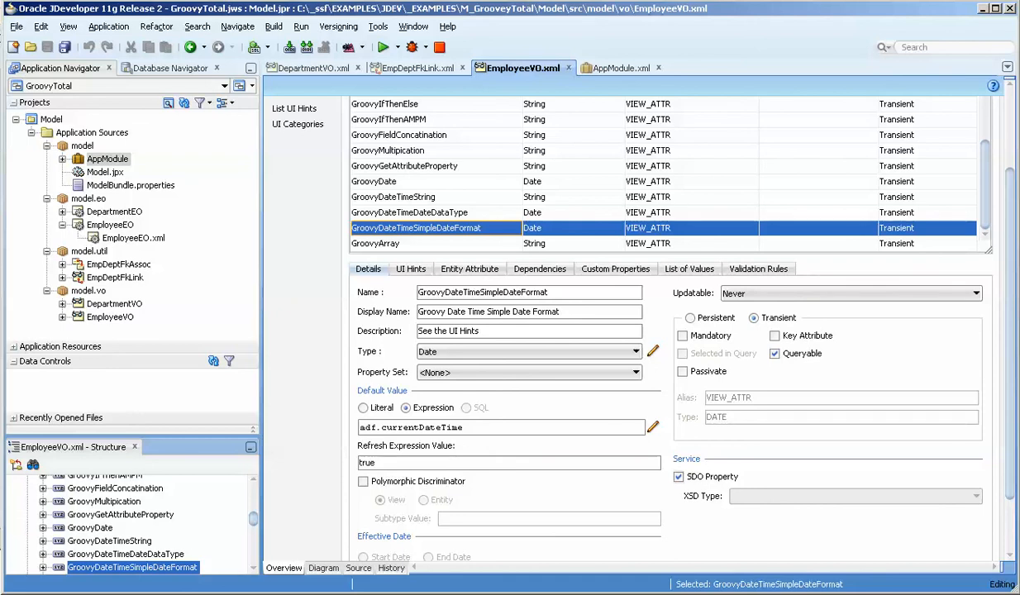
pyautogui.click(409, 213)
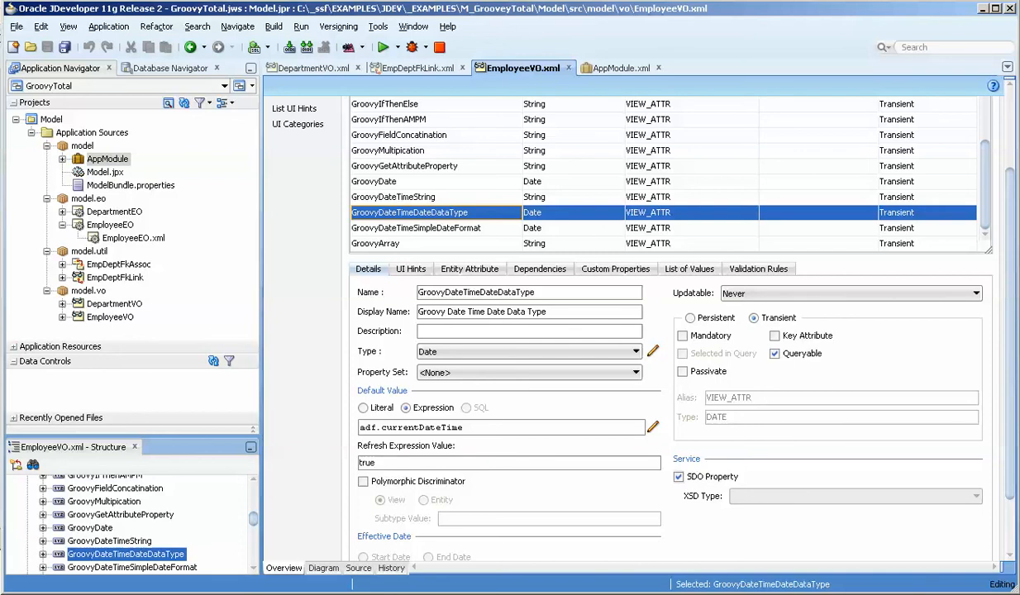
# - Compare the date attributes' format hints, yyyy-MM-dd G 'at' hh:mm:ss versus MM/dd/yyyy, then show GroovyArray's details
pyautogui.click(411, 269)
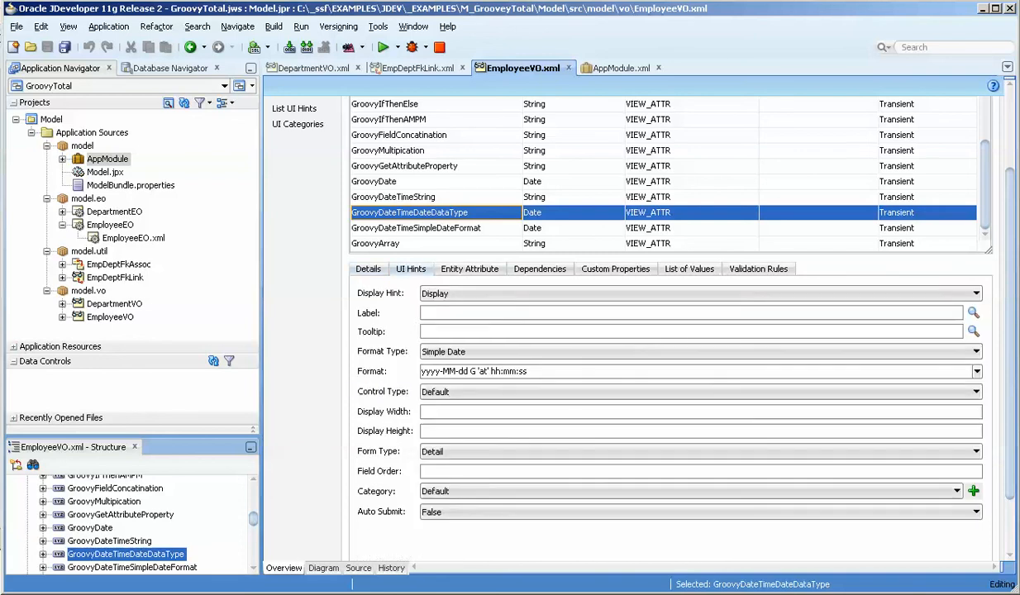
pyautogui.click(416, 227)
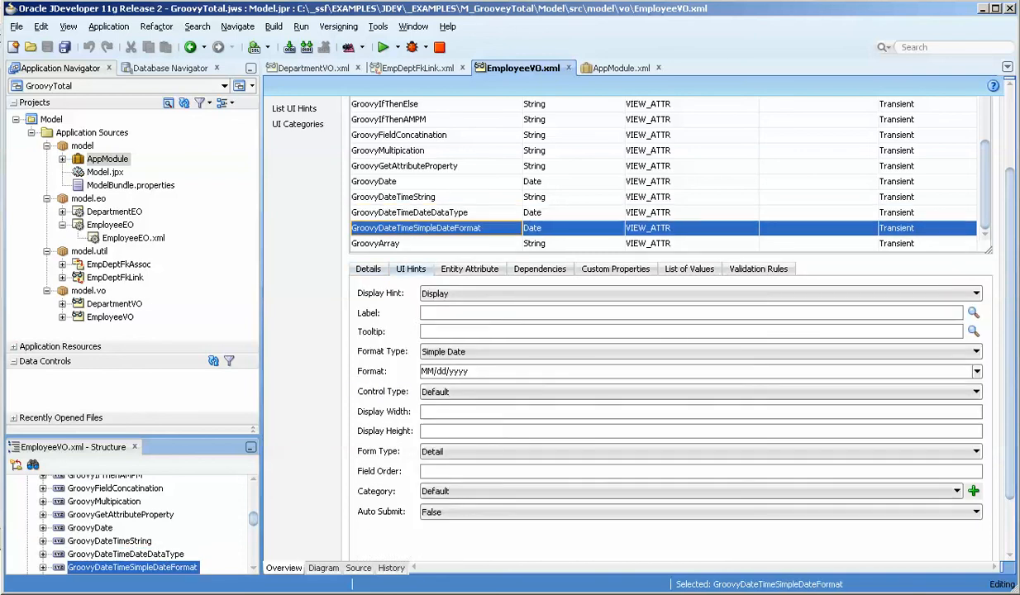
pyautogui.click(394, 197)
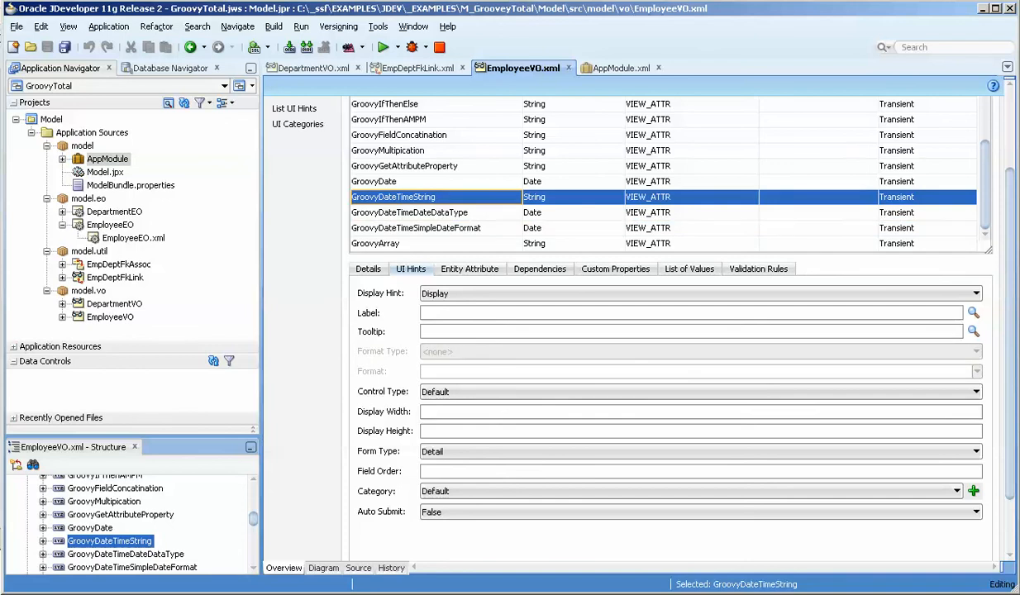
pyautogui.click(416, 227)
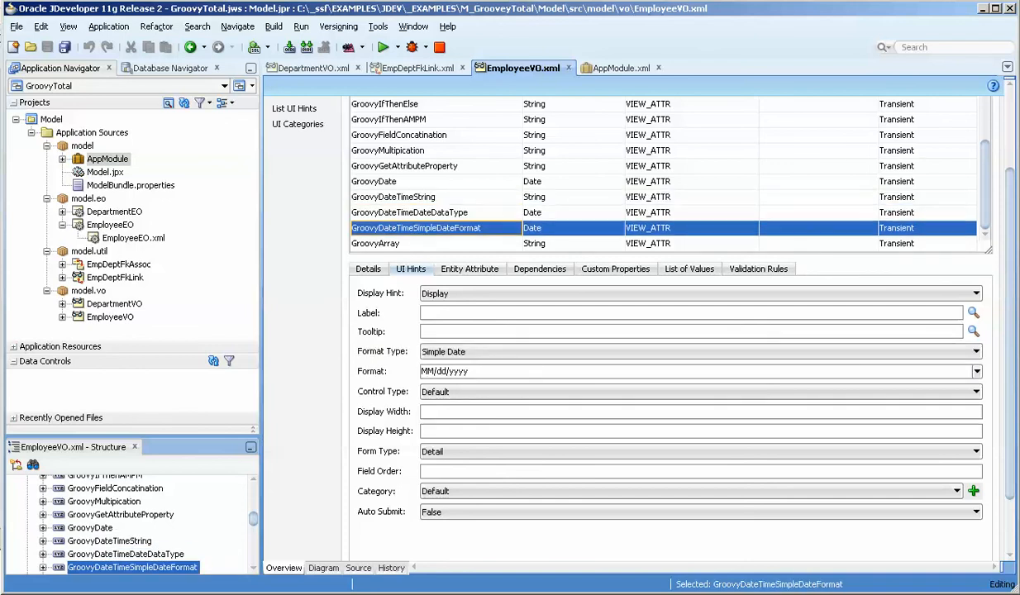
pyautogui.click(409, 213)
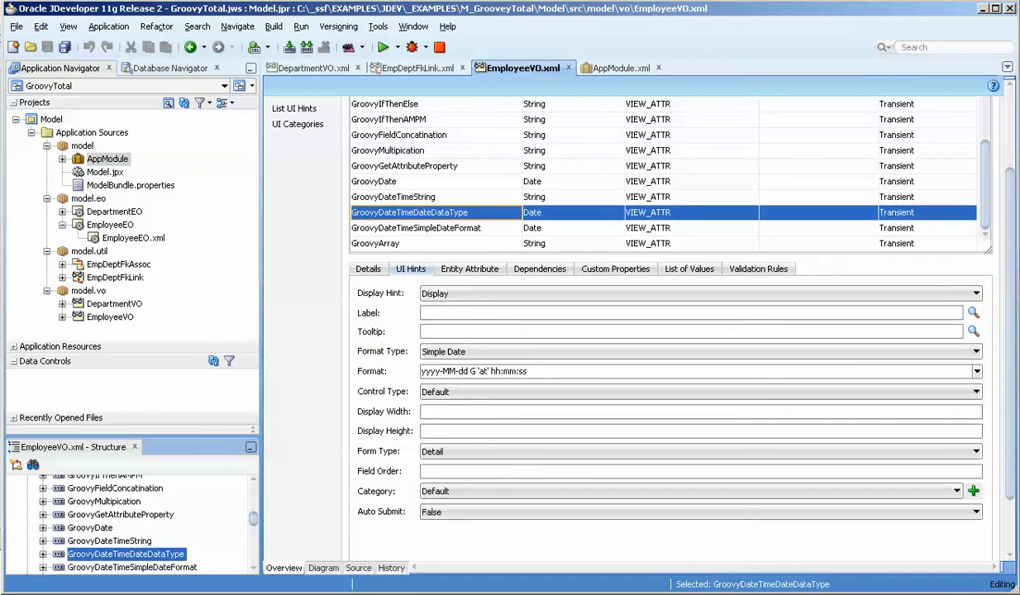
pyautogui.click(416, 227)
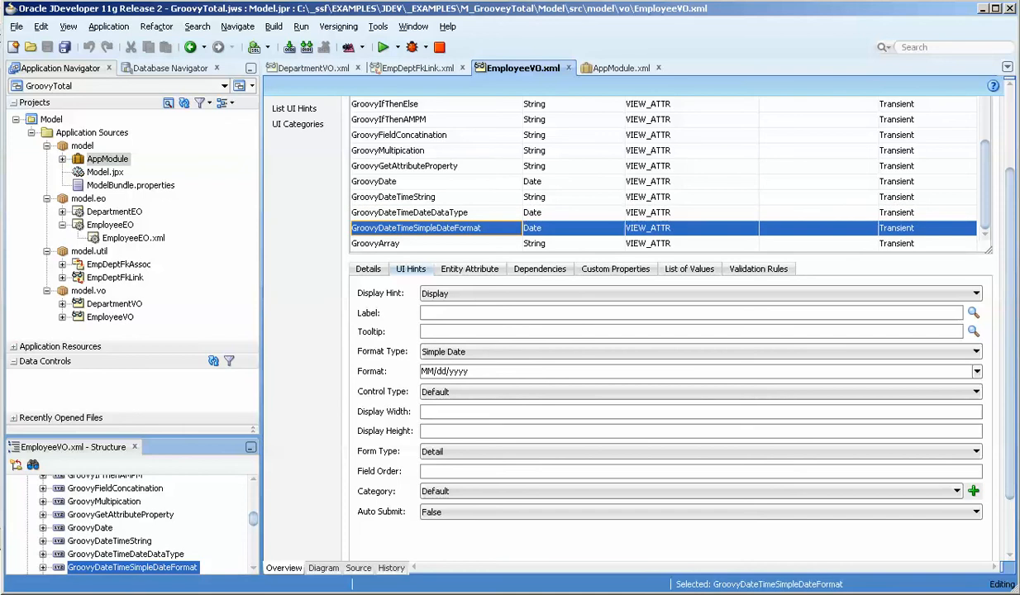
pyautogui.click(409, 213)
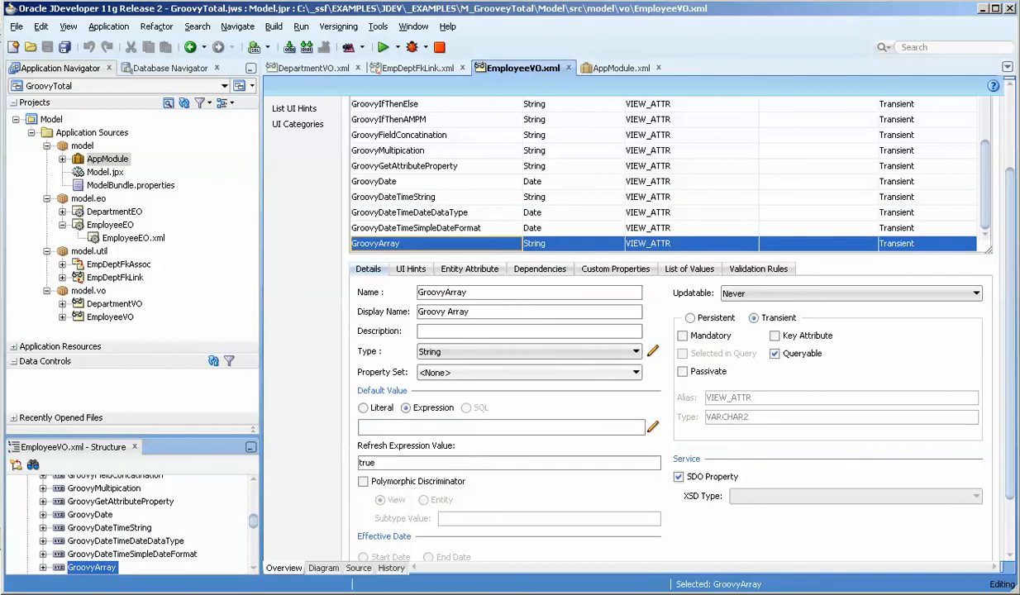
# - Read GroovyArray's expression sorting the list [5,9,23,43,34,2,6] in the expression editor and close it
pyautogui.click(652, 426)
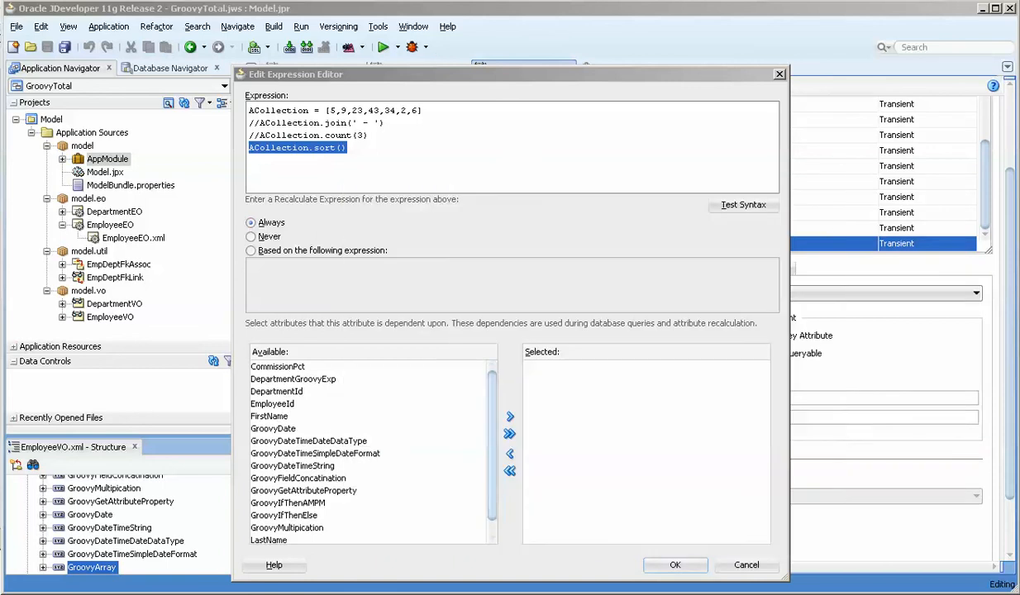
pyautogui.click(674, 565)
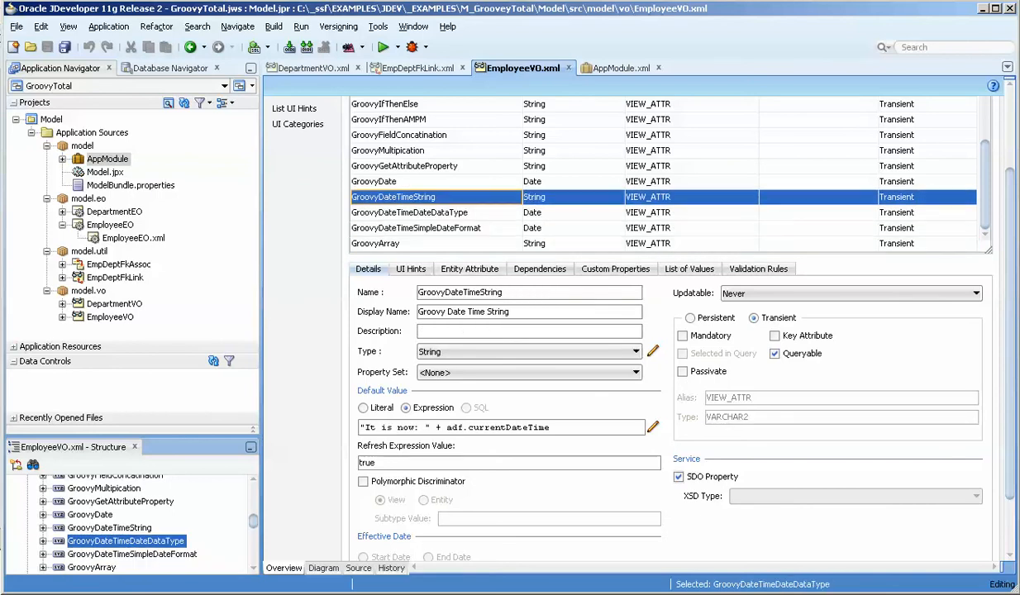
# - Check GroovyMultipication, then DepartmentVO's CountSalaryNullsNotCounted attribute
pyautogui.click(388, 150)
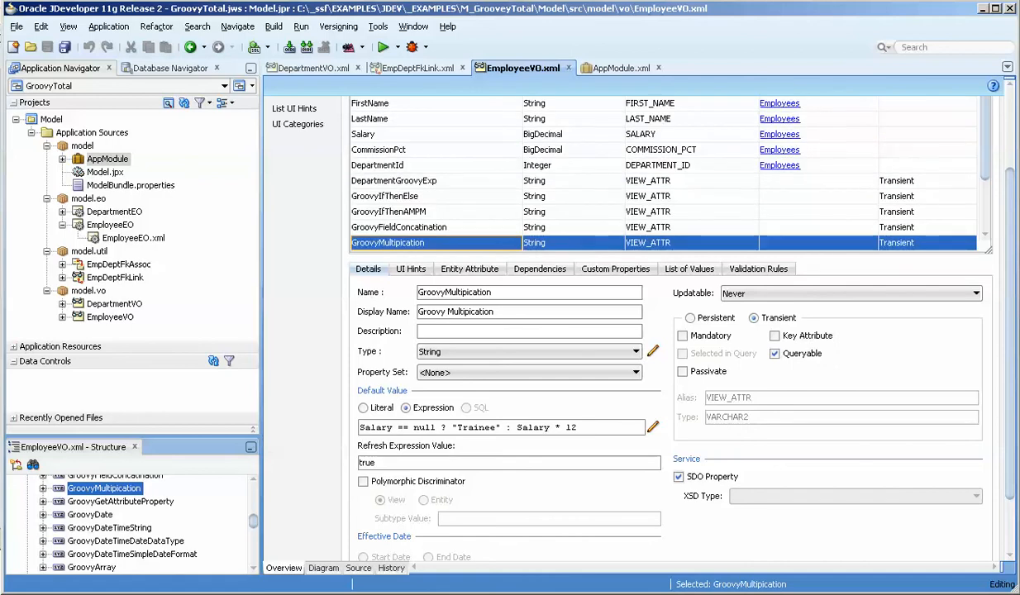
pyautogui.click(317, 68)
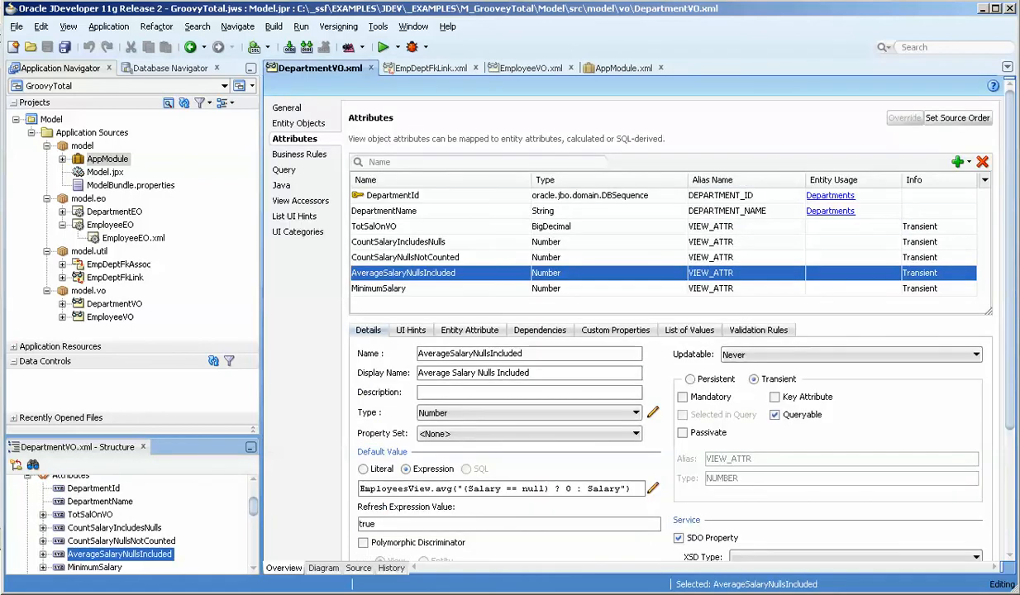
pyautogui.click(405, 257)
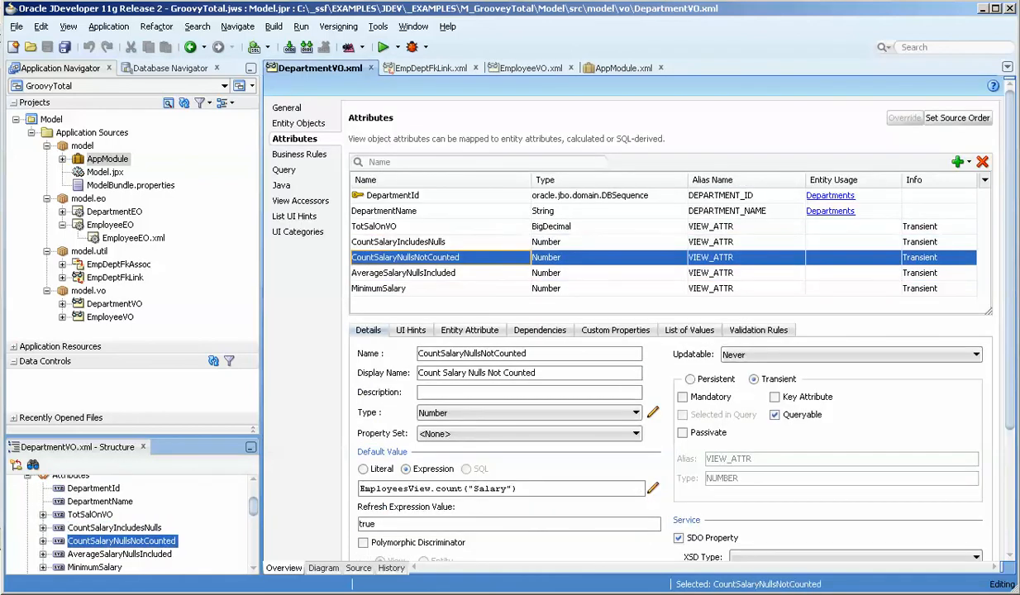
# - Review EmpDeptFkLink's general settings and EmployeesView/DepartmentsView accessors, then return to DepartmentVO
pyautogui.click(403, 272)
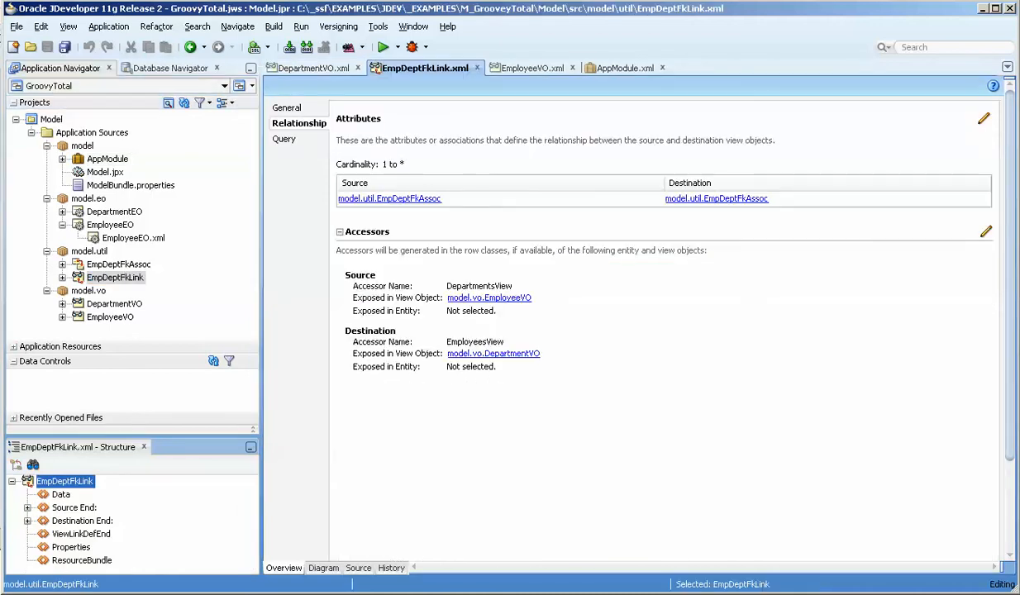
pyautogui.click(286, 108)
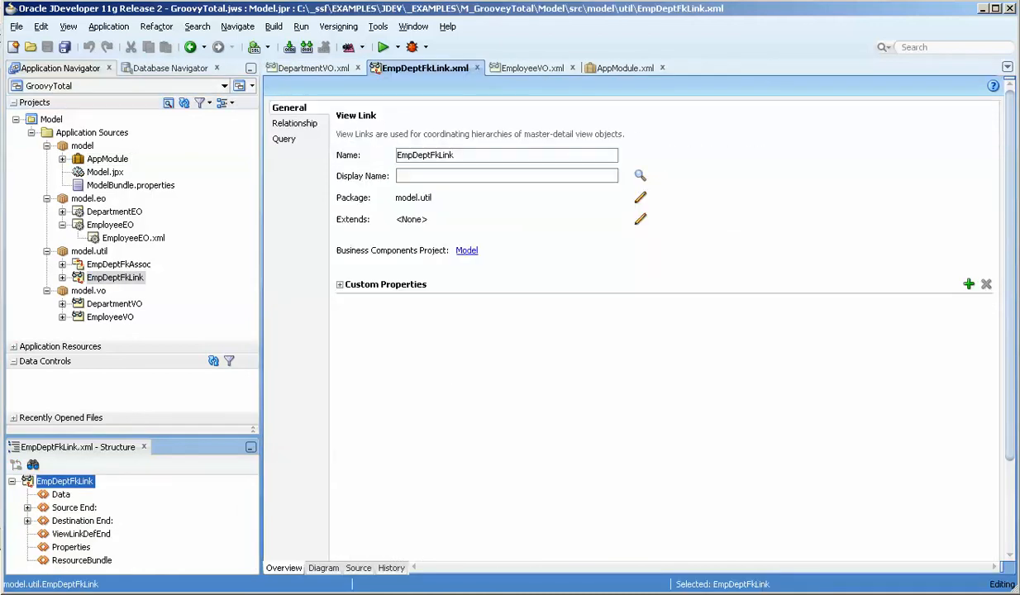
pyautogui.click(294, 122)
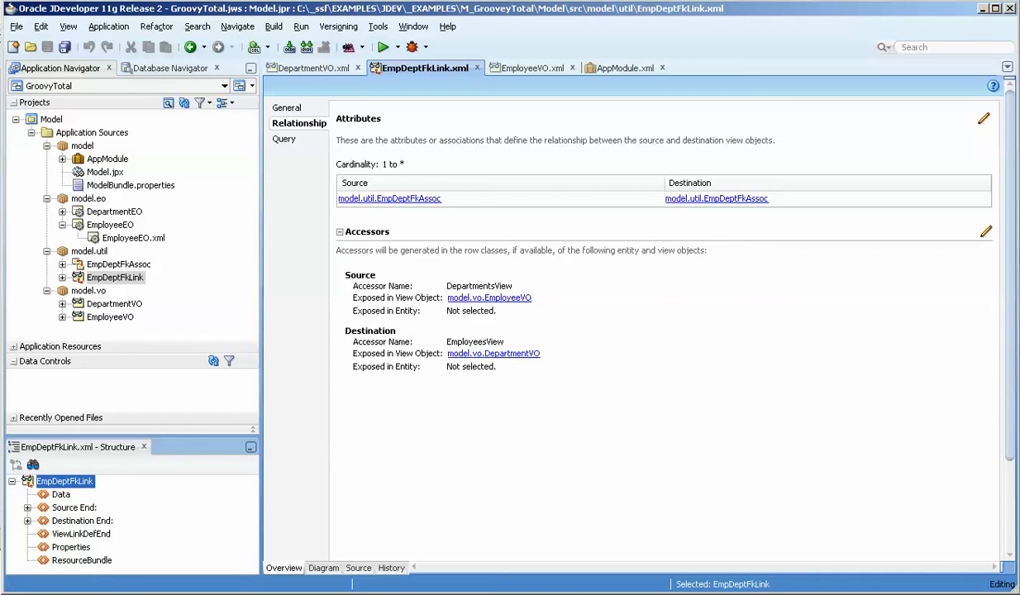
pyautogui.click(316, 68)
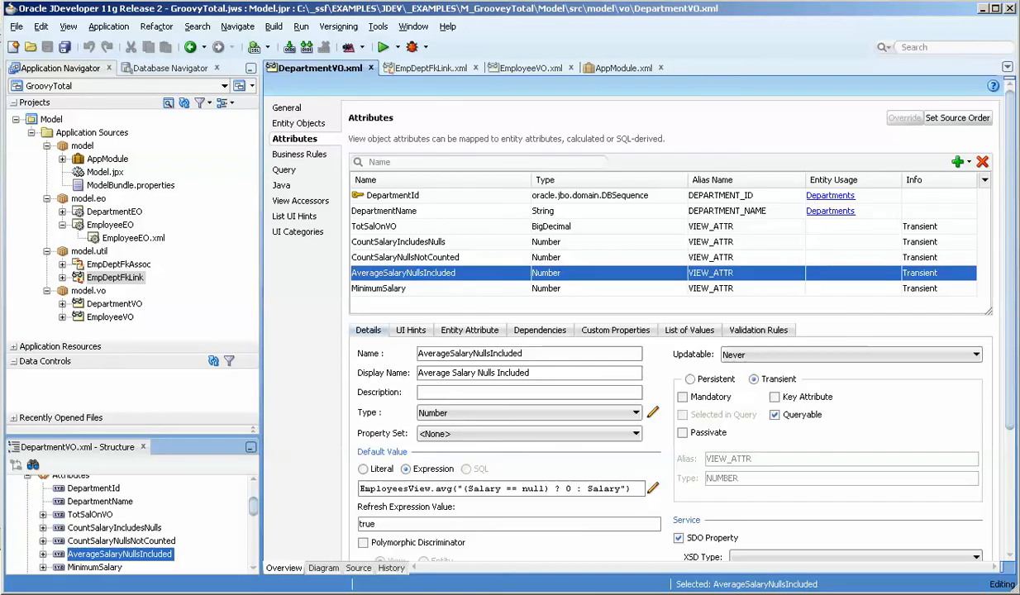
# - Review DepartmentVO's TotSalOnVO sum, count and average salary expressions and DepartmentName, then show EmpDeptFkLink's relationship
pyautogui.doubleClick(395, 489)
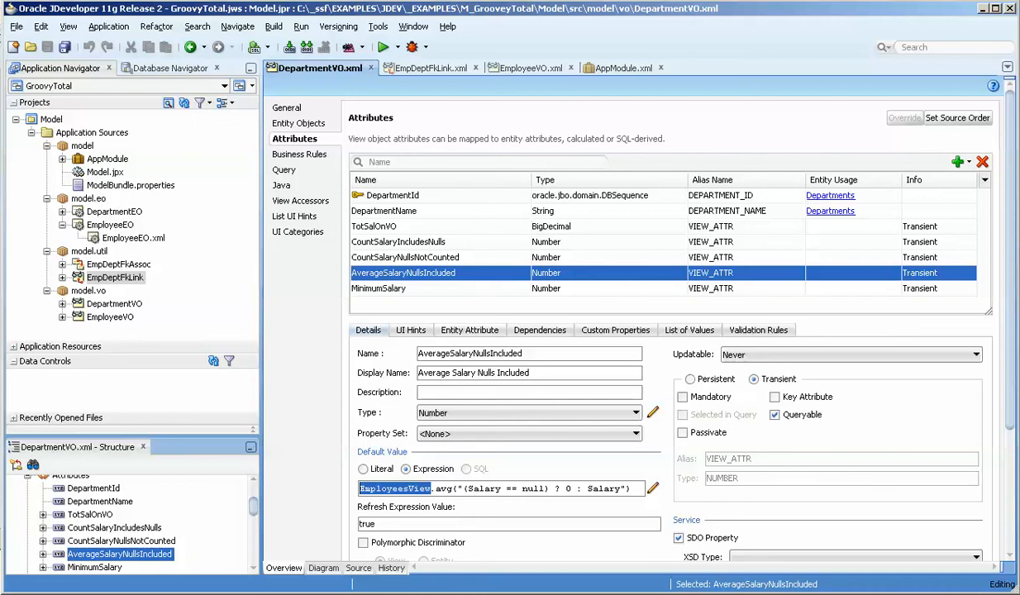
pyautogui.click(374, 226)
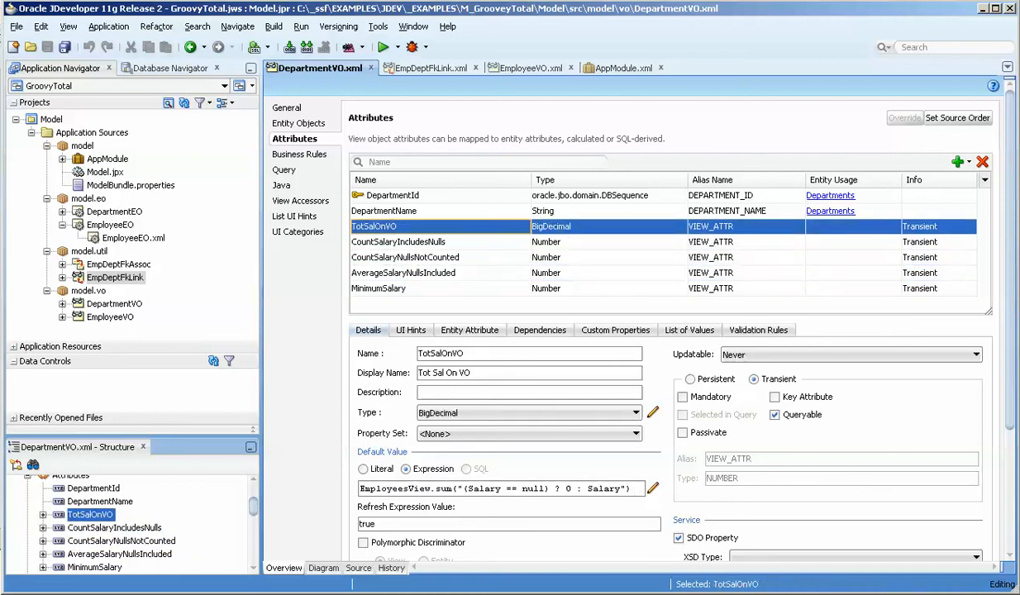
pyautogui.click(405, 257)
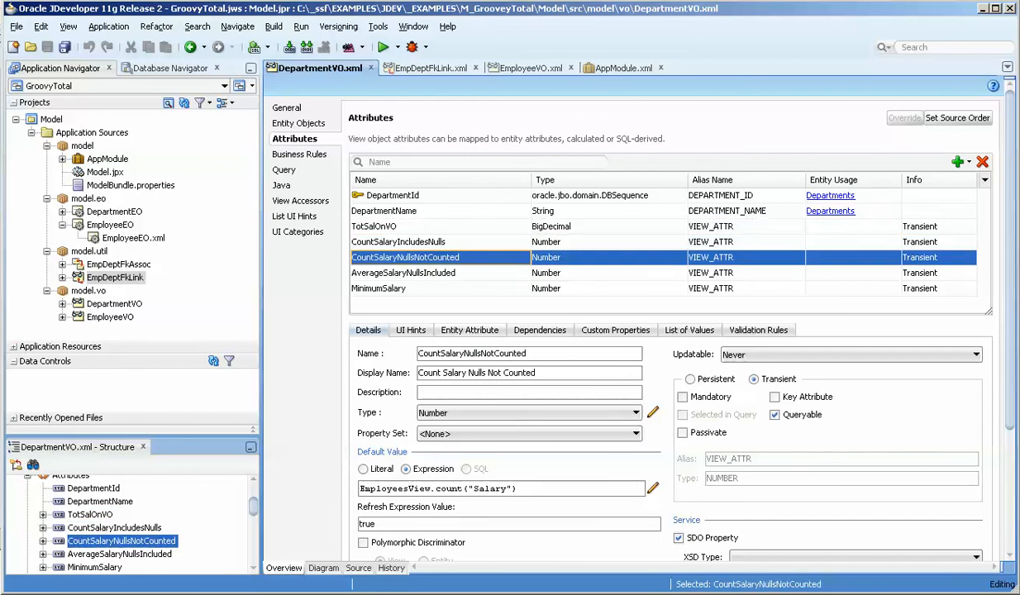
pyautogui.click(404, 273)
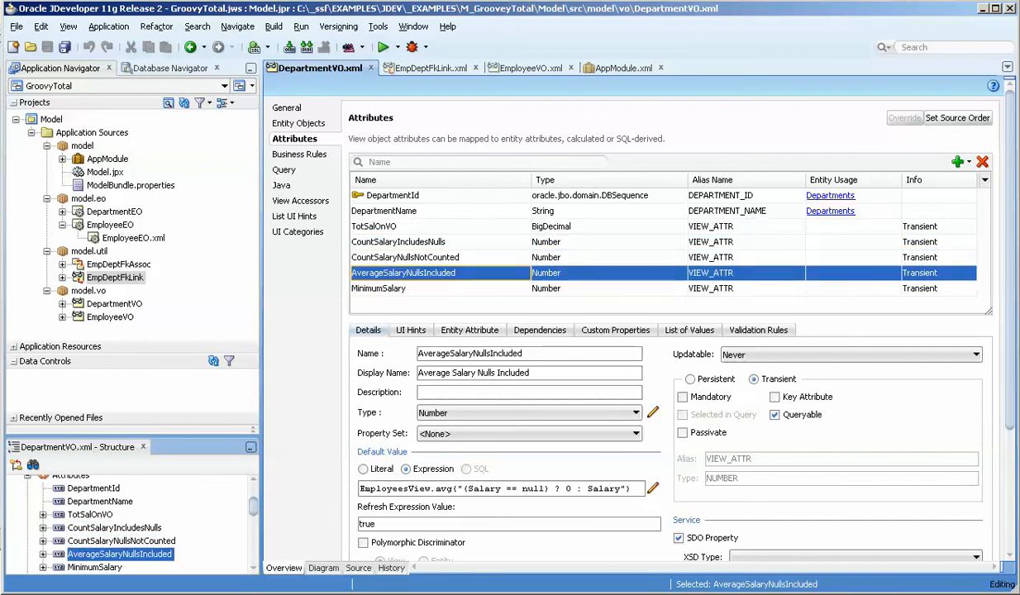
pyautogui.click(397, 241)
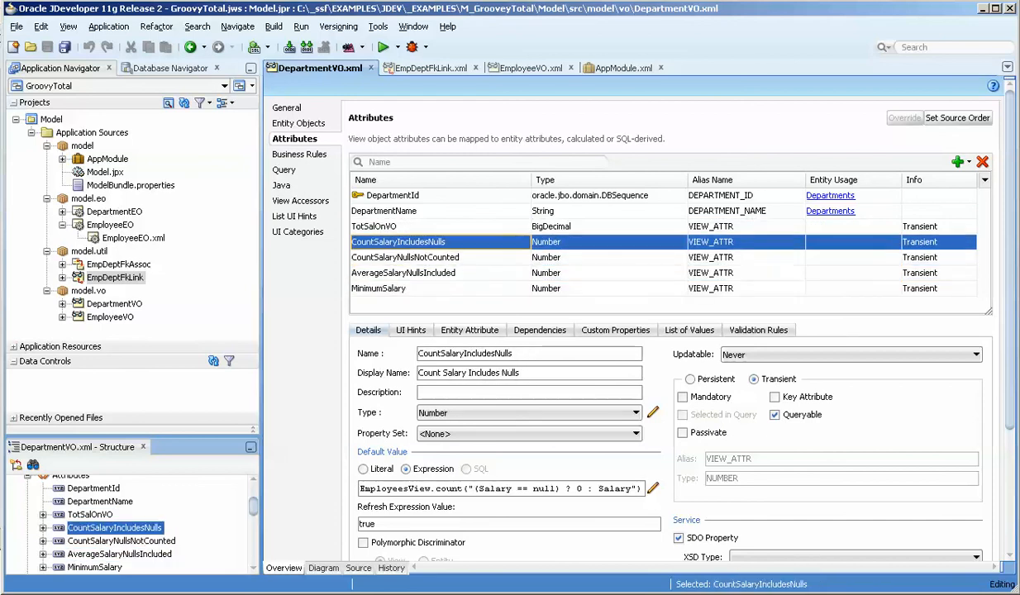
pyautogui.click(383, 210)
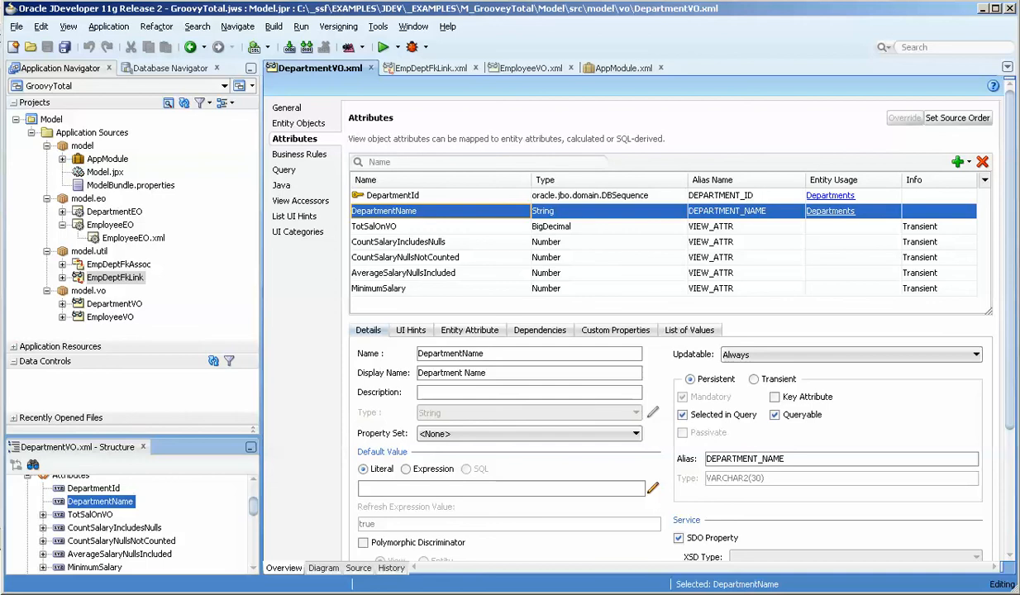
pyautogui.click(426, 68)
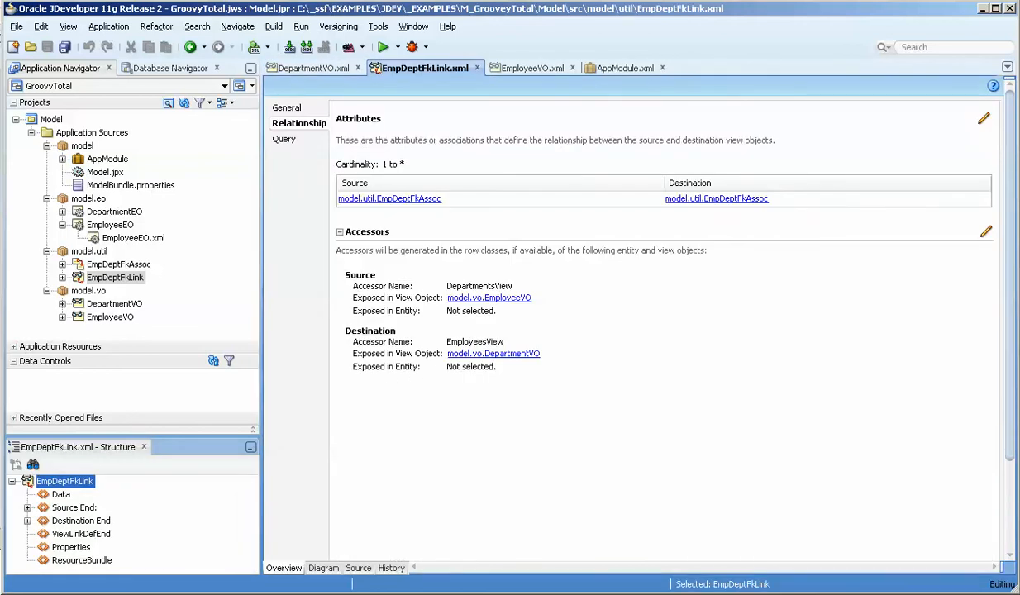